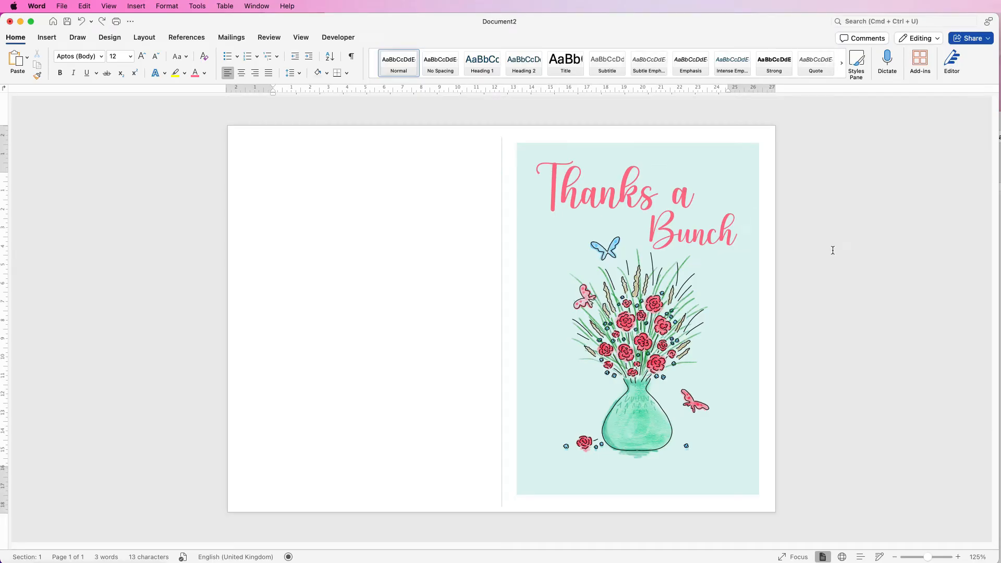
mouse_move(730, 166)
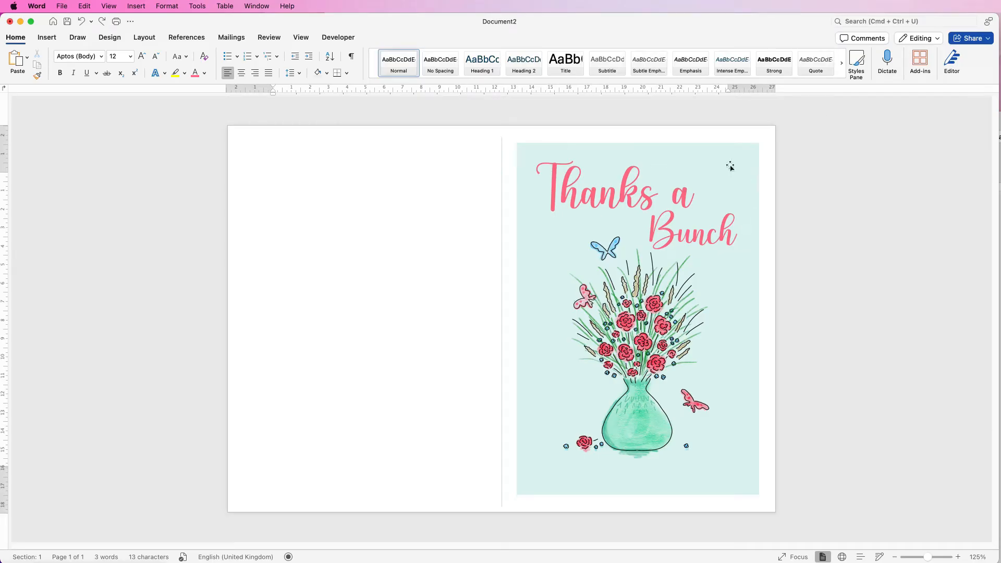
Step: Select the teal rectangle behind the card artwork and delete it, leaving a white background
click(275, 178)
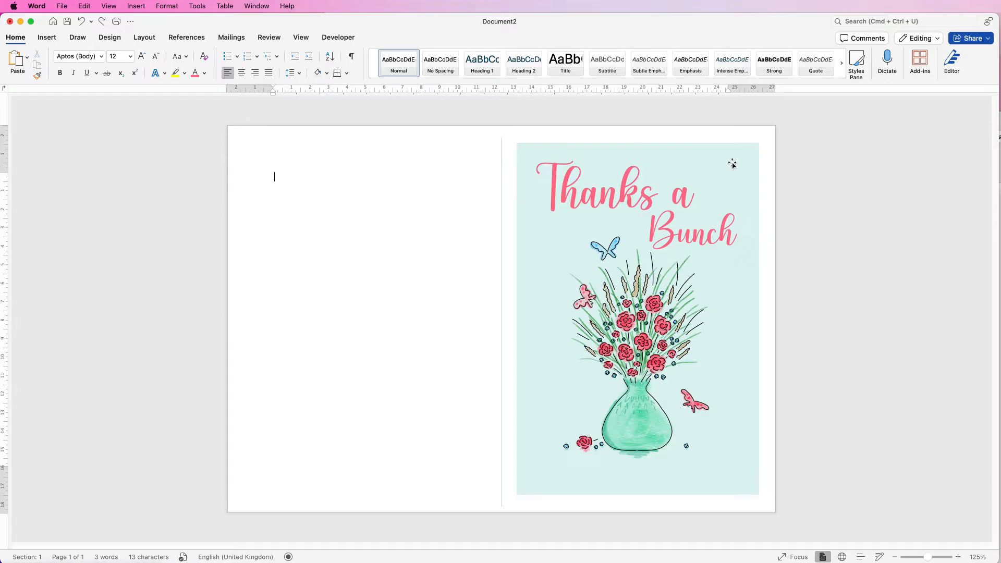
click(637, 319)
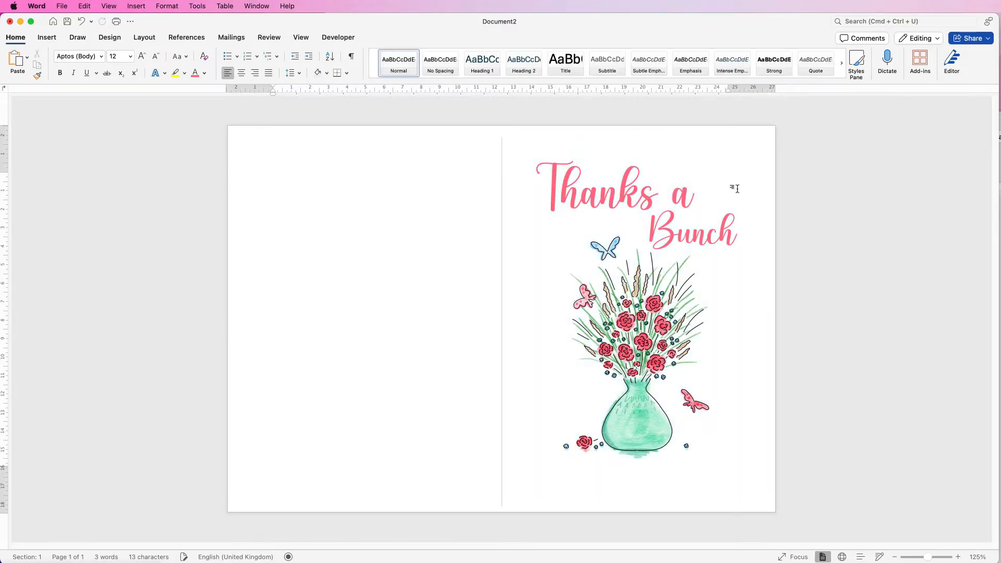
mouse_move(730, 262)
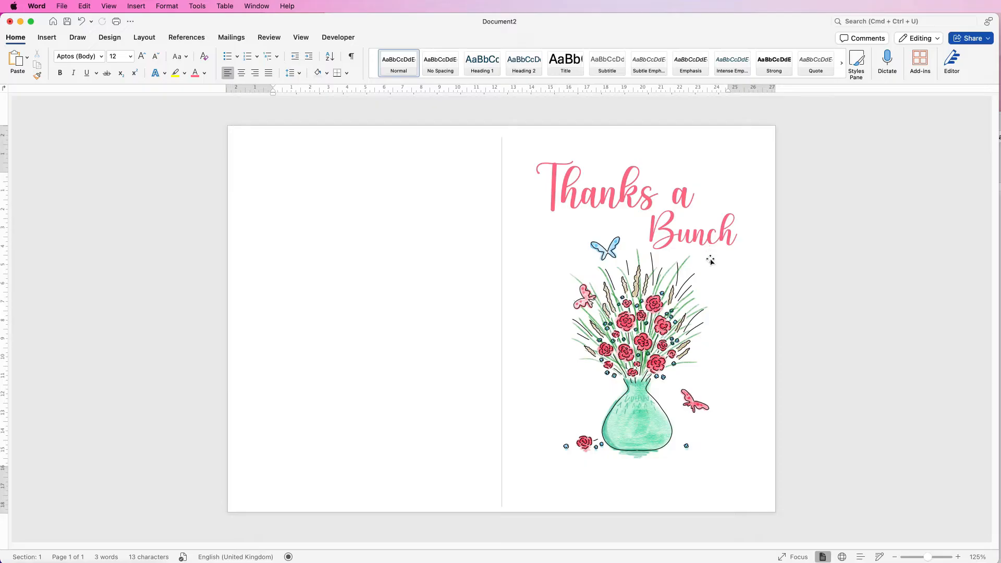
mouse_move(639, 256)
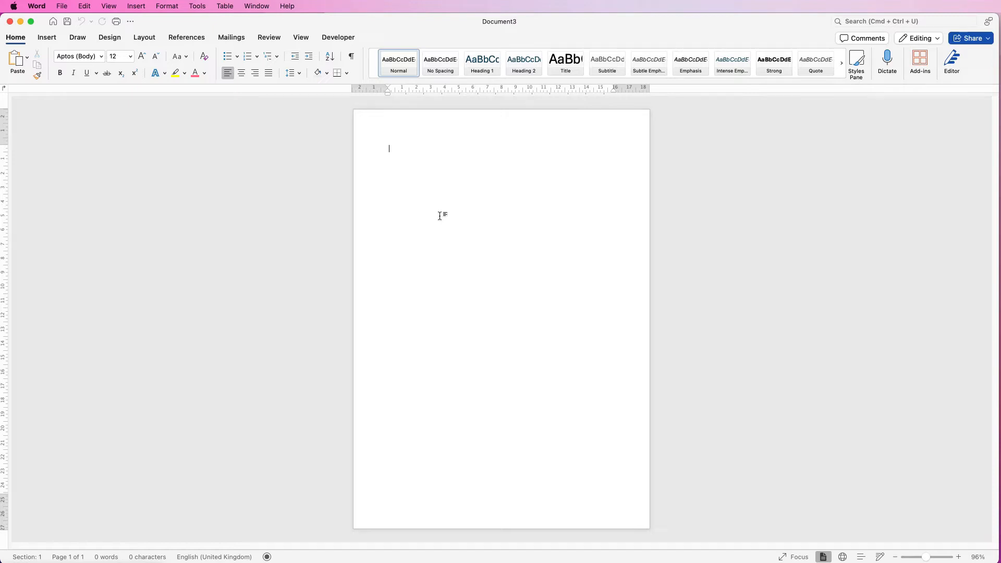
mouse_move(427, 189)
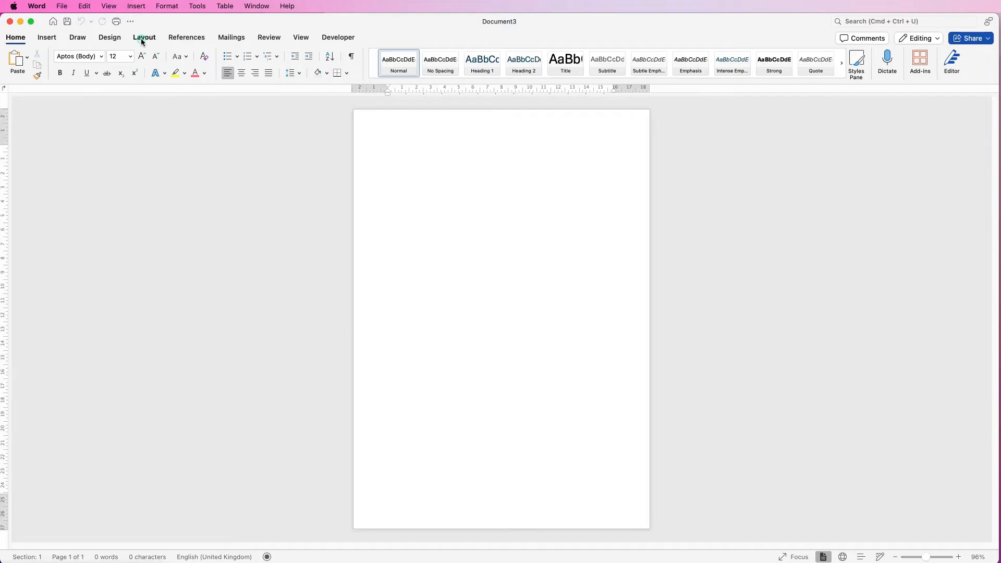
Step: Set the new blank document's page orientation to Landscape via the Layout tab
click(144, 37)
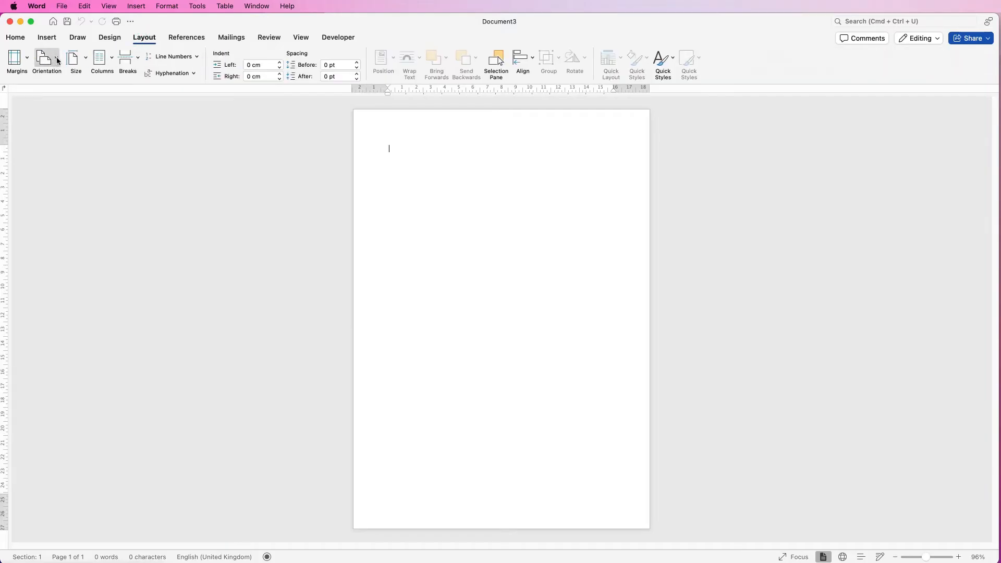
click(46, 61)
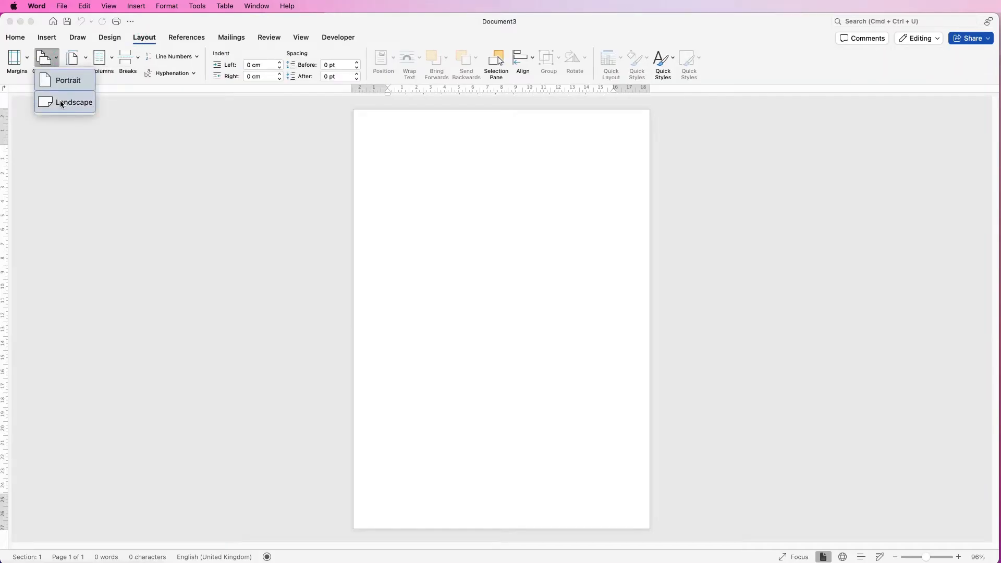
click(73, 102)
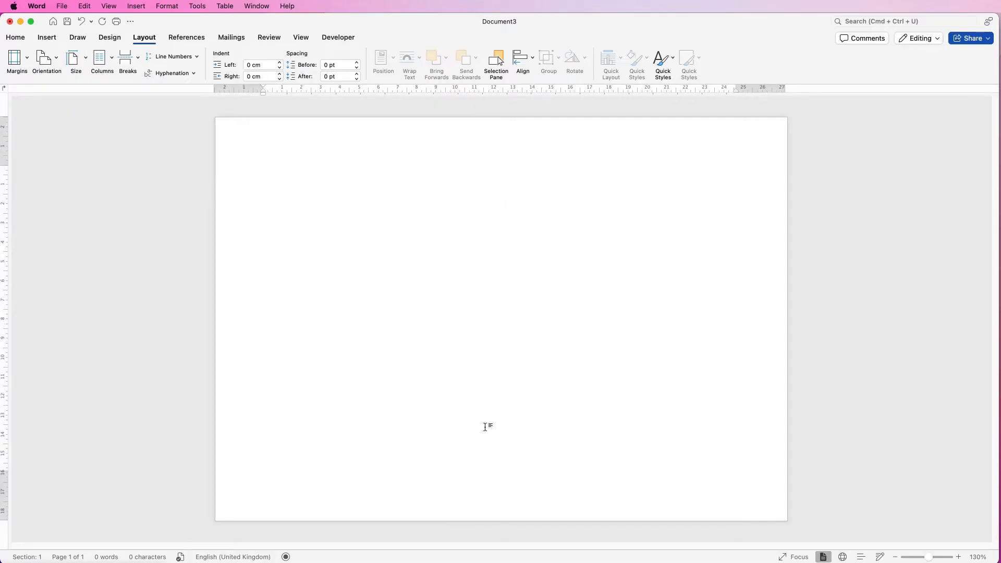
mouse_move(500, 135)
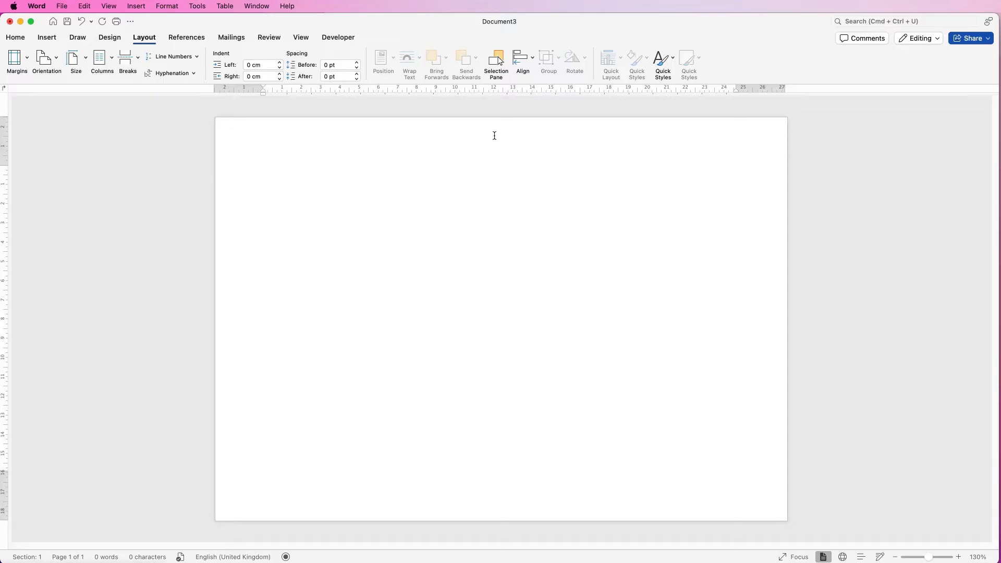
Step: Edit the header and draw a straight vertical line down the full page height
click(264, 170)
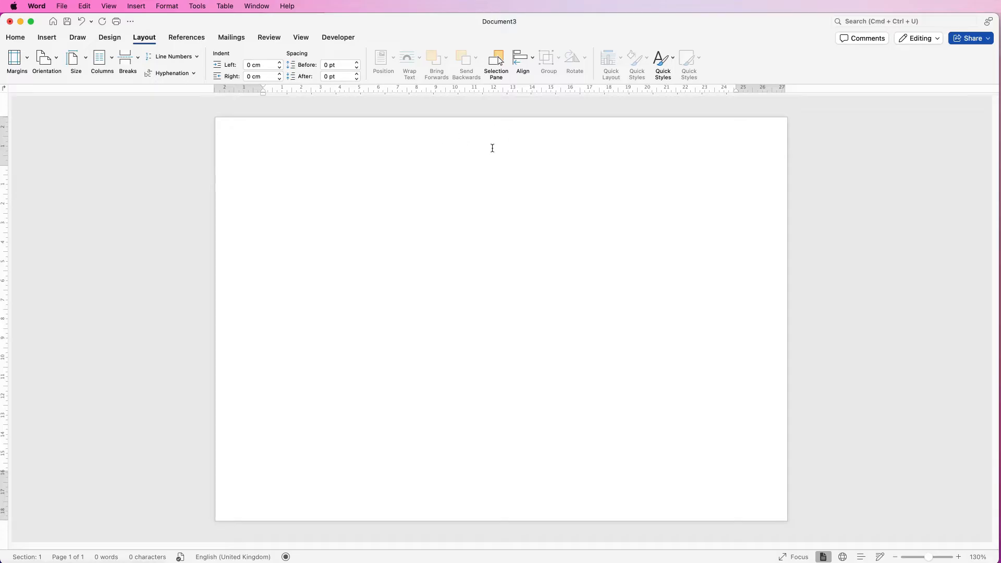
click(264, 170)
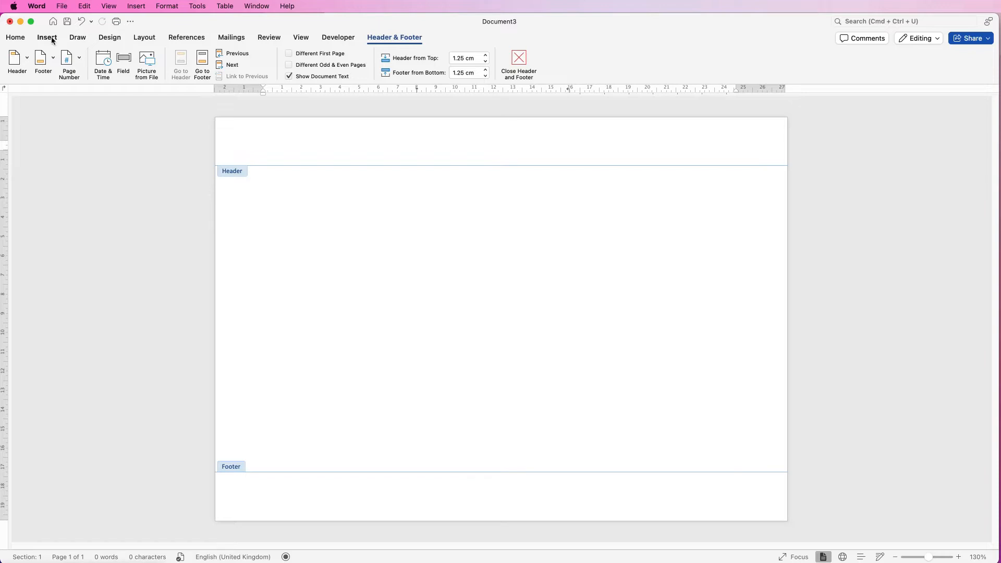
click(46, 38)
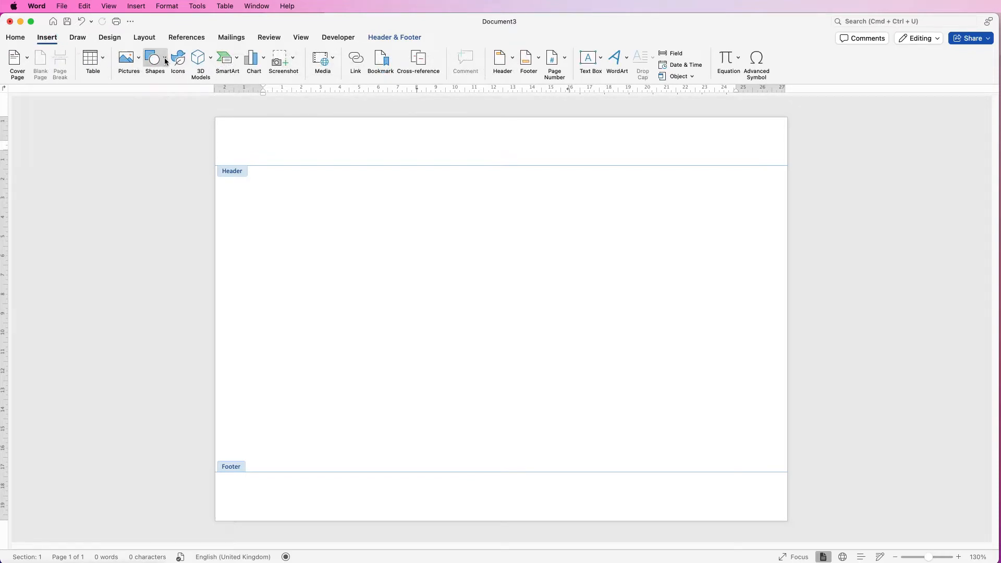
click(154, 61)
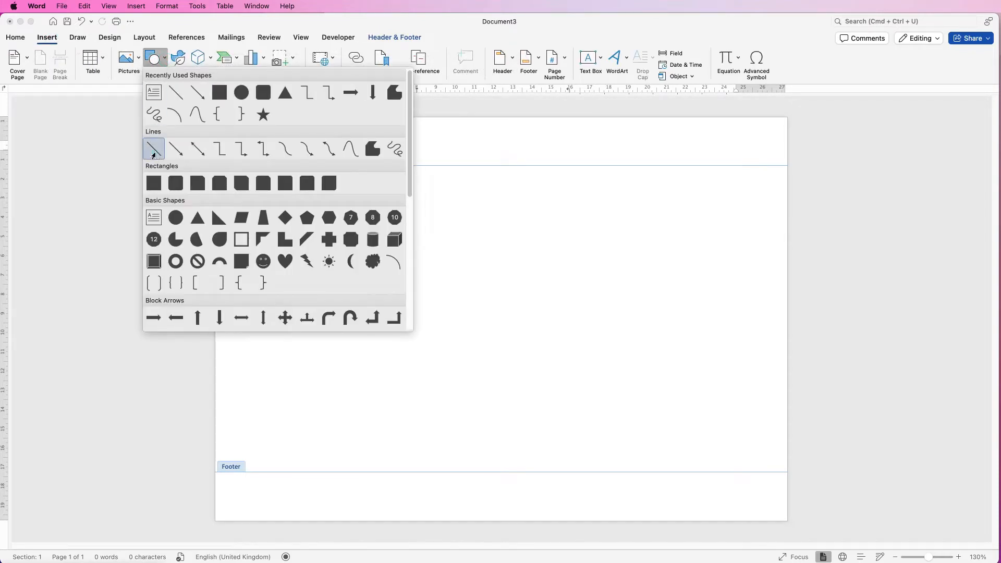
click(154, 149)
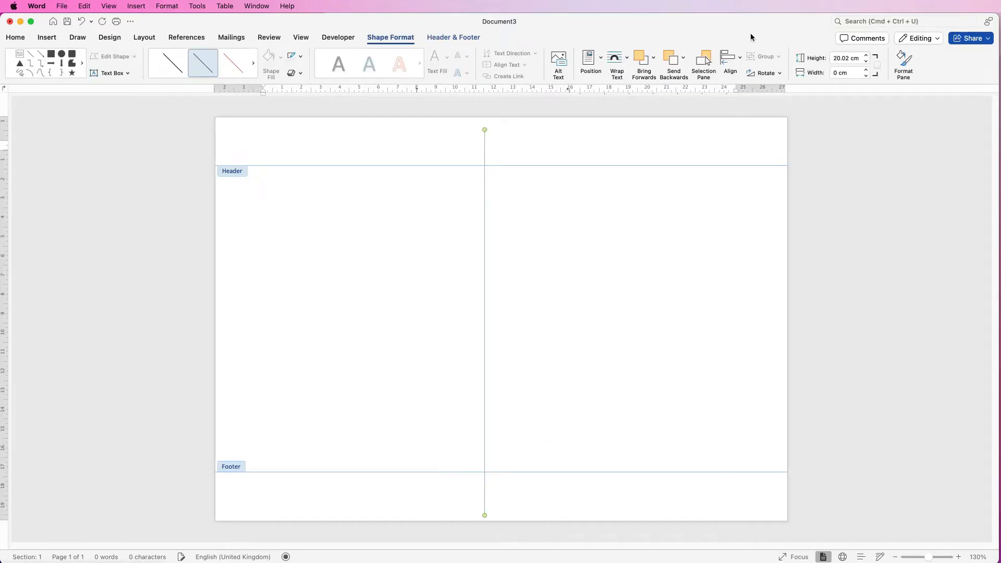
Step: Align the fold line to the horizontal centre of the landscape page
click(728, 60)
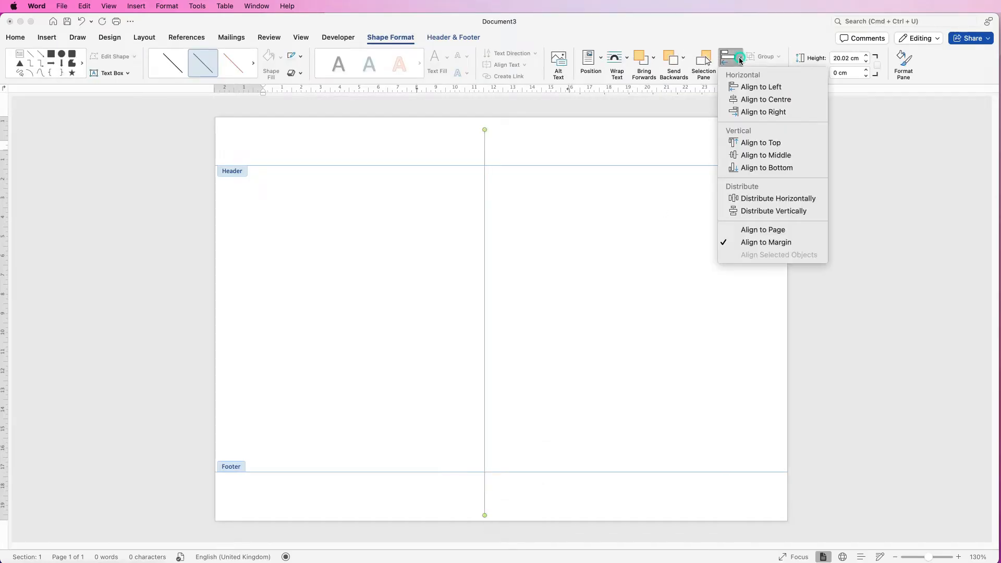
mouse_move(766, 99)
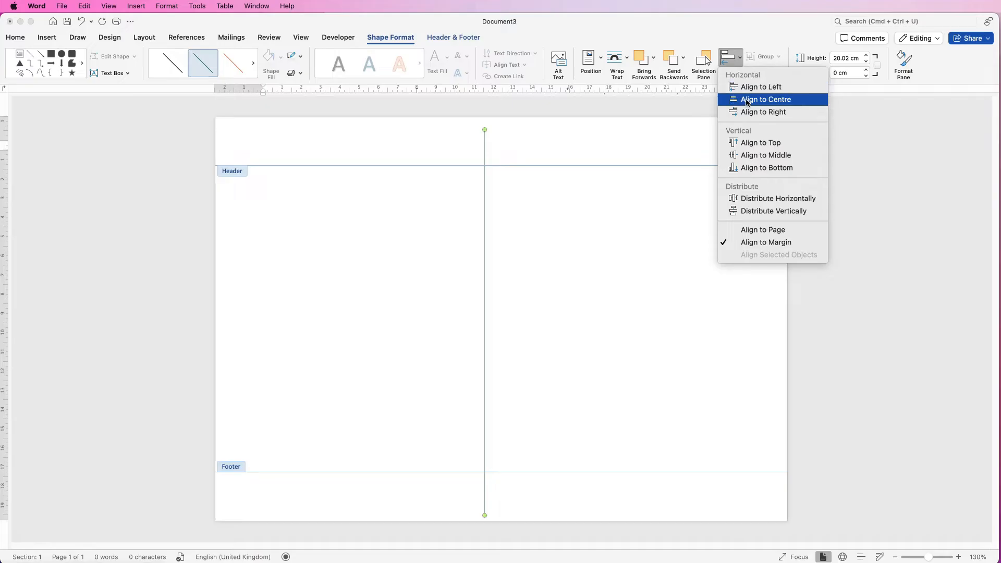
click(765, 100)
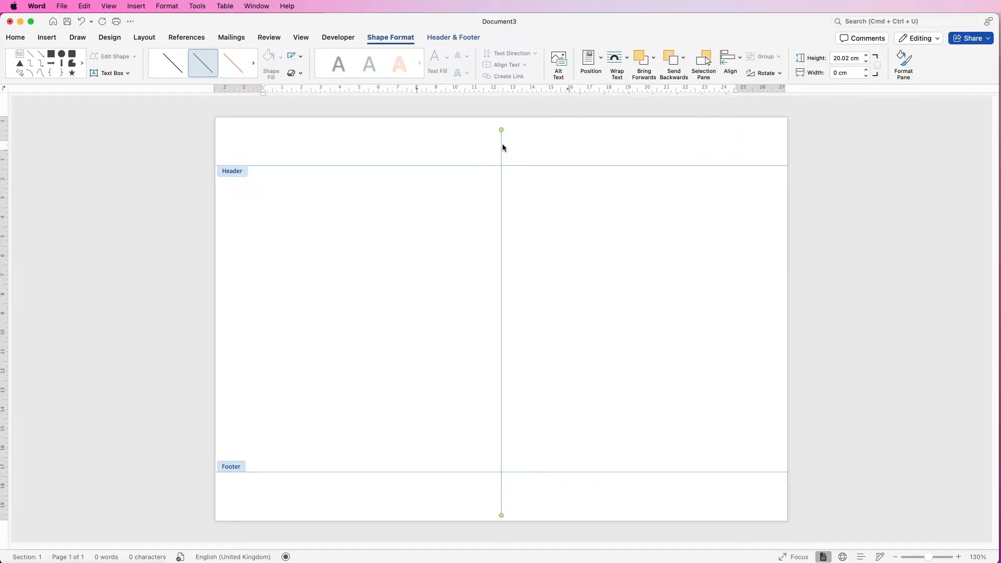
mouse_move(507, 362)
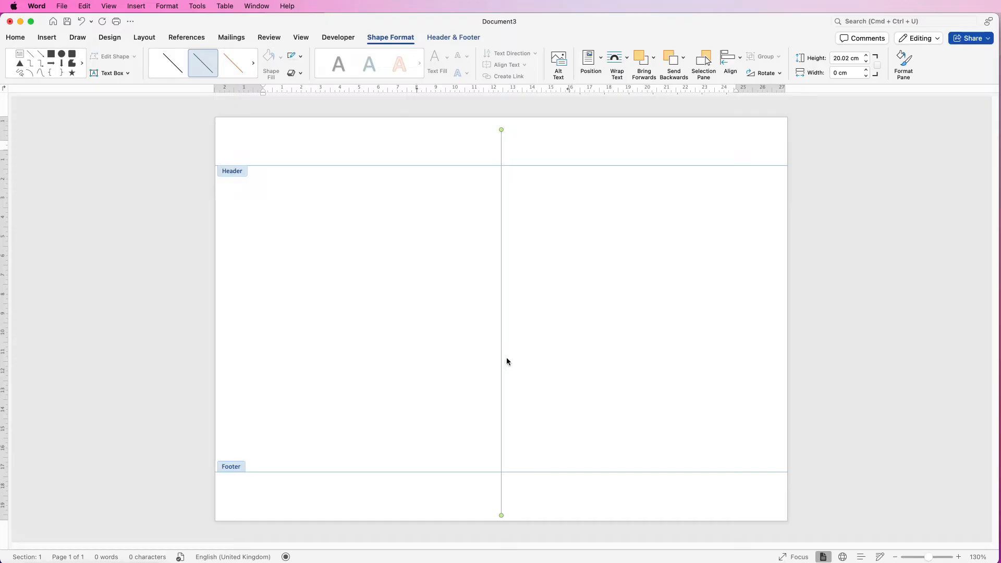
mouse_move(596, 265)
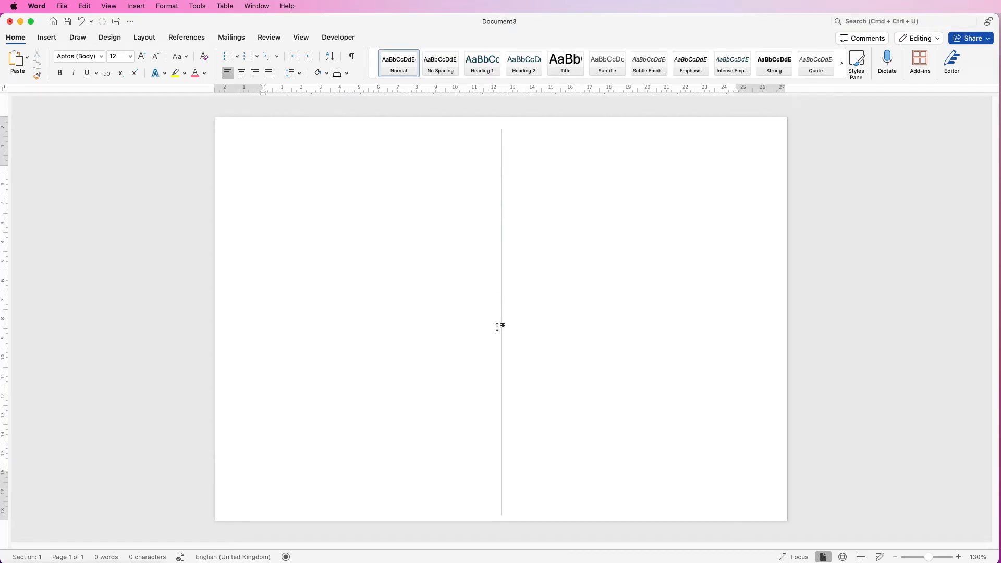
click(266, 170)
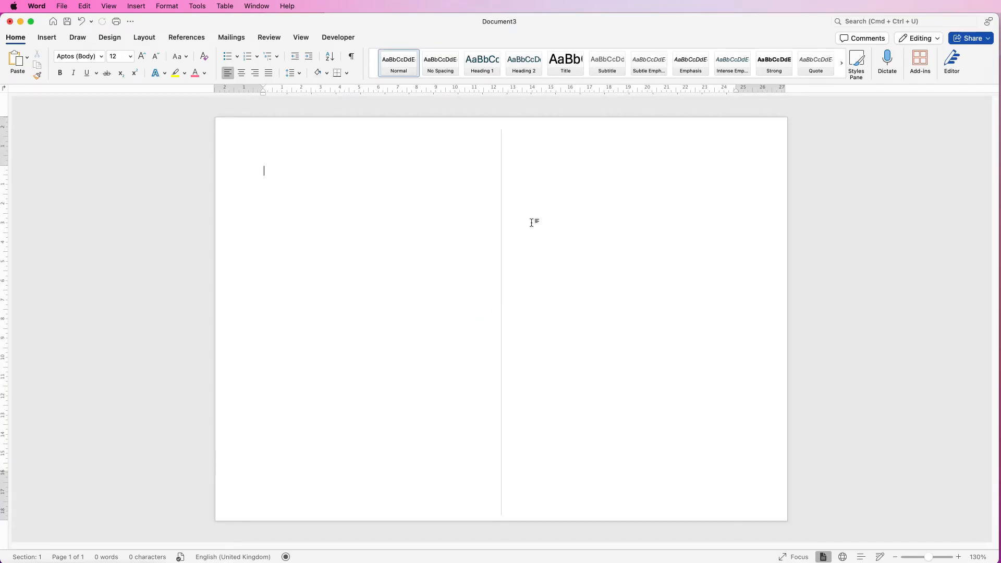
mouse_move(614, 253)
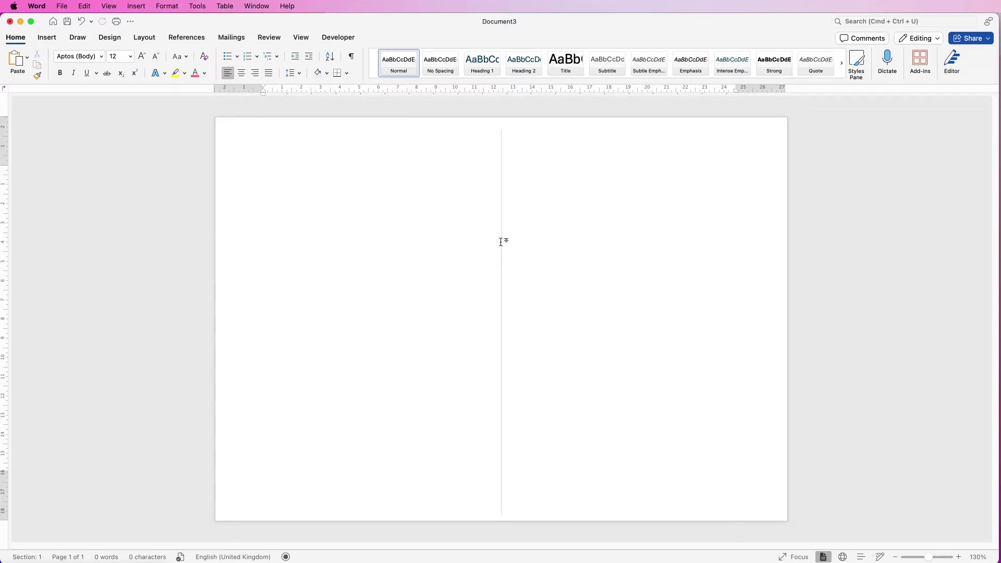
click(264, 170)
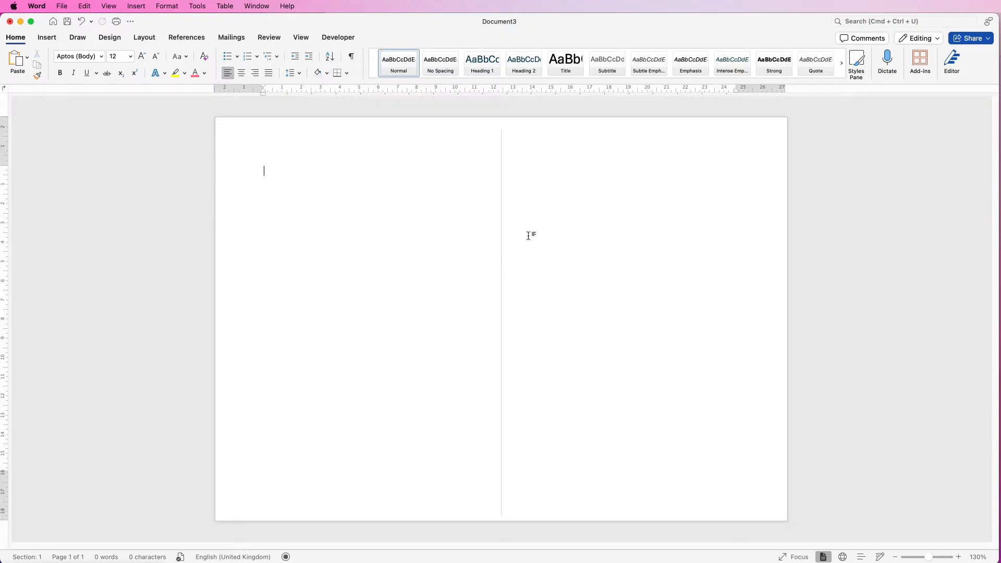
mouse_move(505, 438)
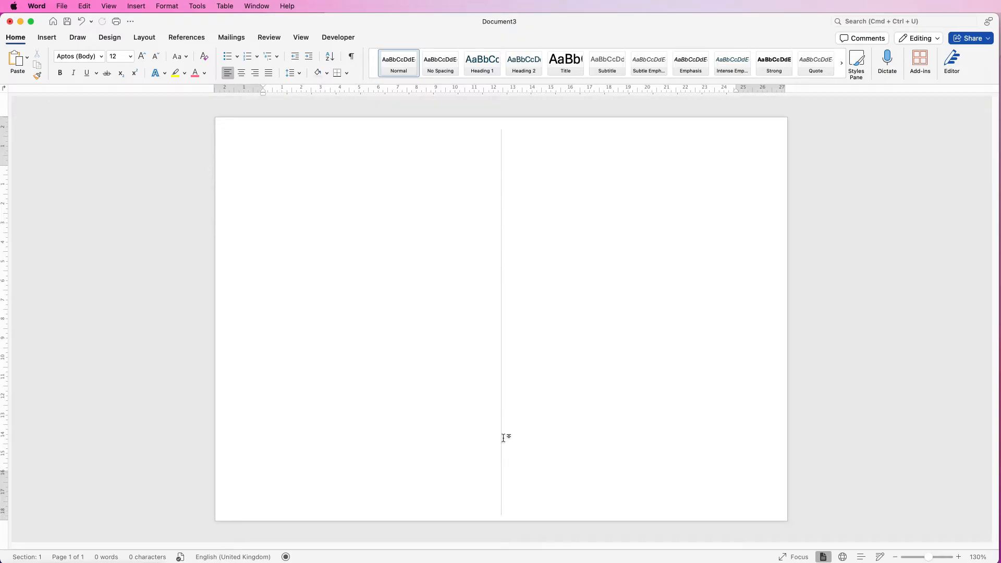
mouse_move(579, 159)
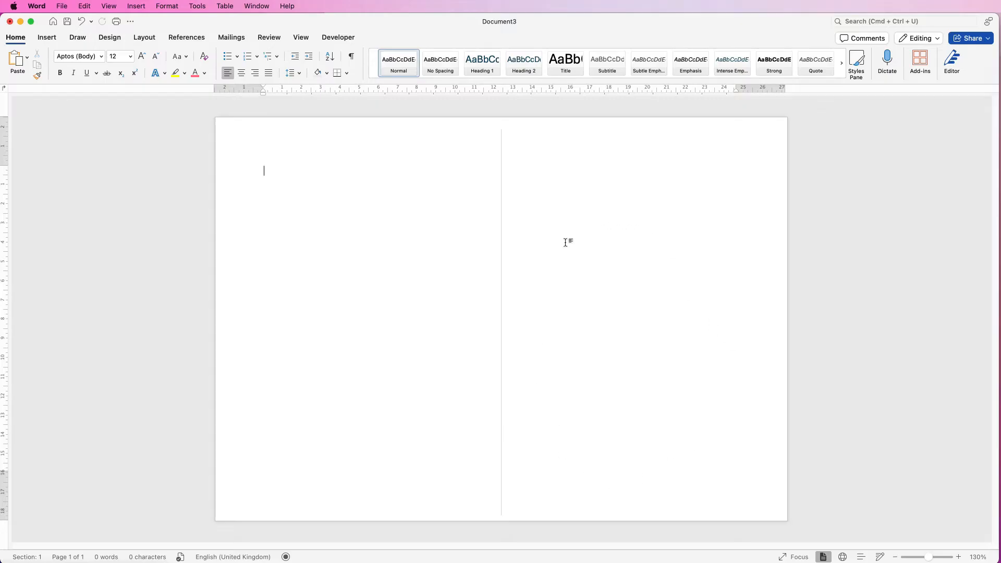
mouse_move(584, 179)
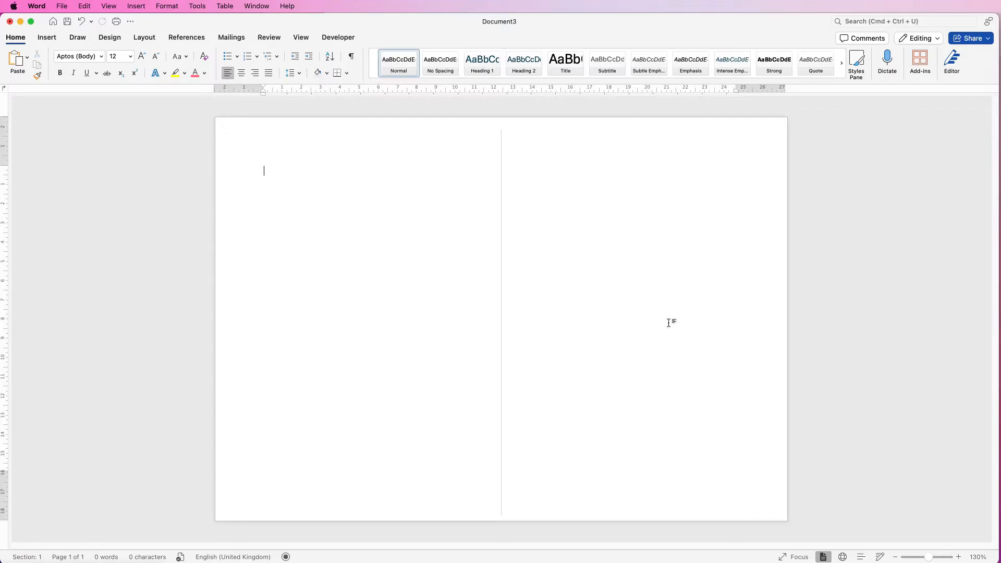
mouse_move(528, 392)
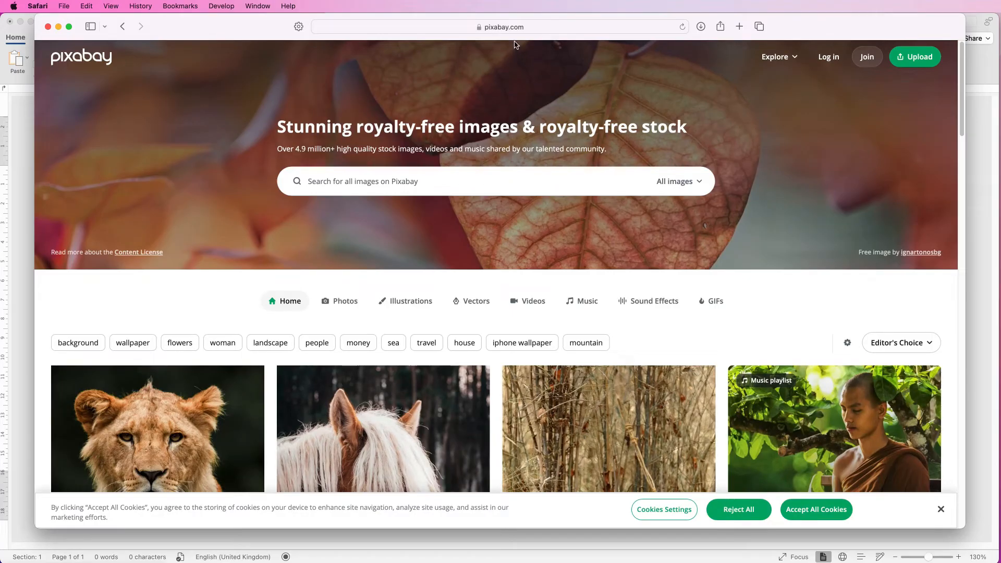
mouse_move(425, 186)
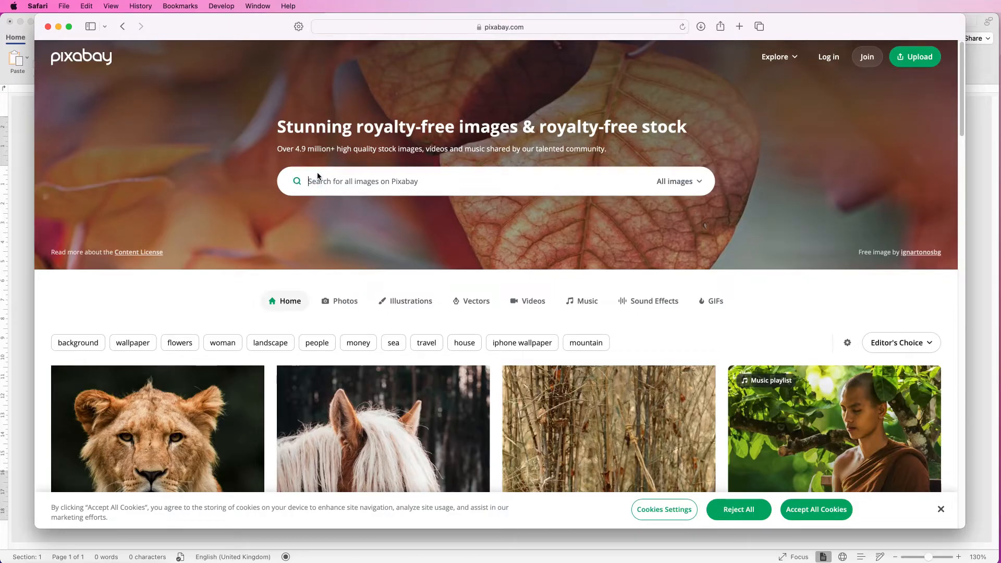
Step: Search Pixabay for 'flowers in vase' restricted to Illustrations
text(floowers)
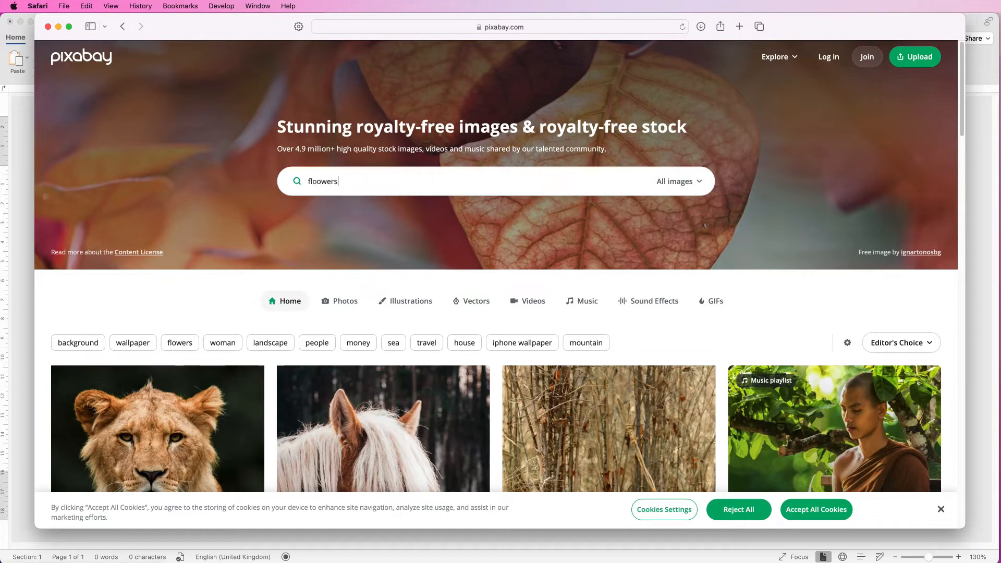
text(flowers in vase)
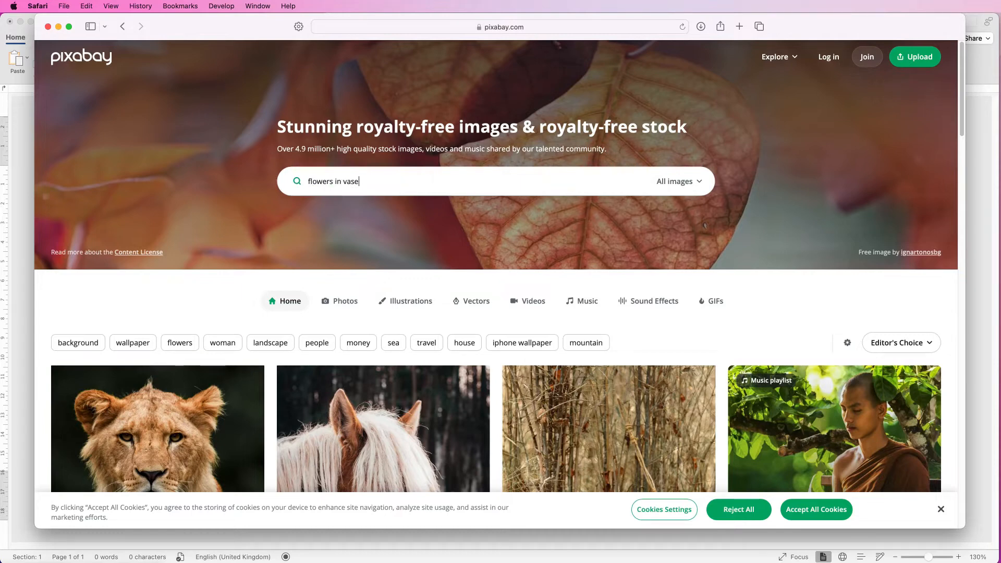
click(698, 181)
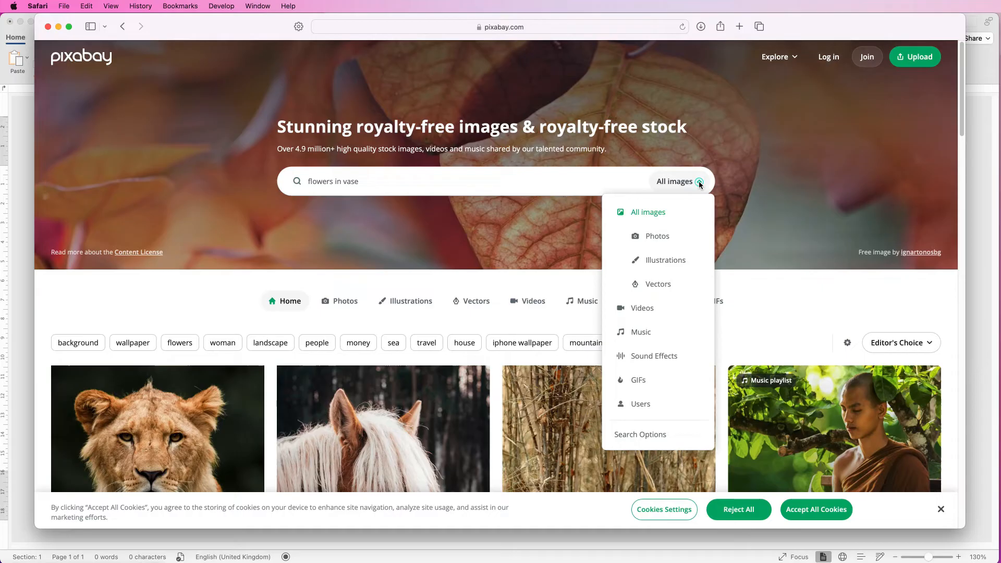
mouse_move(667, 261)
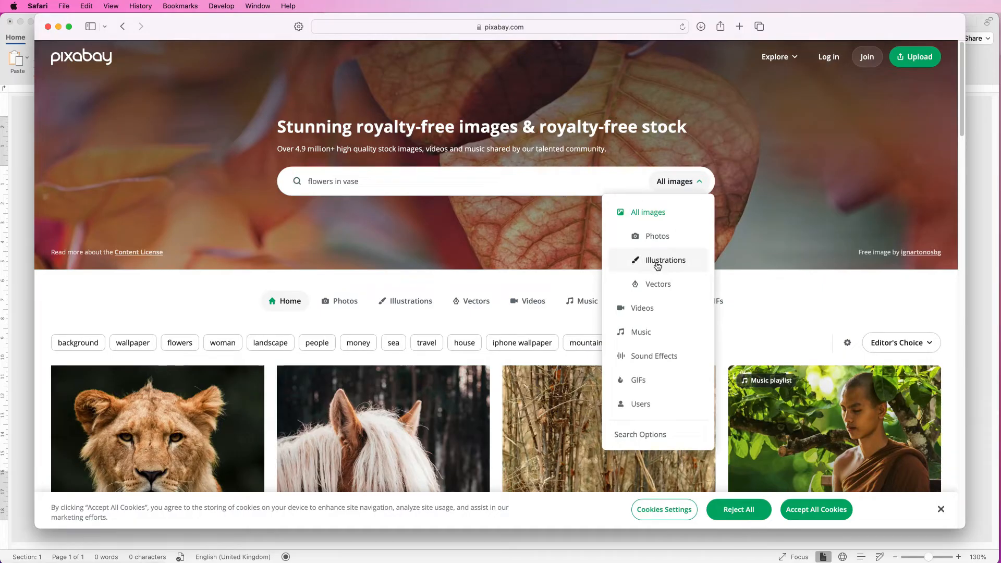
click(666, 259)
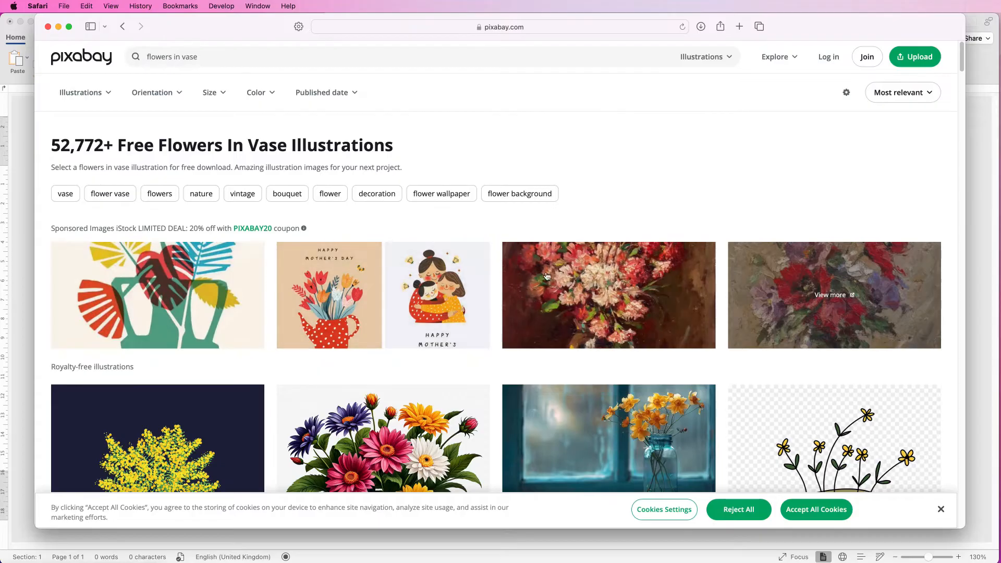
mouse_move(135, 231)
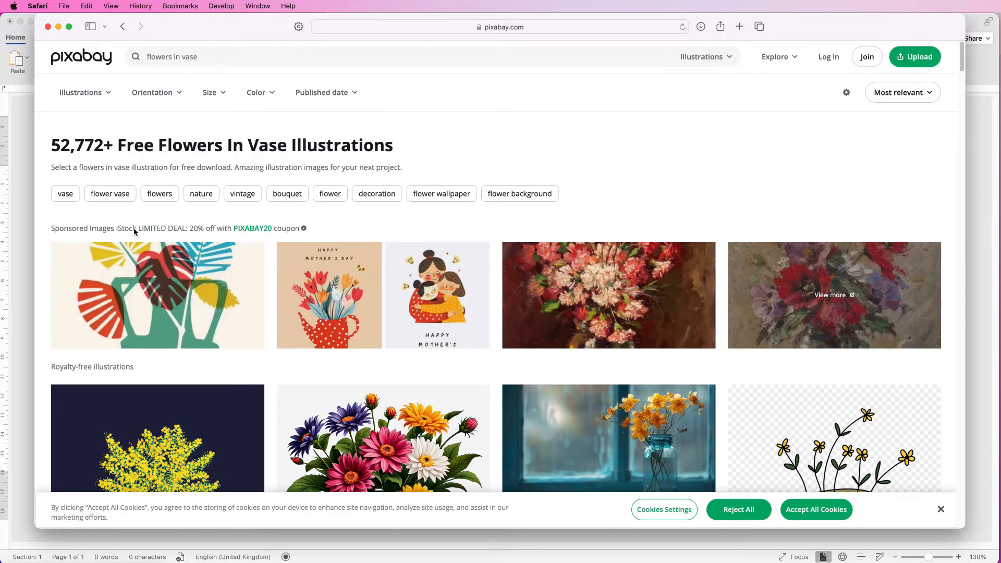
mouse_move(66, 374)
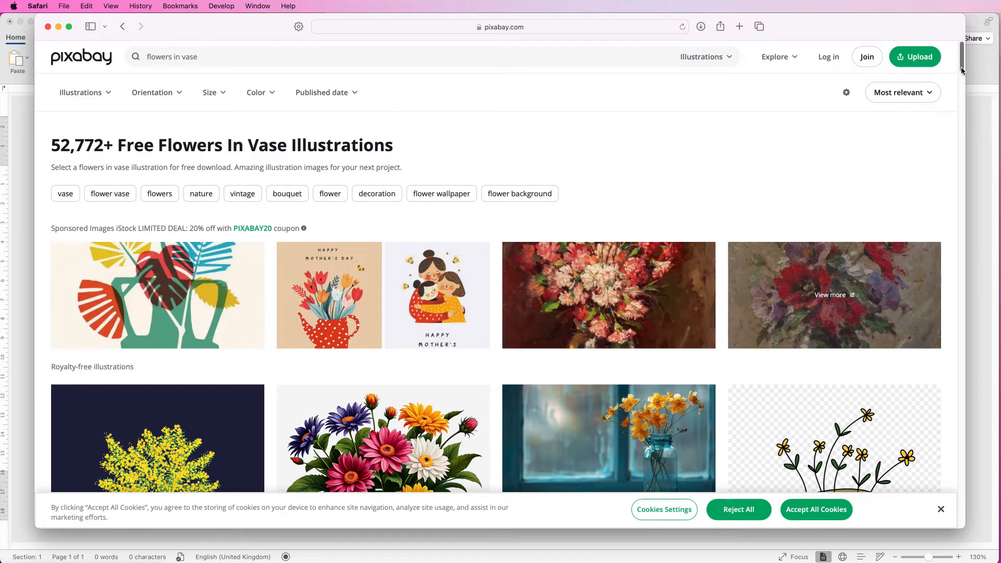
Step: Browse down the results to the teal vase of red flowers with butterflies
scroll(down, 3)
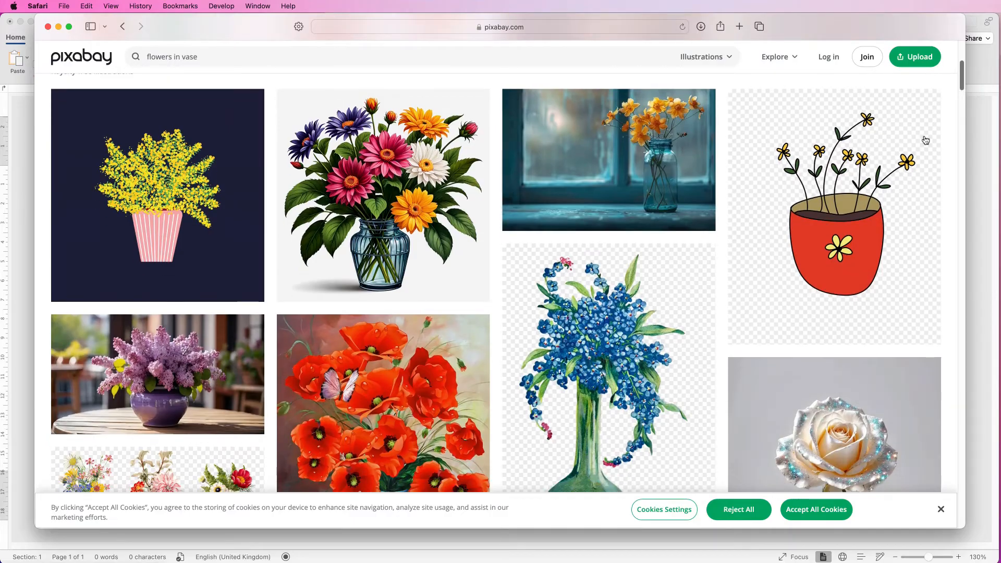
mouse_move(690, 303)
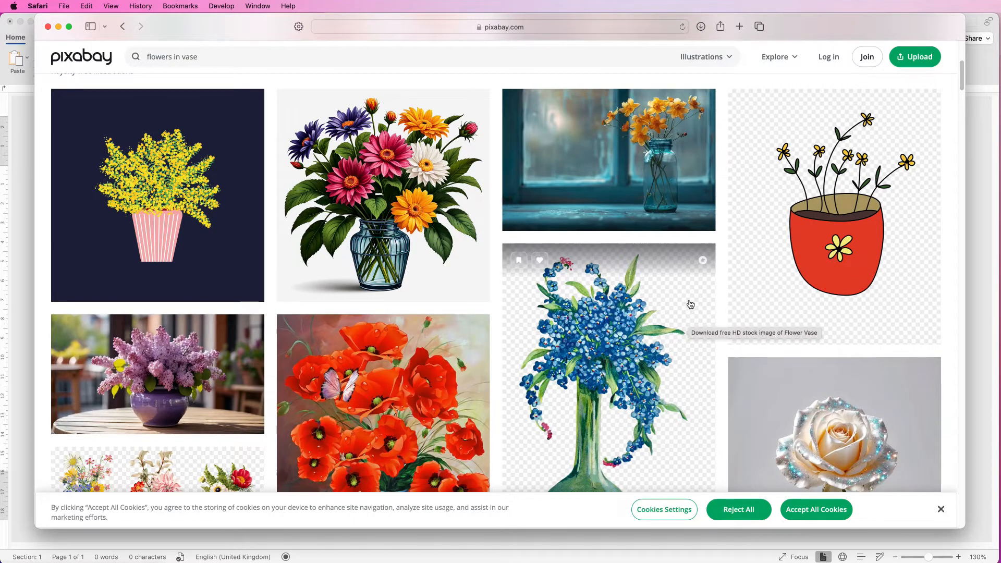
mouse_move(697, 414)
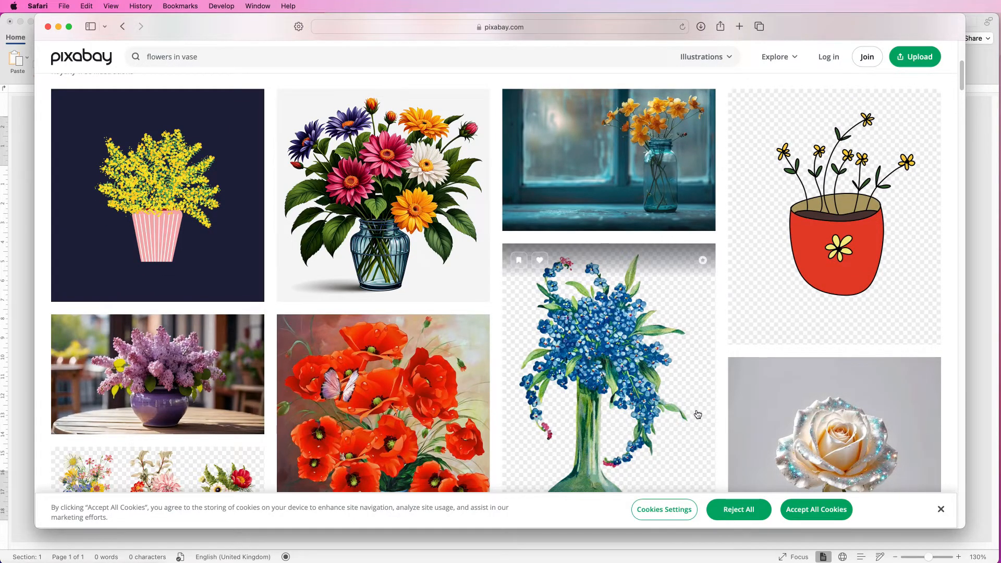
mouse_move(699, 322)
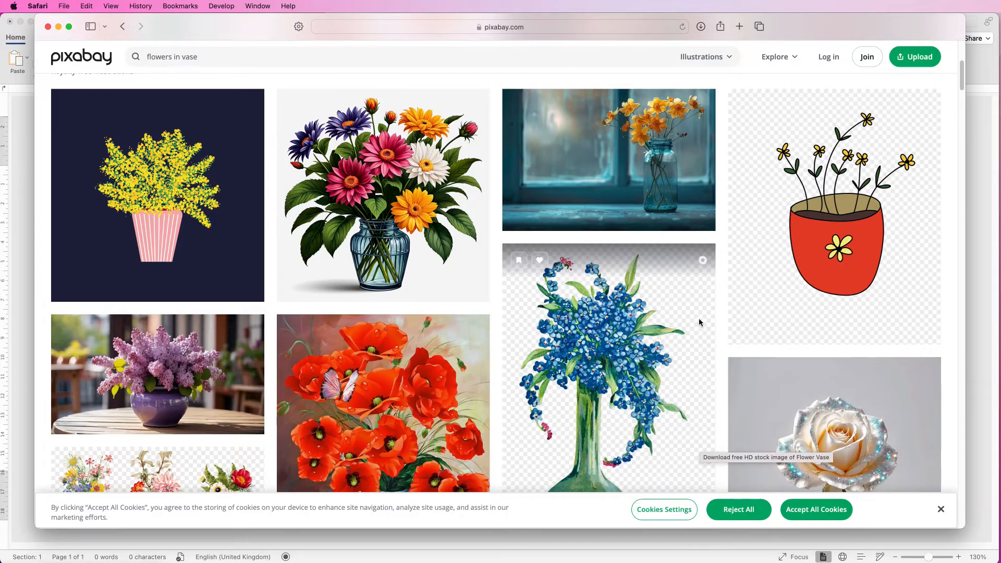
mouse_move(610, 337)
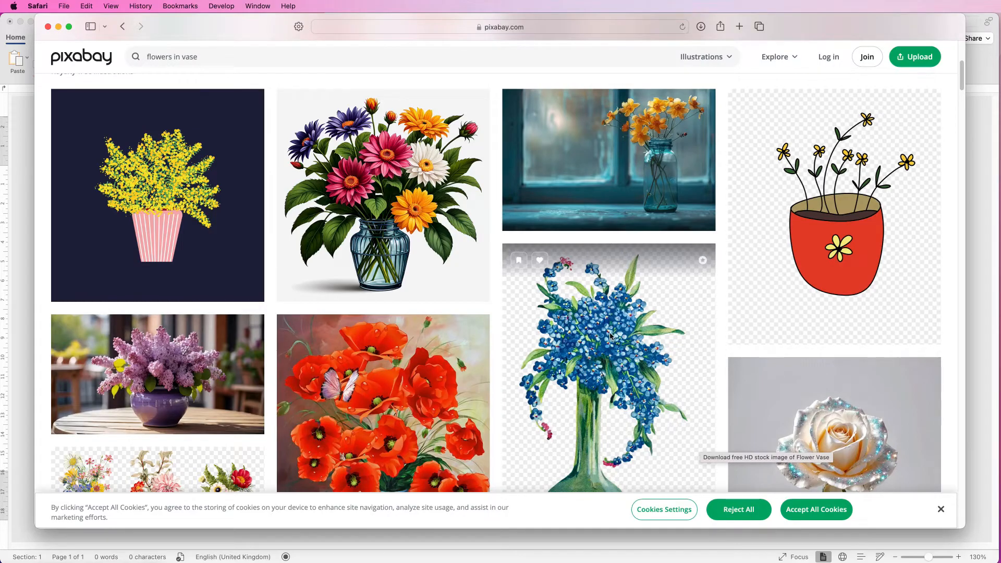
mouse_move(692, 328)
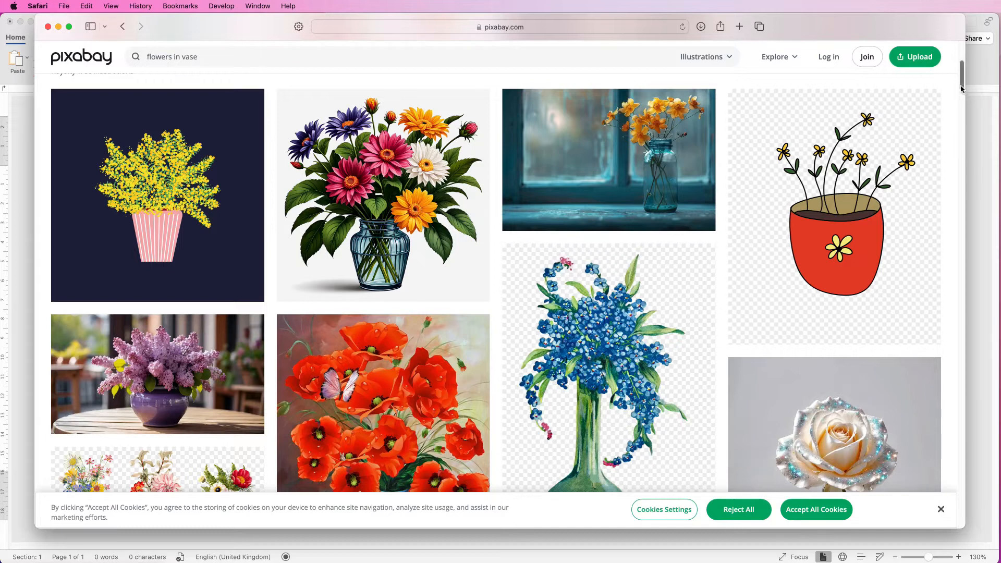
scroll(down, 3)
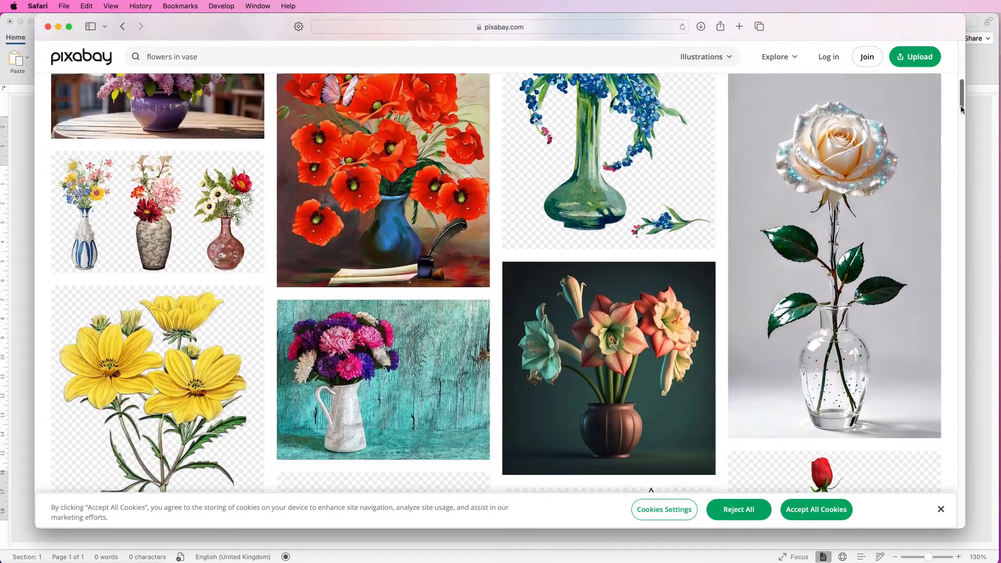
scroll(down, 3)
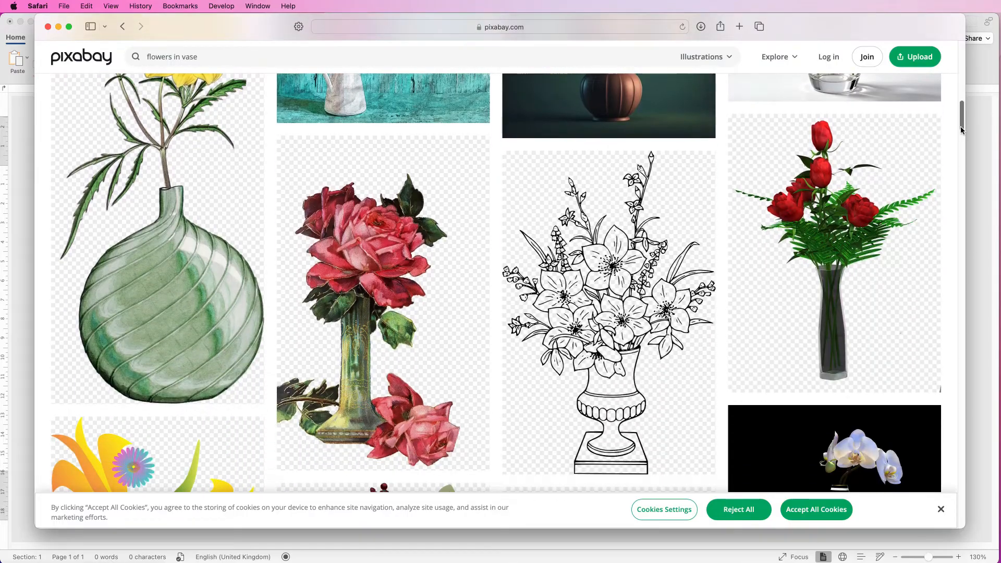
scroll(down, 3)
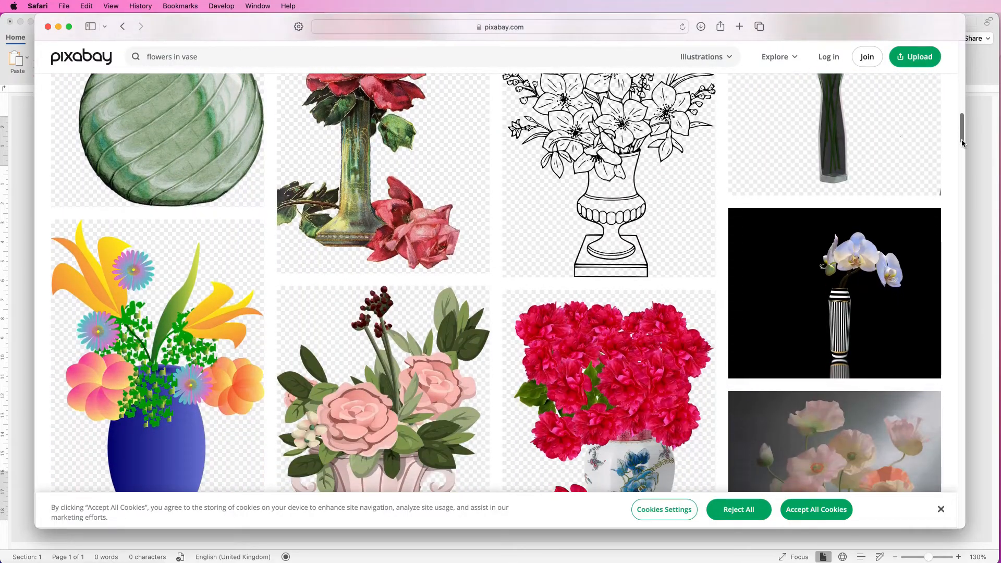
scroll(down, 3)
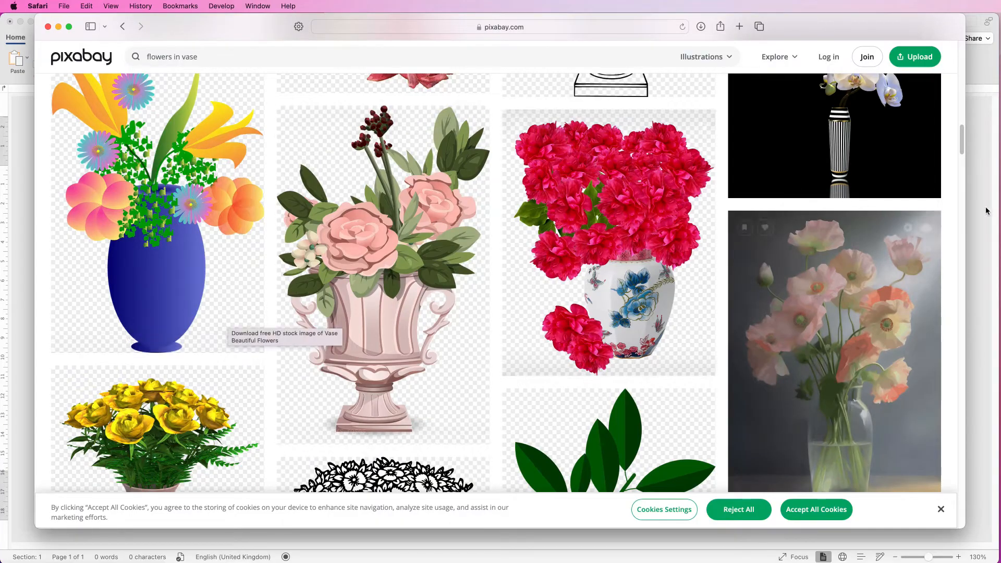
scroll(down, 3)
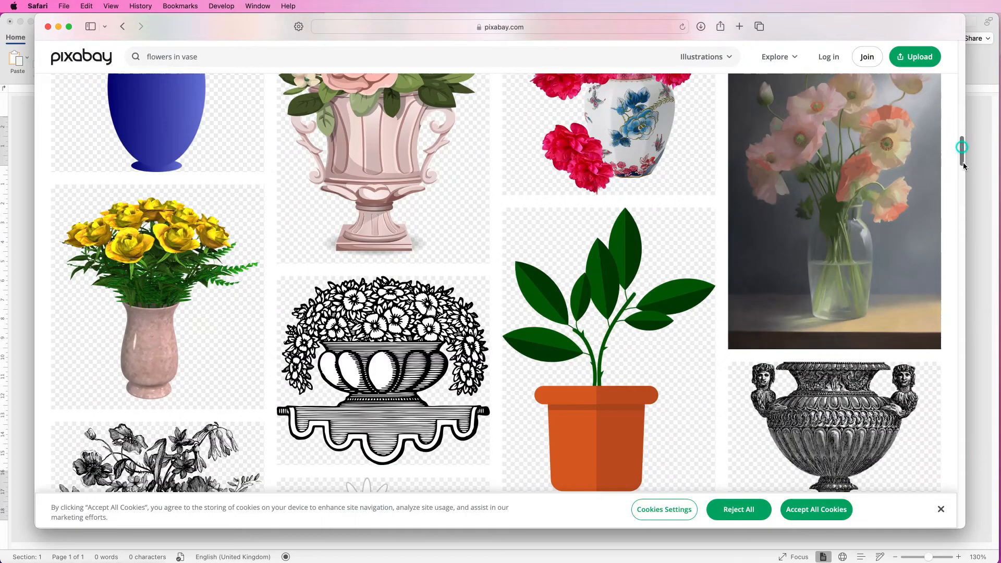
scroll(down, 3)
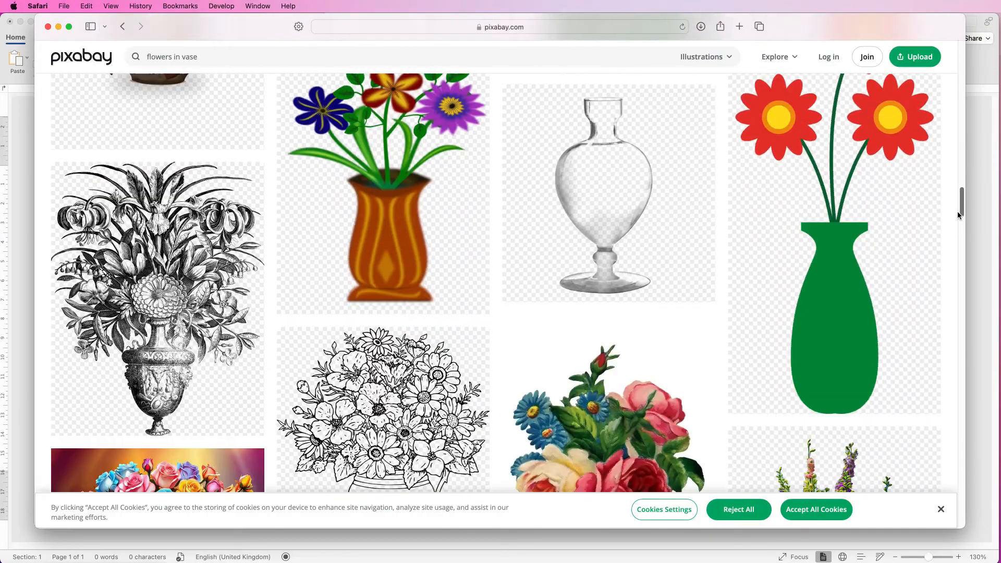
scroll(down, 3)
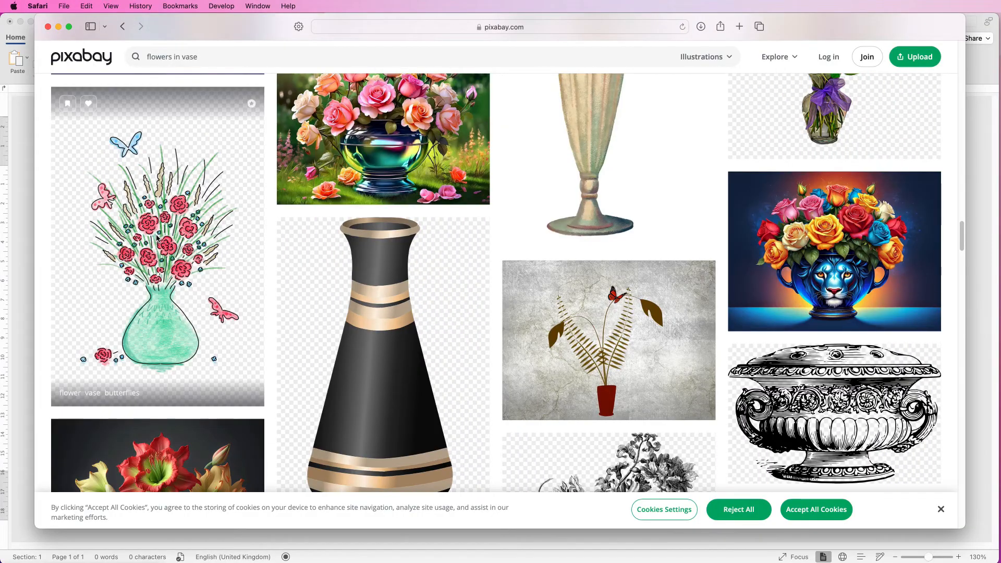
Step: Download the teal vase butterfly illustration as a 1920×2880 PNG
click(157, 249)
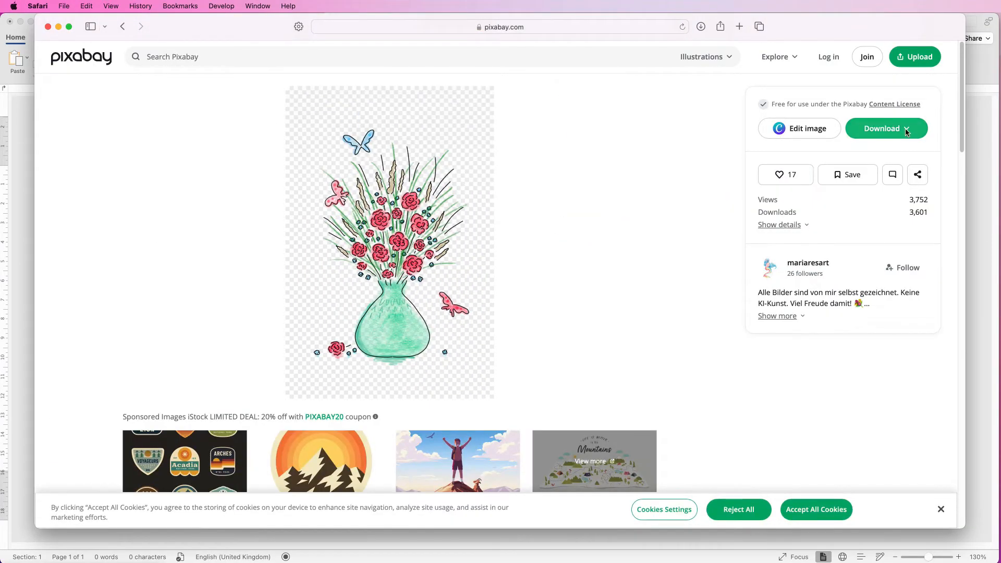
click(886, 128)
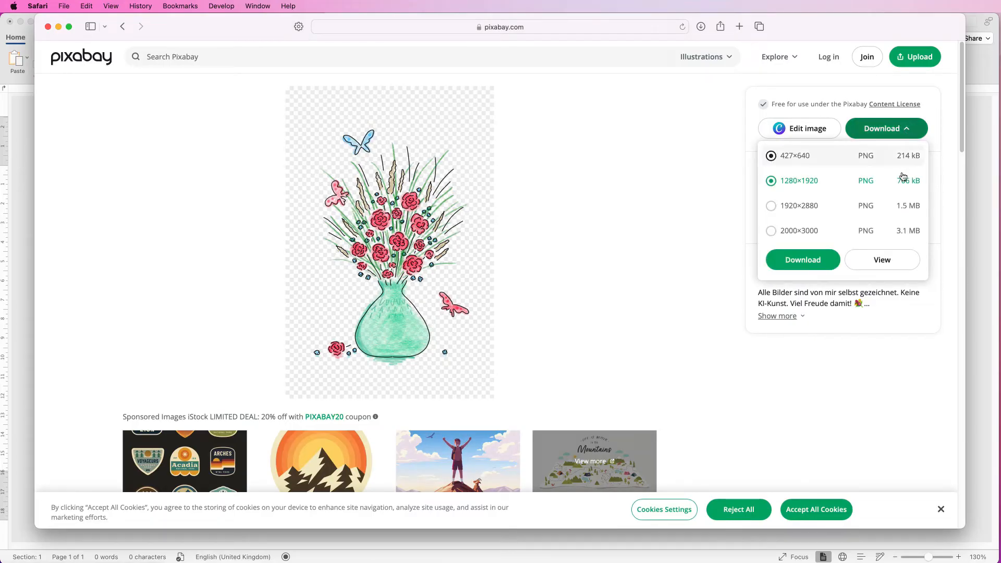
click(799, 206)
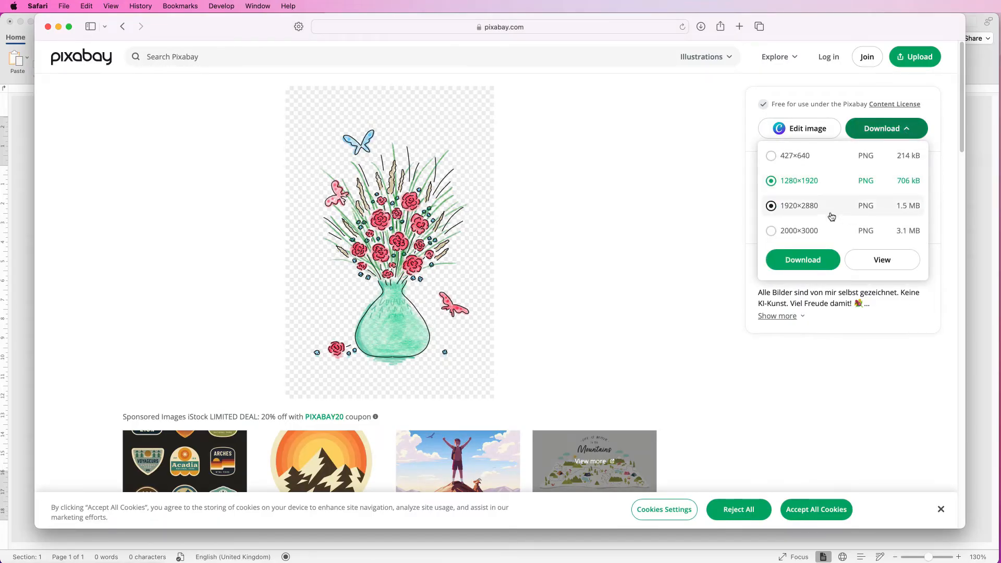
click(772, 206)
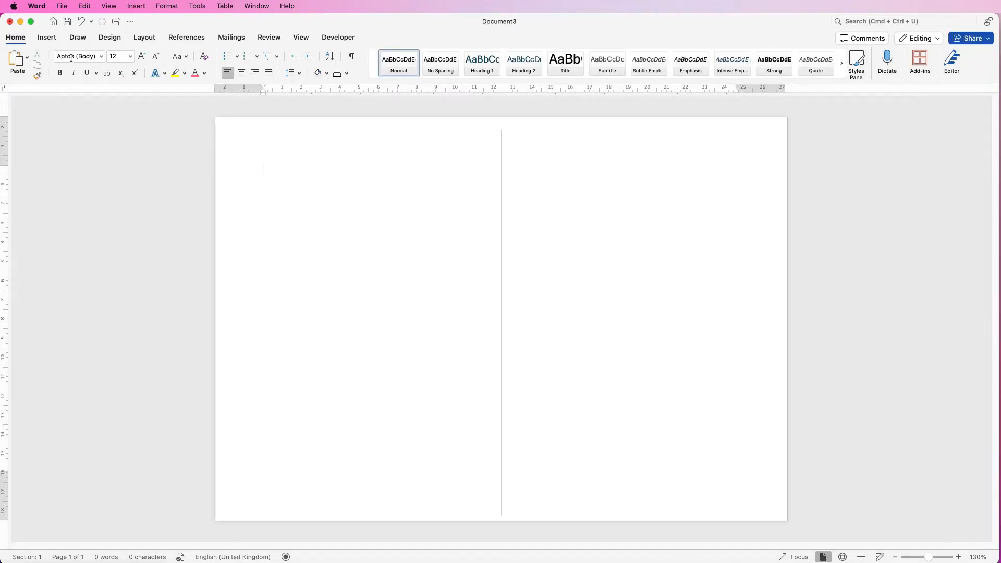
Step: Insert flower-8107193_1920-2.png from Downloads as a picture on the card page
click(46, 37)
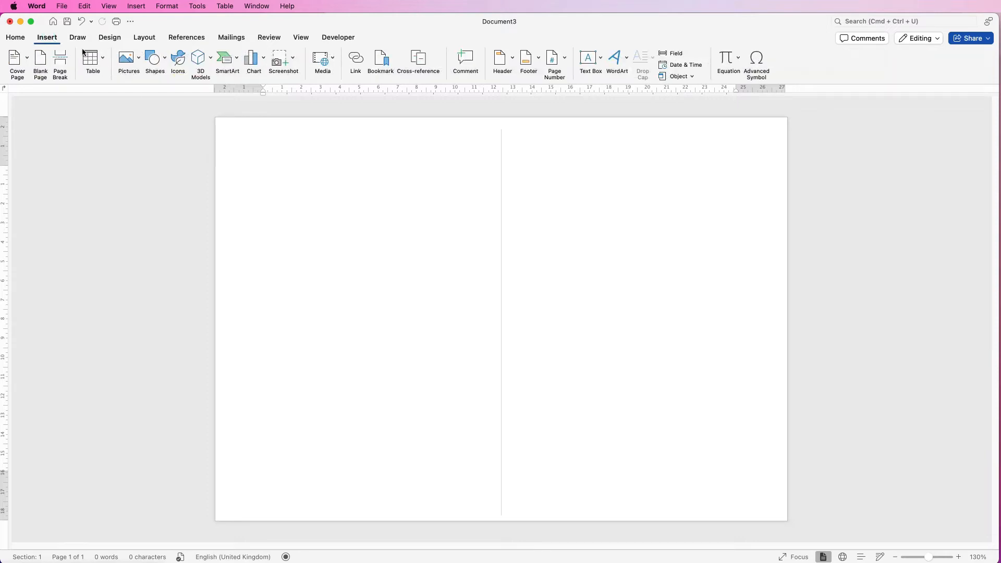
click(129, 57)
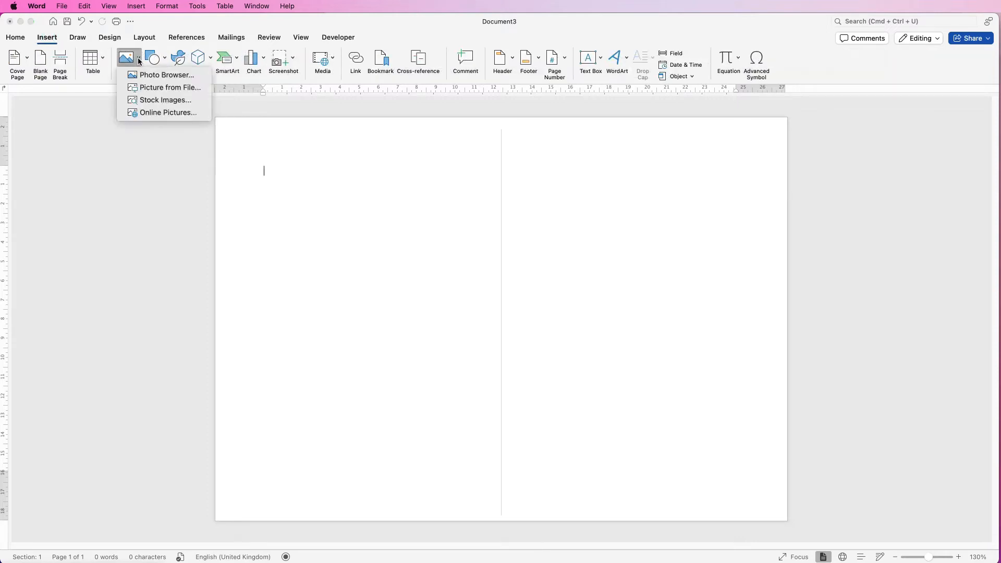
mouse_move(169, 87)
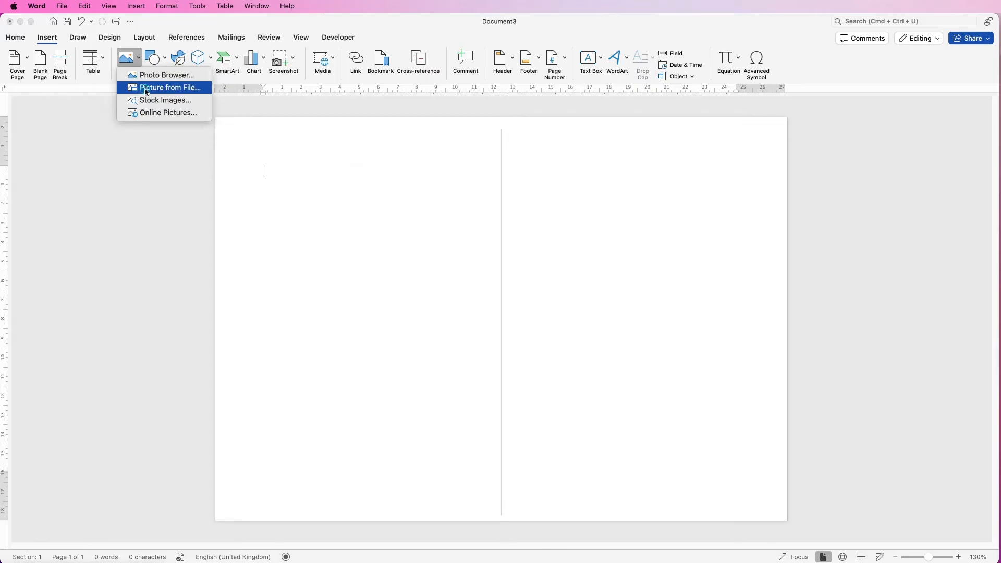
click(169, 88)
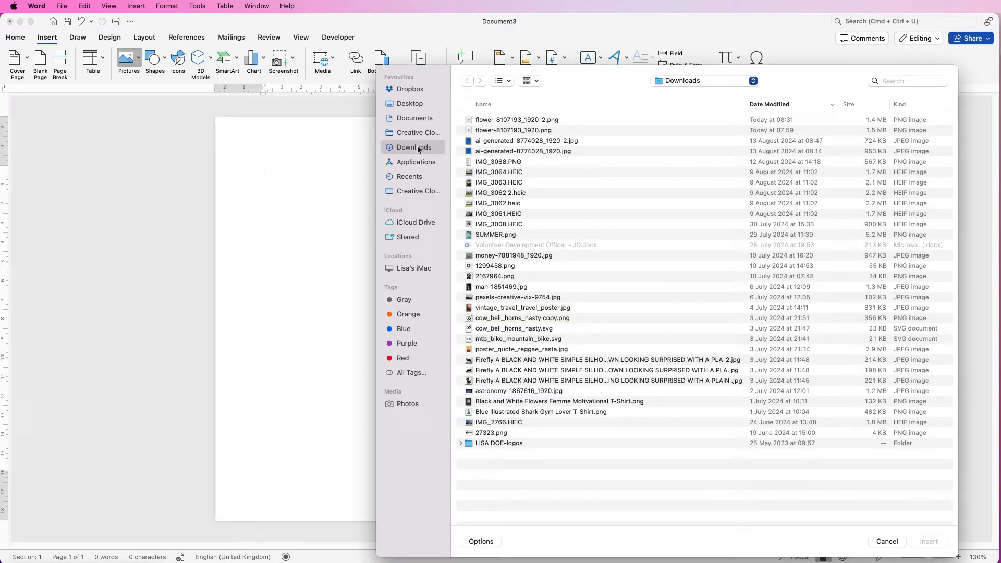
mouse_move(483, 122)
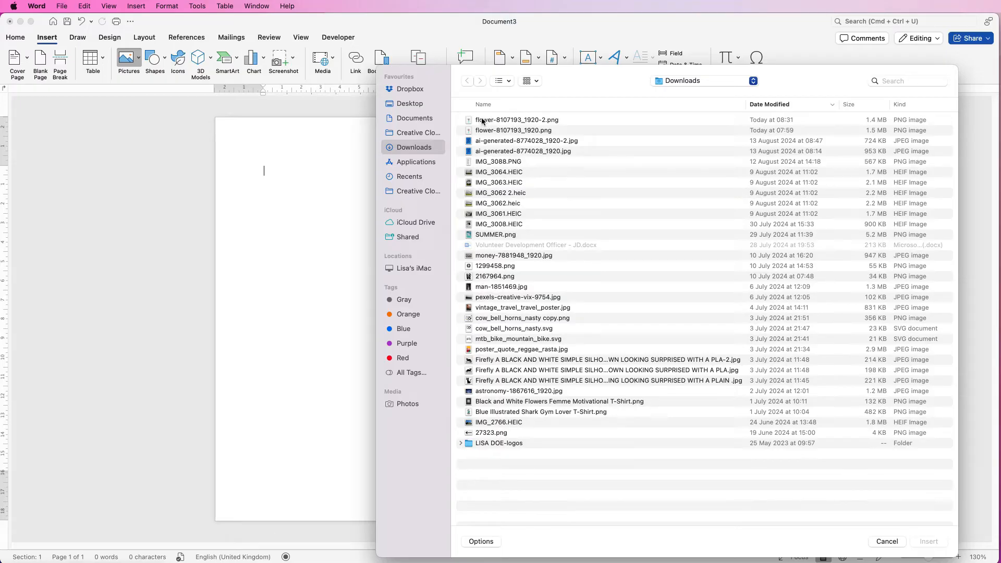
click(517, 120)
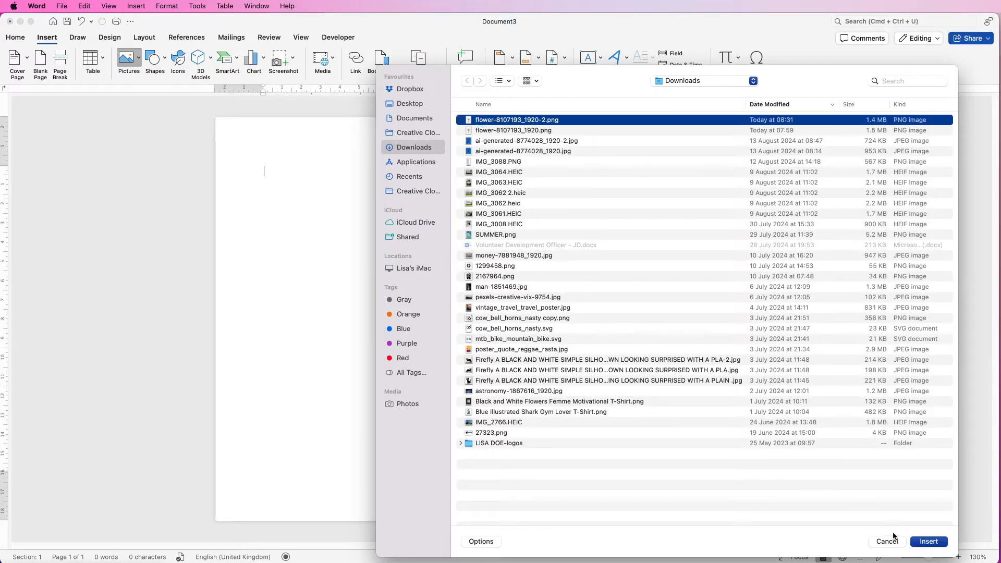
click(928, 542)
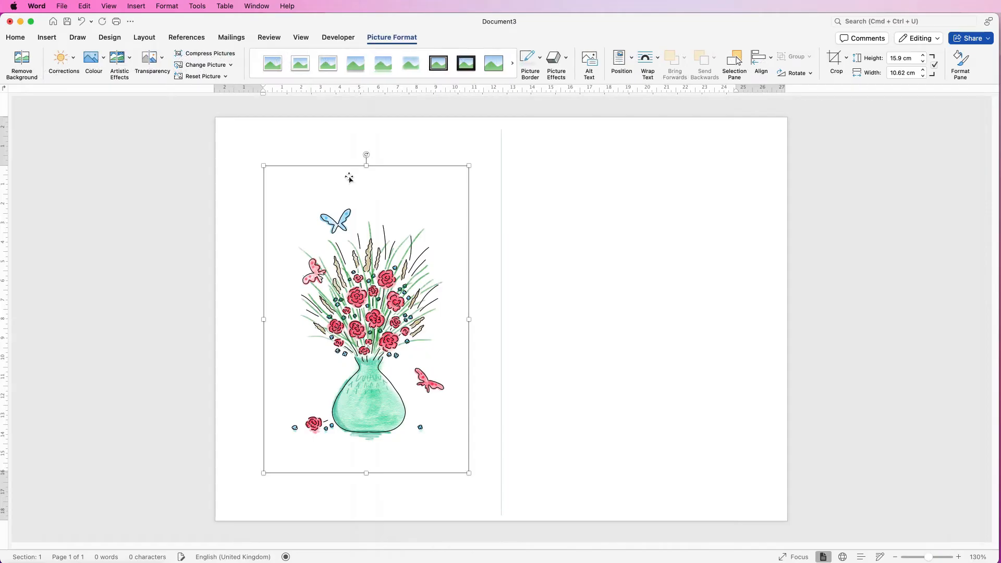
mouse_move(377, 259)
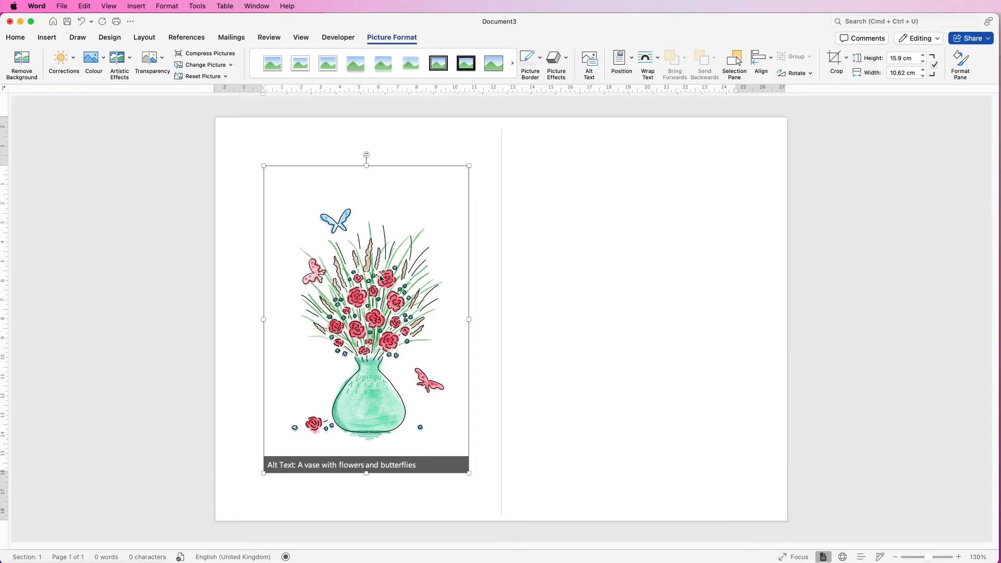
Step: Drag the vase picture across the fold onto the right half and deselect it
click(647, 61)
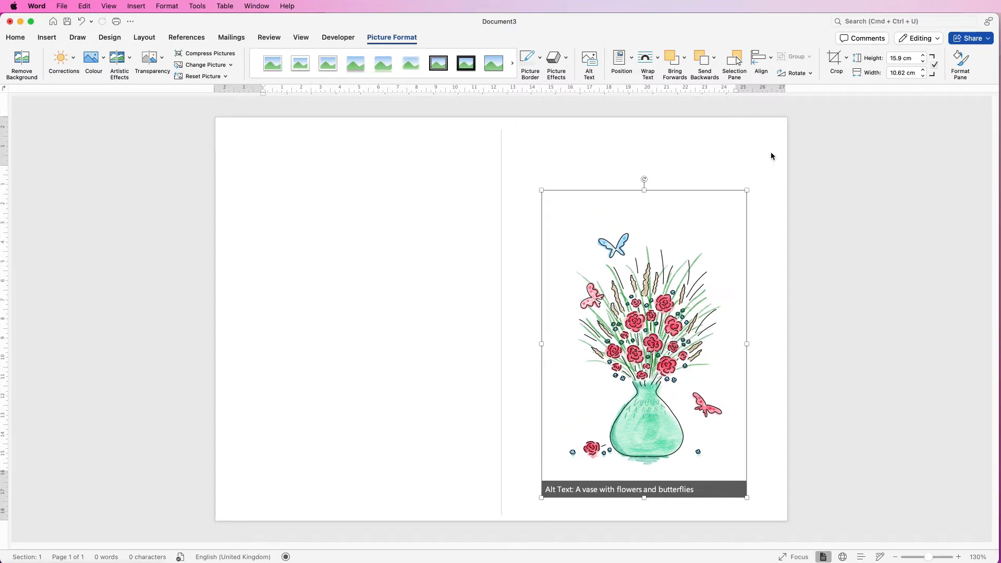
click(760, 176)
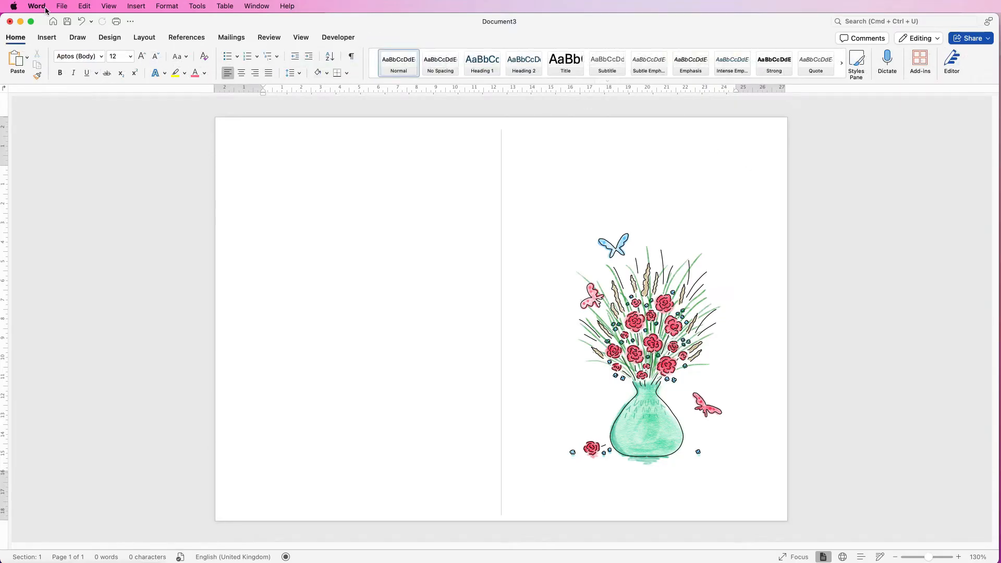
click(264, 170)
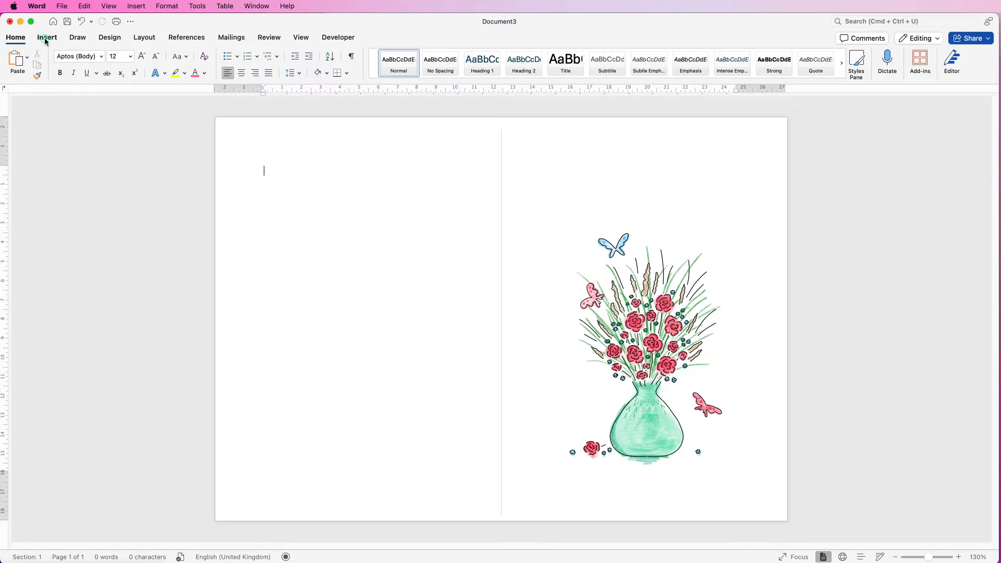
Step: Draw a text box above the vase, enter 'Thanks a' and nudge it into place
click(47, 38)
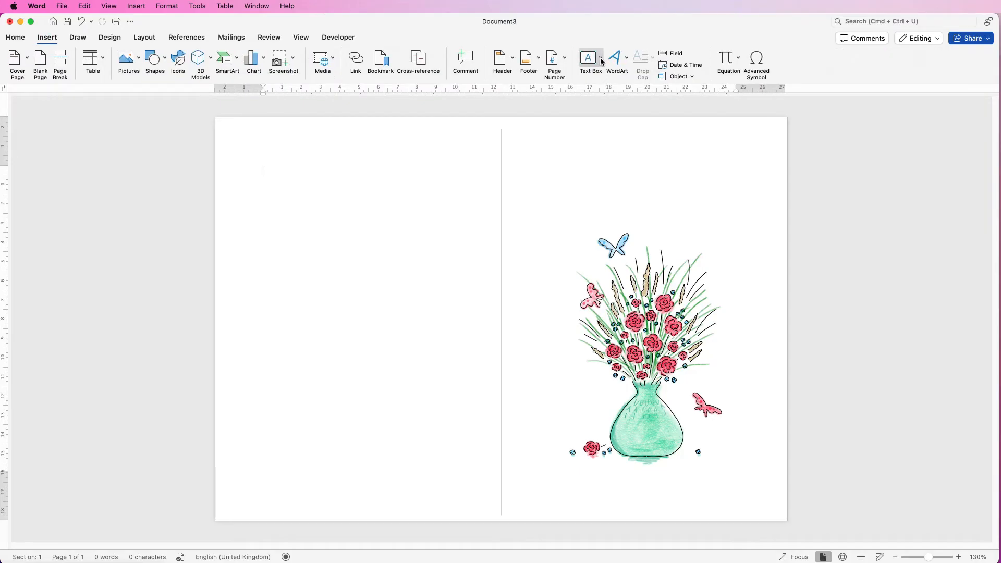
click(587, 57)
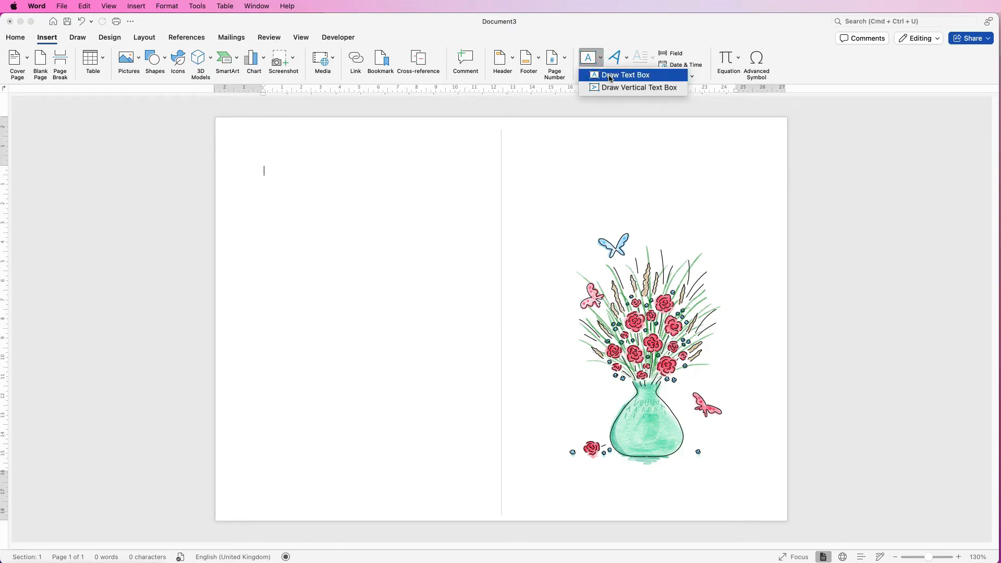
click(624, 75)
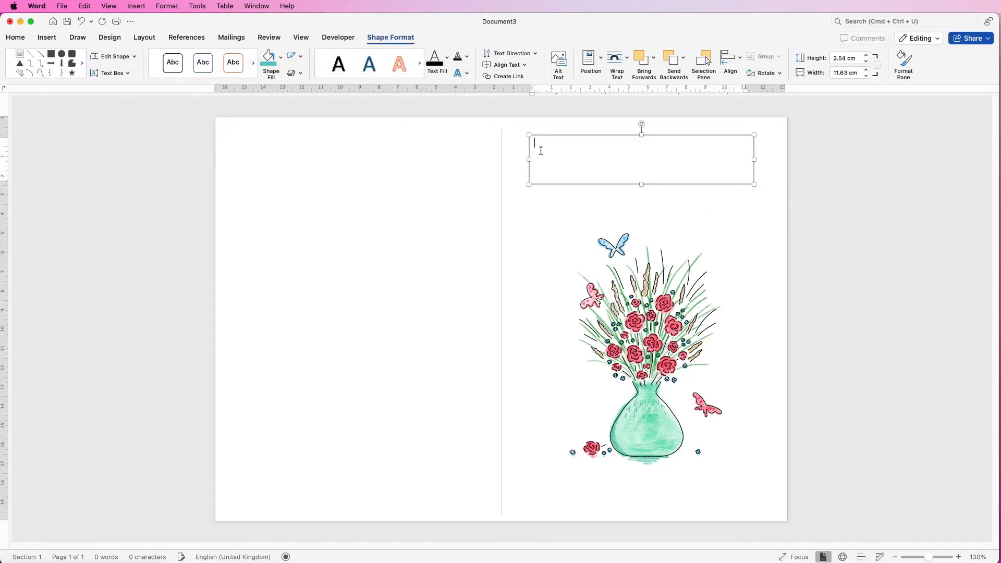
text(Than)
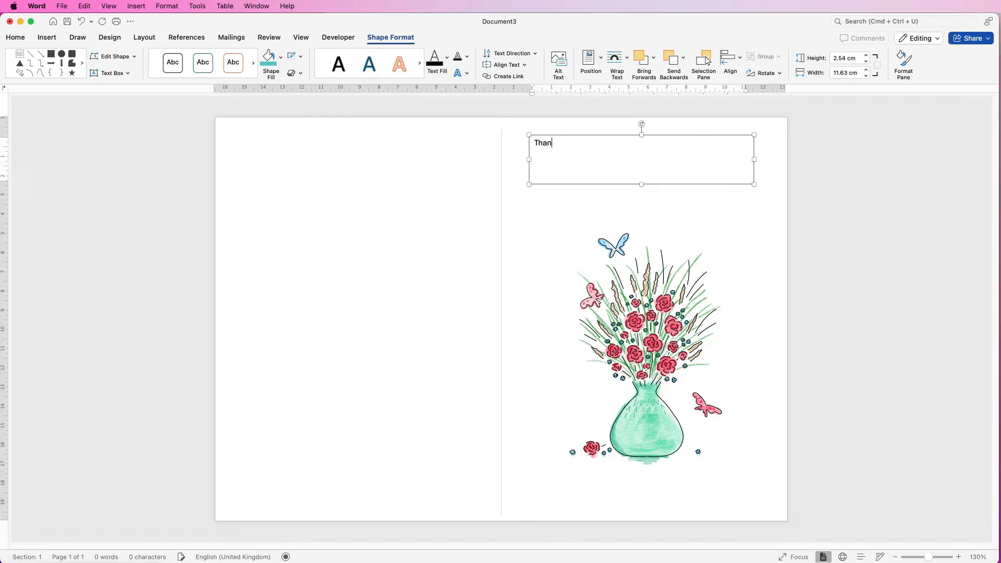
text(ks a)
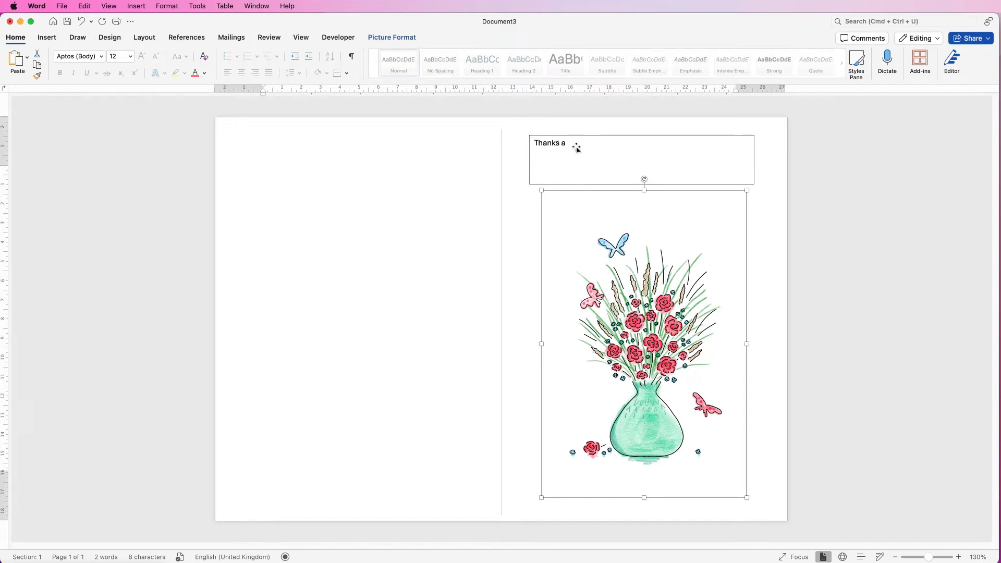
drag(574, 148, 585, 256)
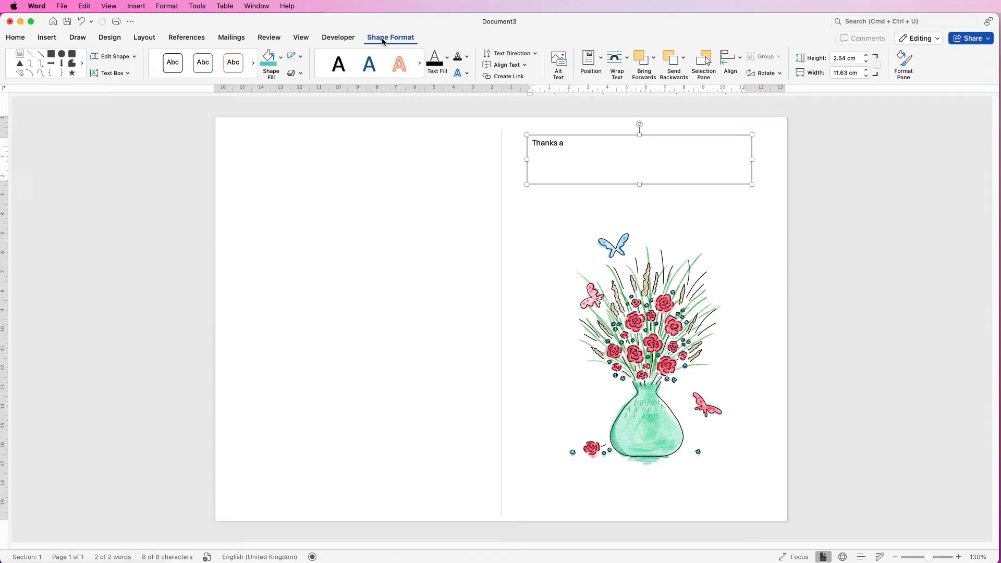
mouse_move(292, 55)
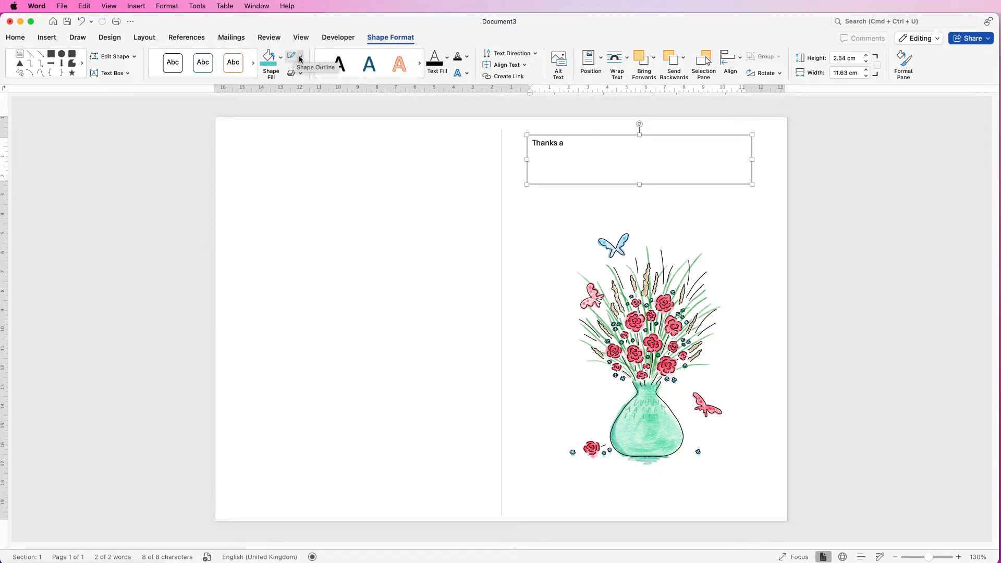
Step: Set the 'Thanks a' text box's Shape Outline to No Outline
click(300, 57)
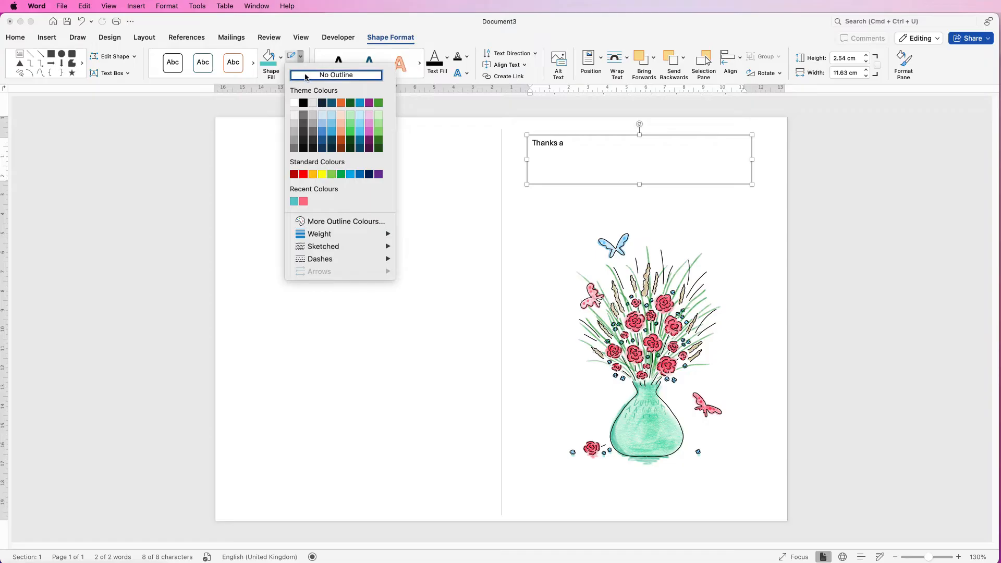
click(268, 57)
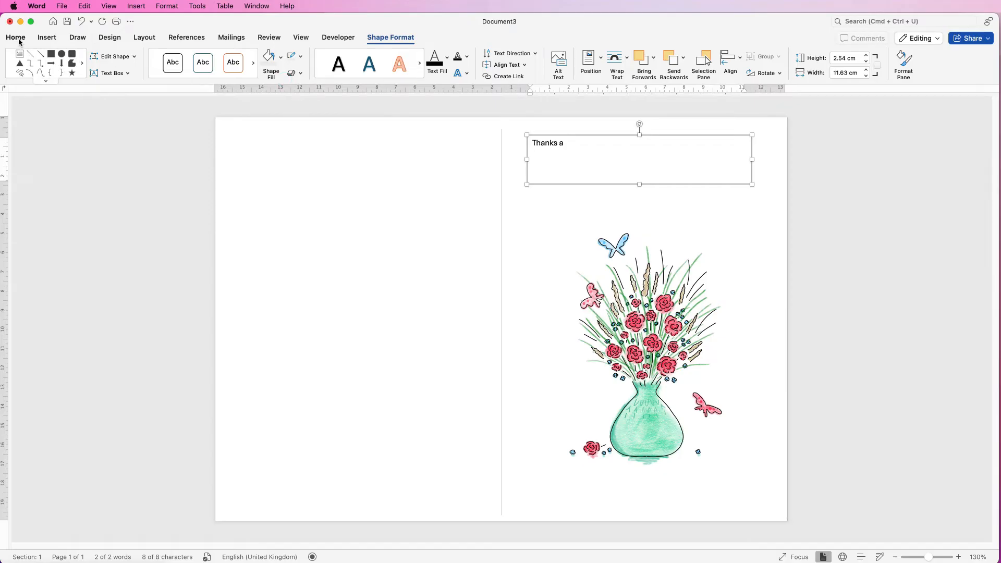
Step: Give 'Thanks a' the bellania script font and enlarge it toward 48 pt
click(15, 37)
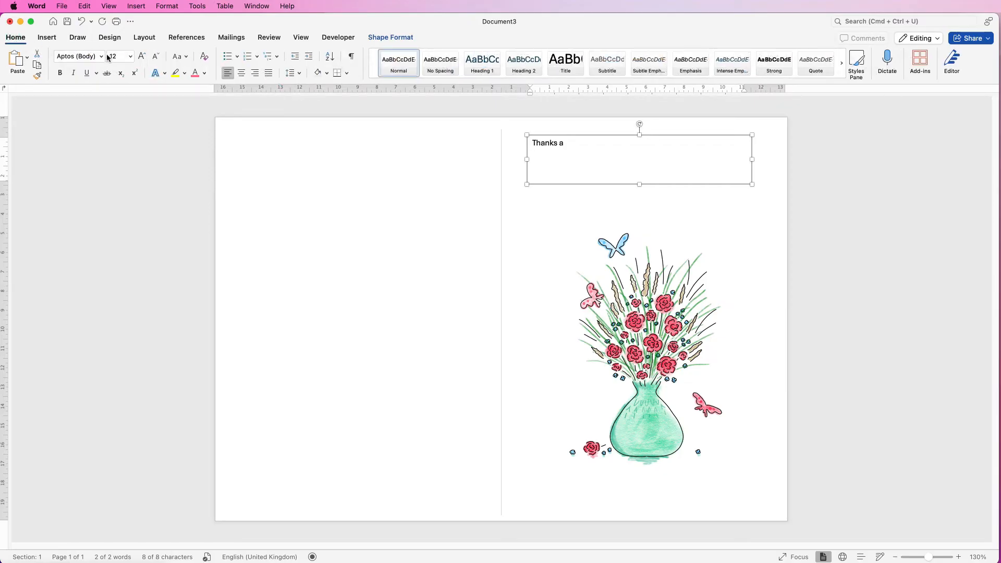
click(129, 56)
text(bellania)
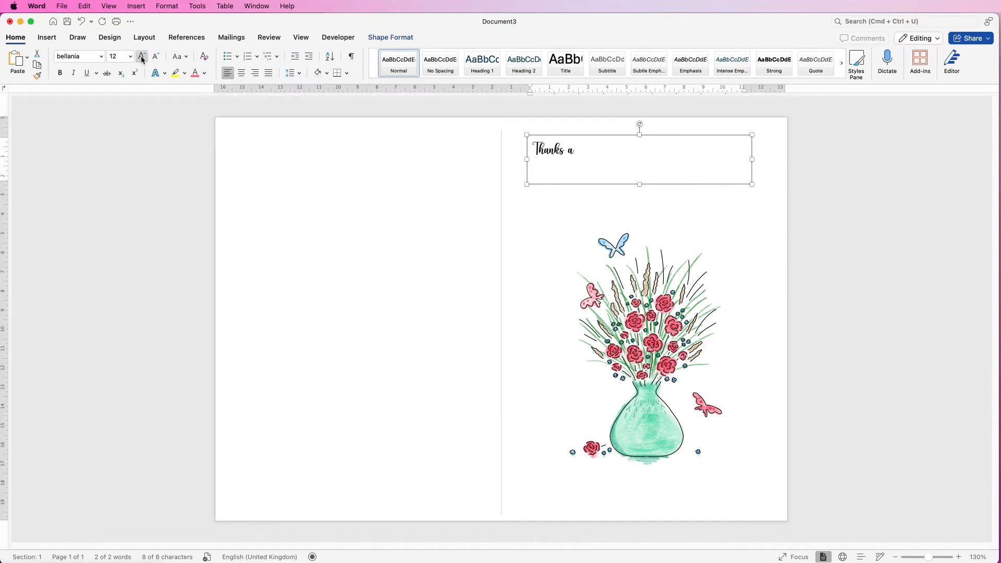
click(140, 56)
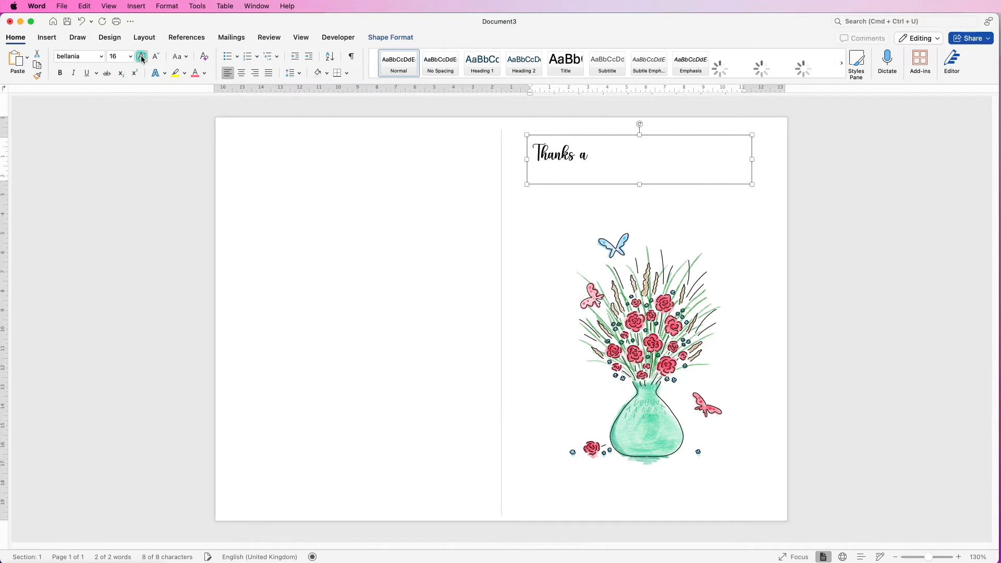
click(141, 56)
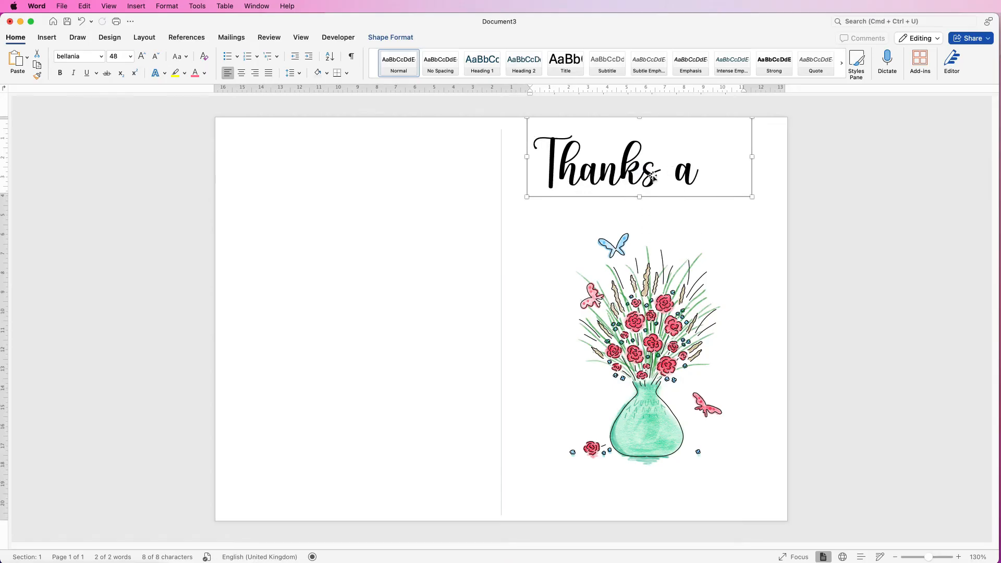
mouse_move(671, 222)
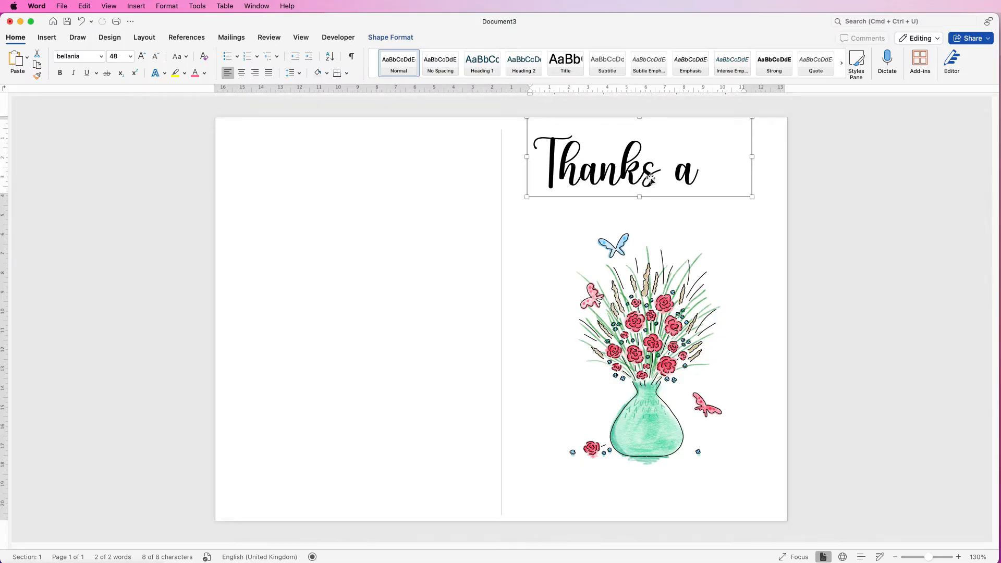
mouse_move(695, 160)
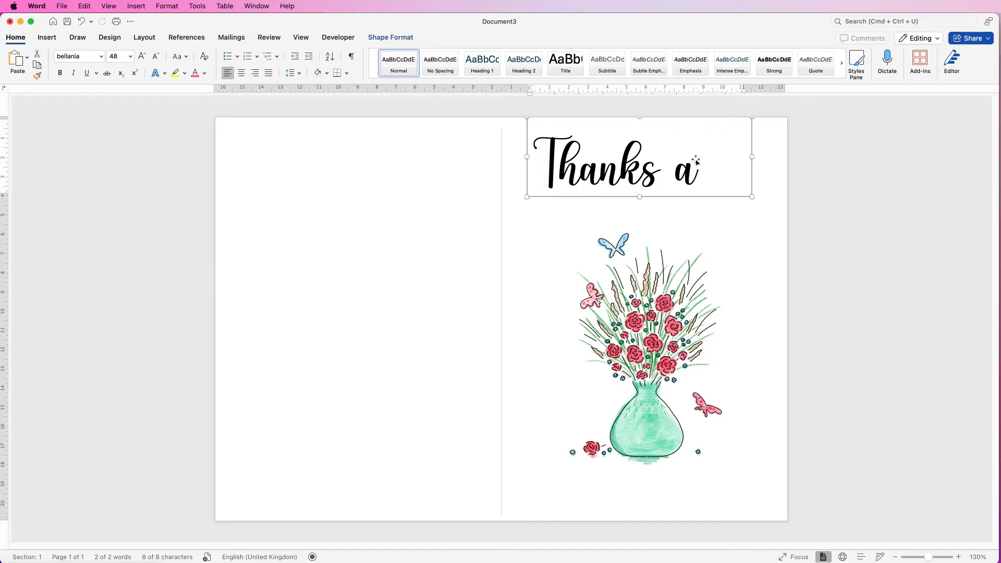
mouse_move(601, 180)
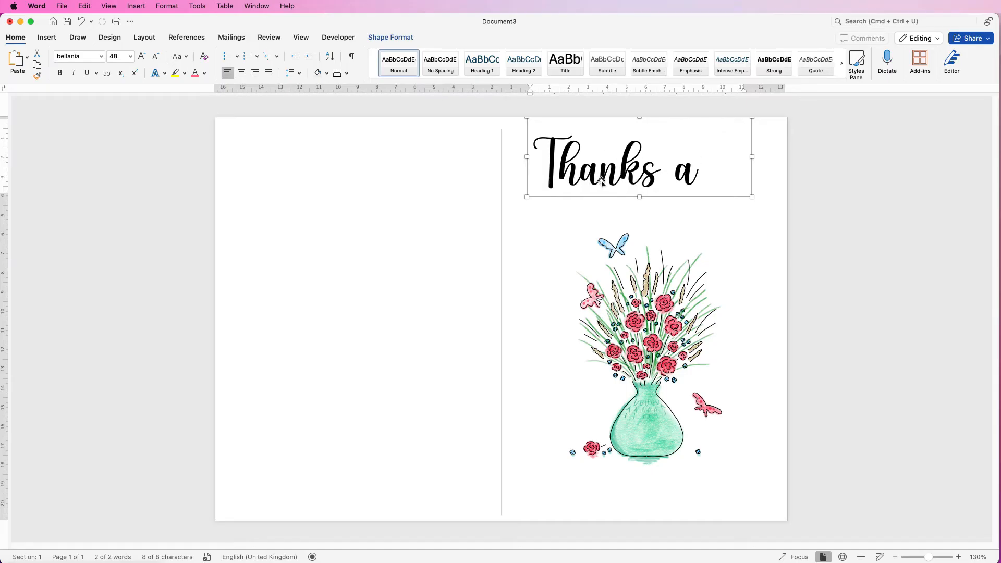
mouse_move(675, 222)
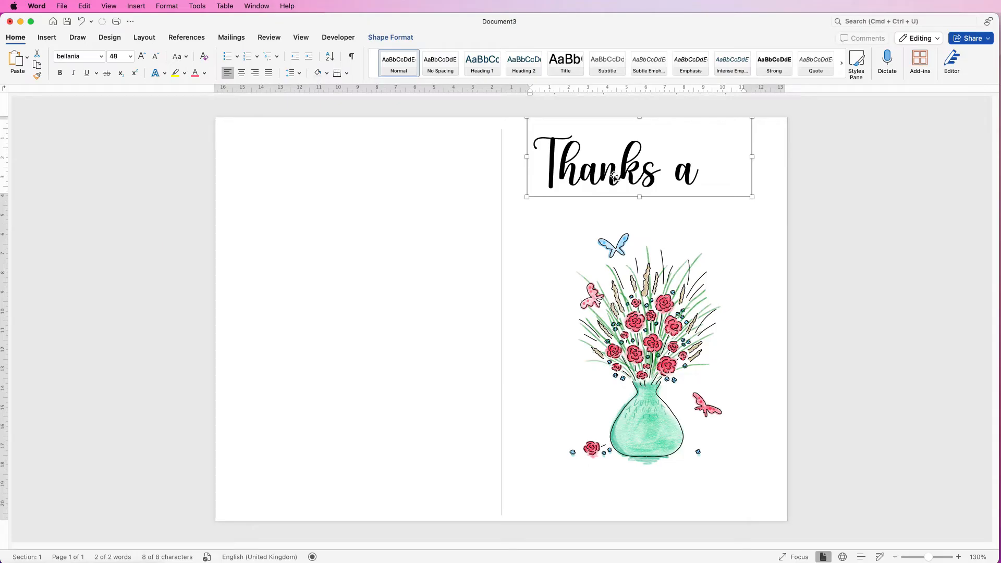
mouse_move(621, 187)
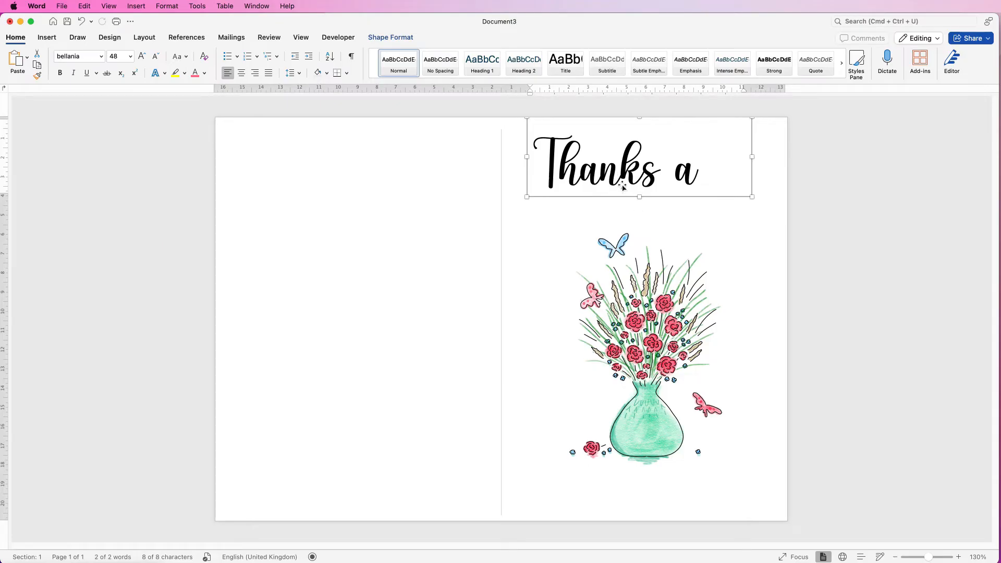
mouse_move(545, 123)
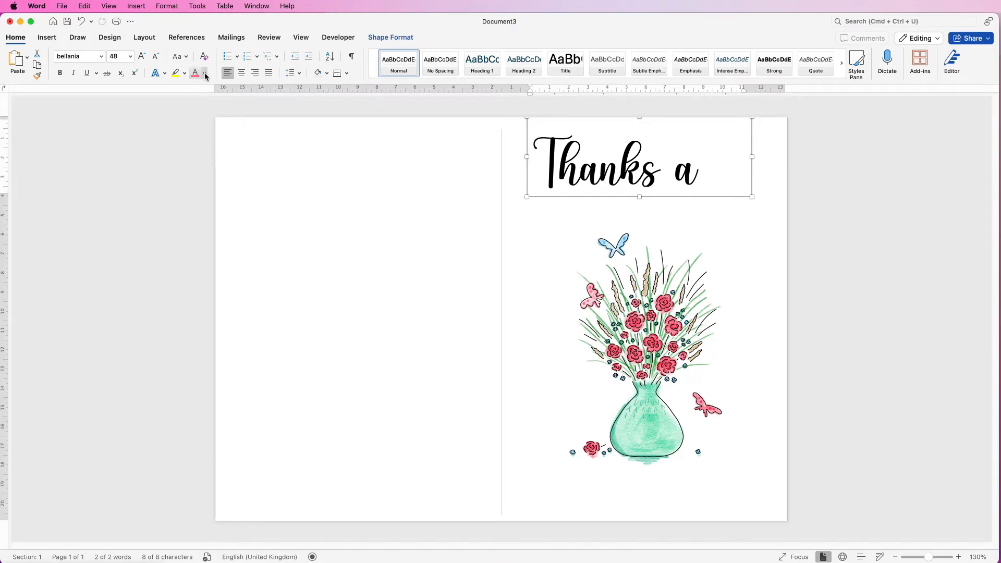
Step: Recolour the 'Thanks a' heading with a custom pink-red shade from the colour wheel
click(203, 73)
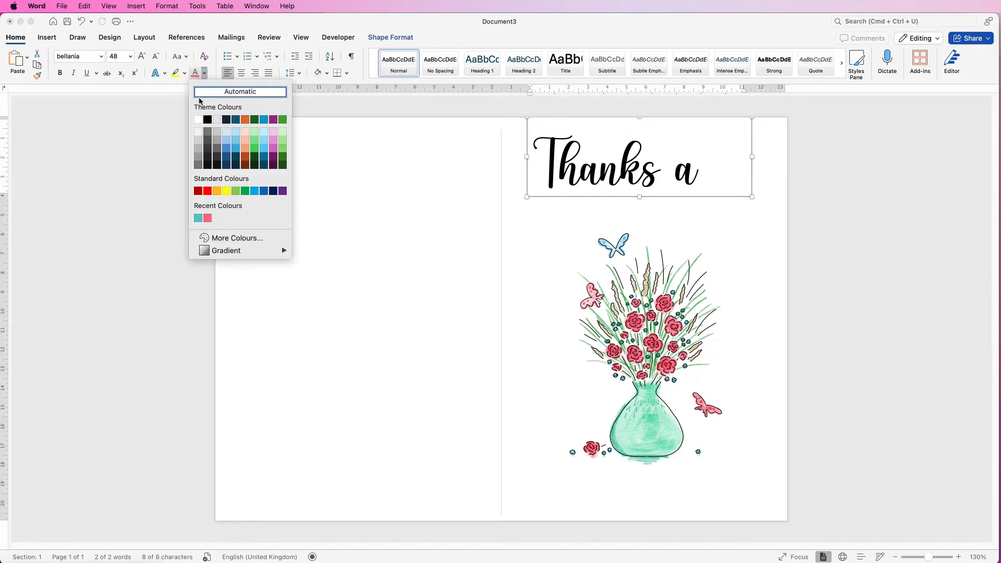
mouse_move(235, 165)
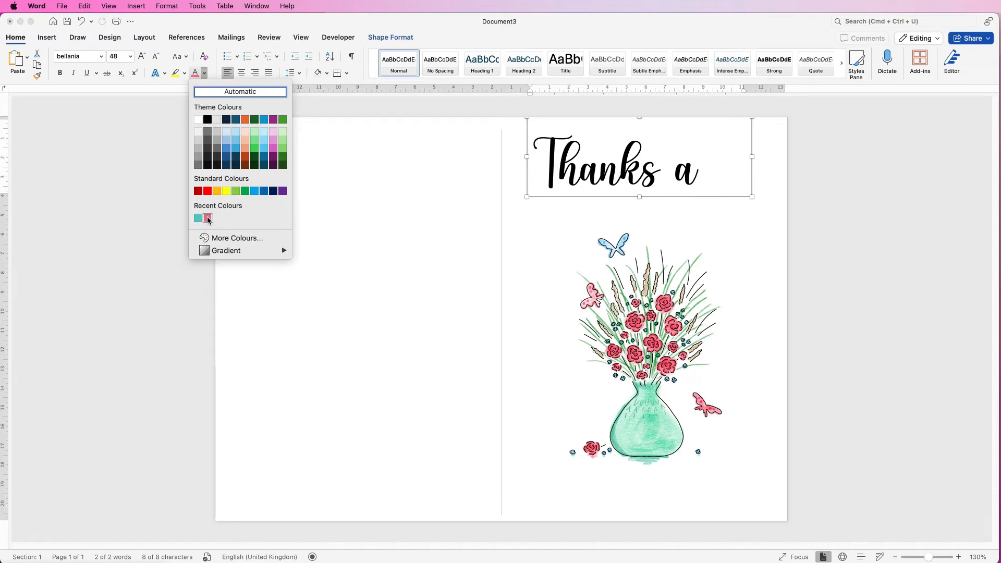
mouse_move(237, 238)
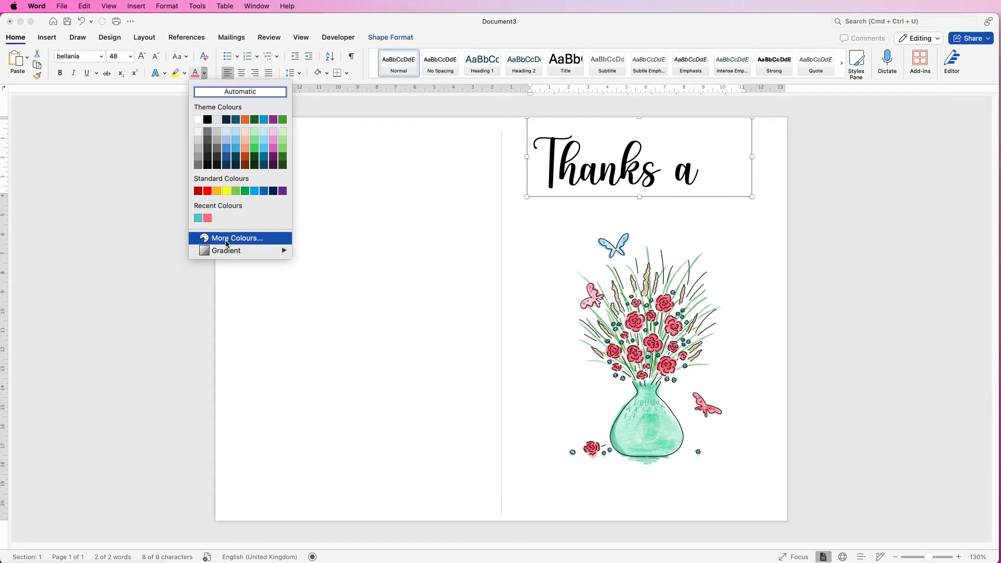
click(237, 238)
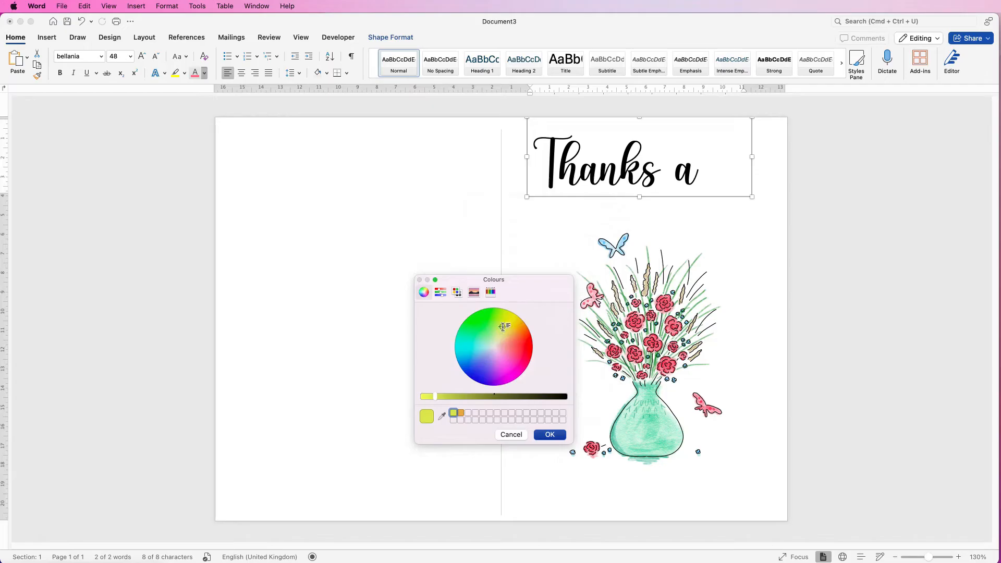
click(477, 347)
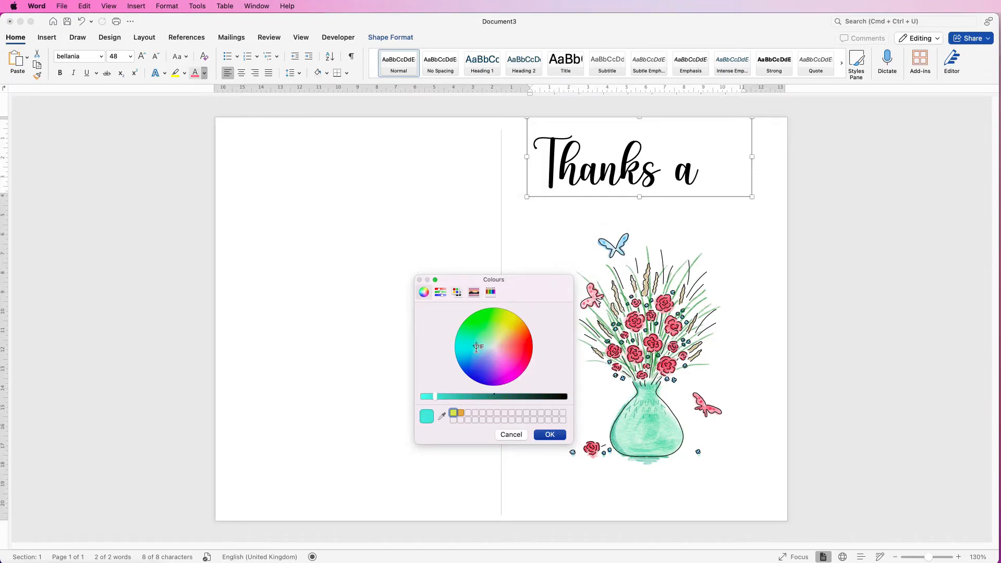
click(490, 369)
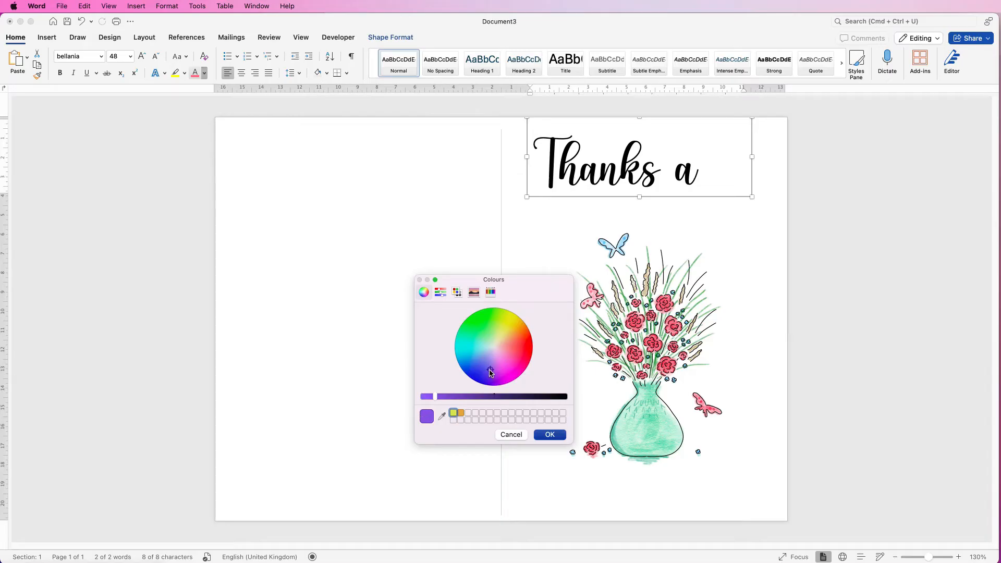
click(491, 352)
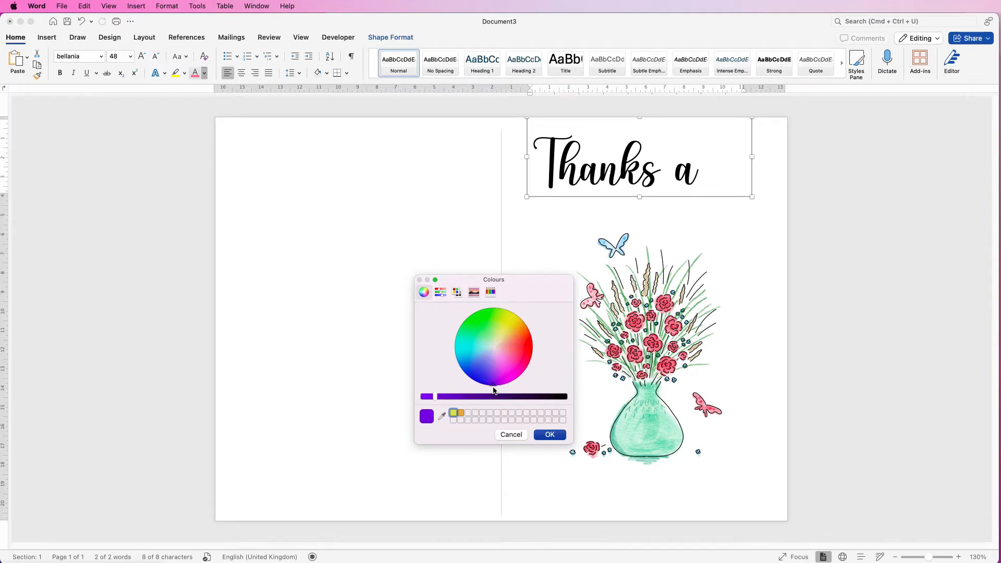
click(485, 350)
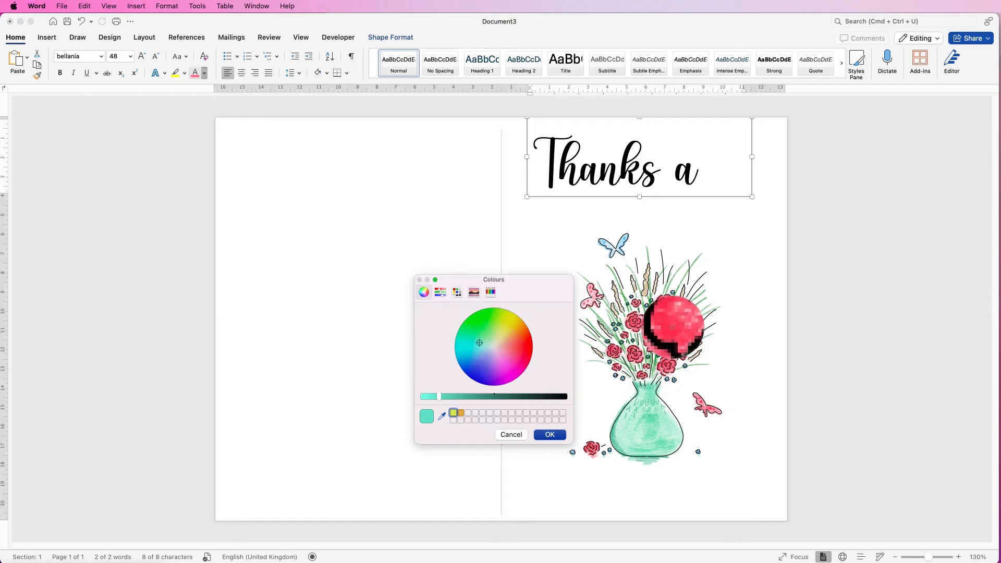
click(519, 351)
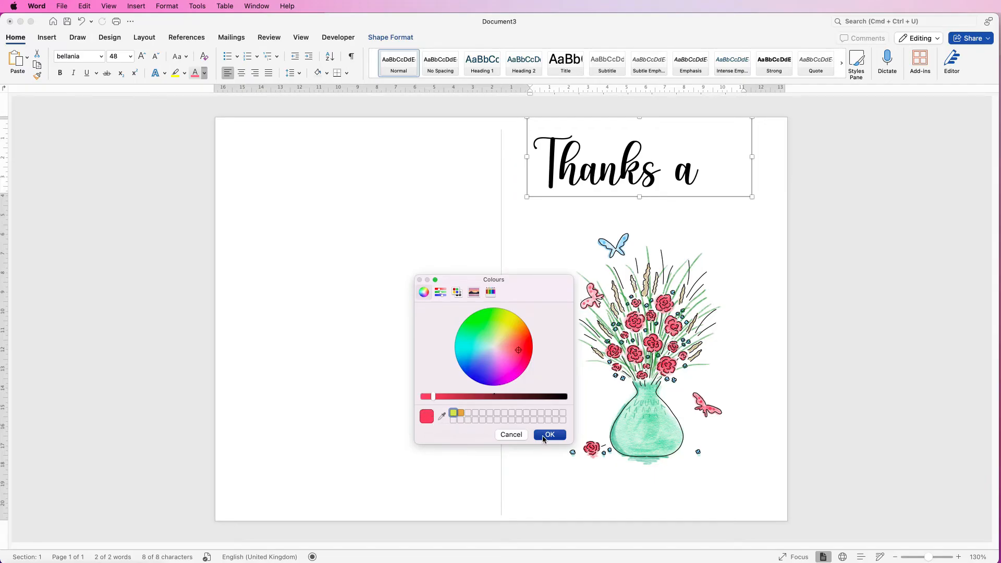
click(548, 435)
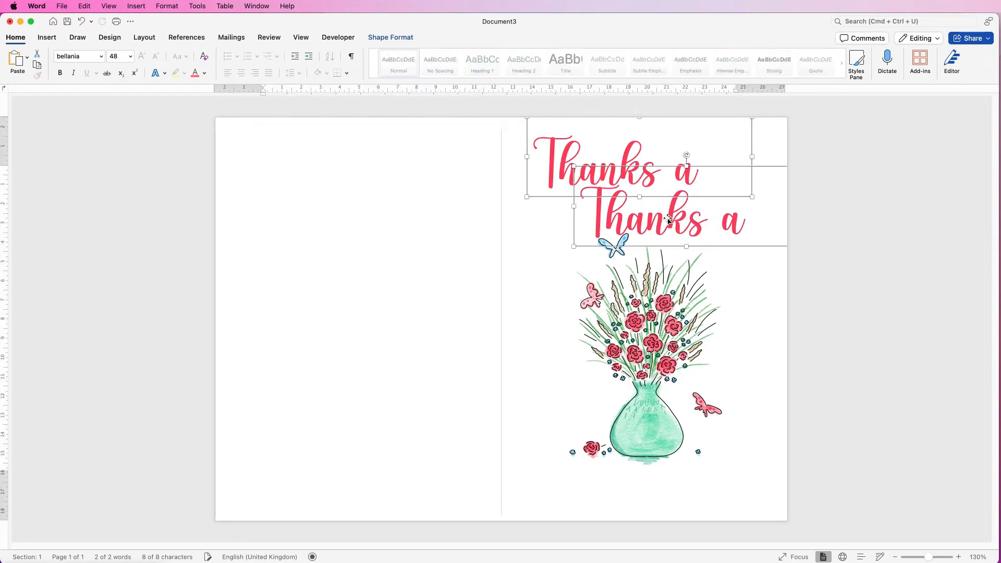
mouse_move(551, 230)
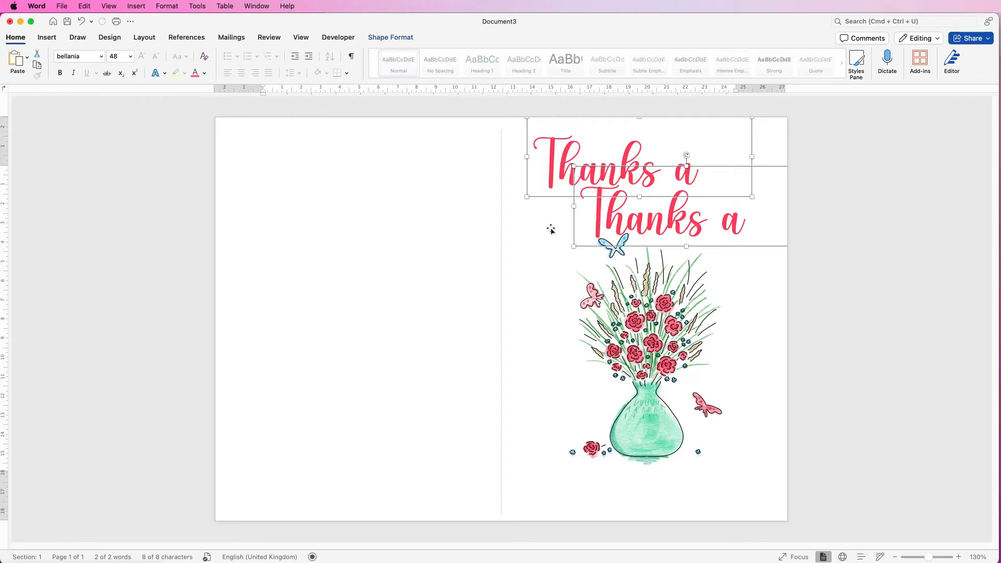
Step: Select the text in the pasted copy of the 'Thanks a' box
click(665, 220)
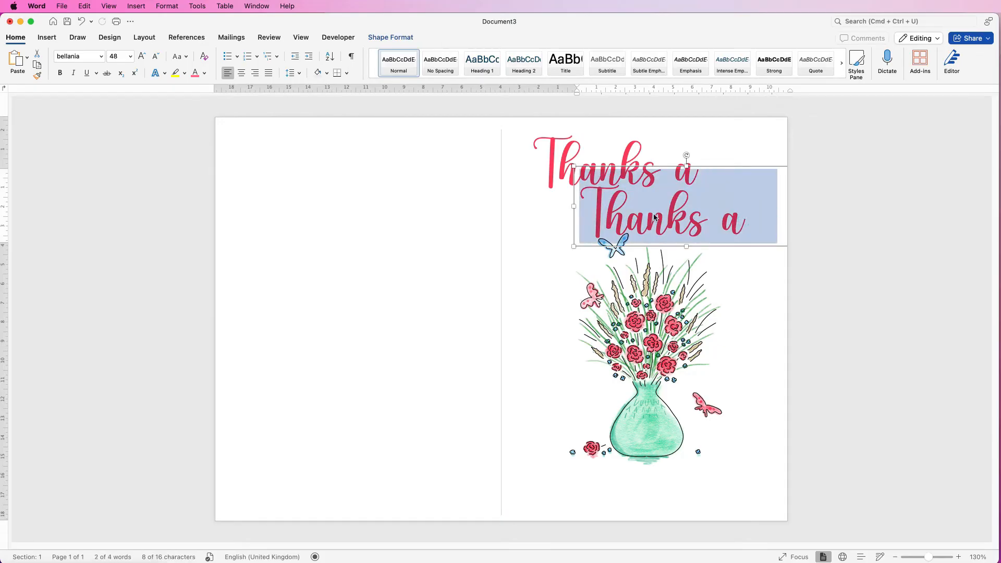
Step: Replace the copy's text with 'Bunch', shrink it one size and settle it below 'Thanks a'
text(Bunch)
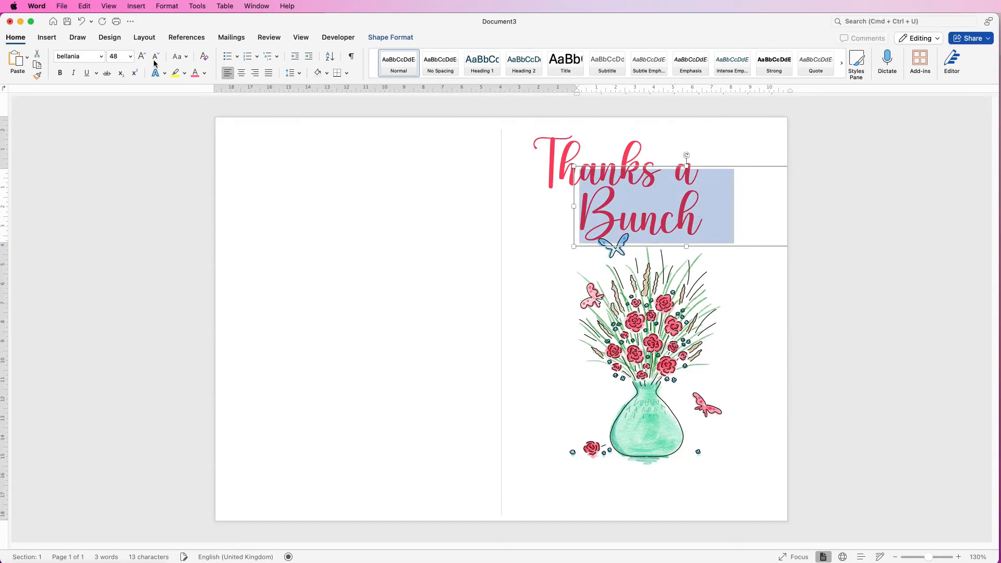
mouse_move(155, 56)
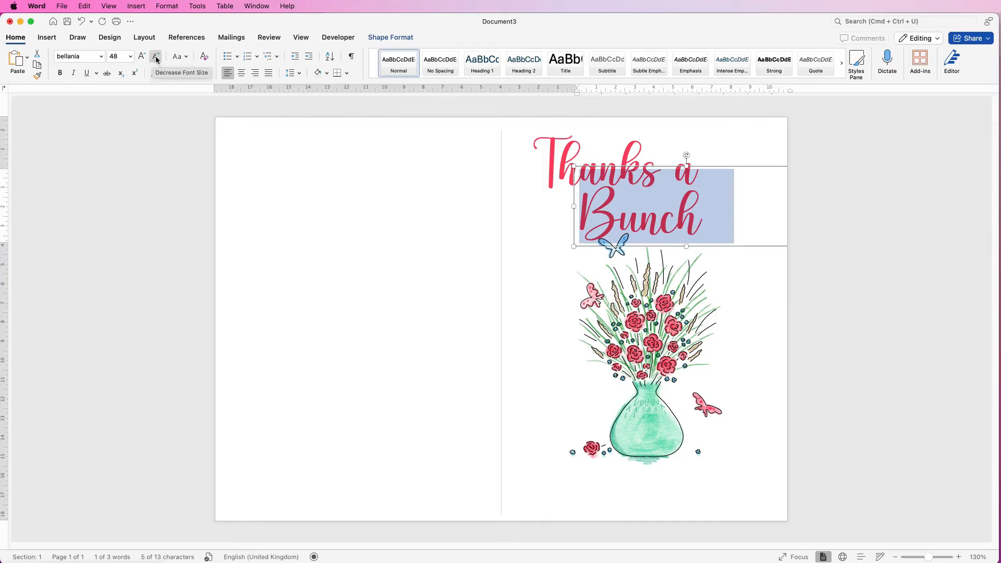
click(156, 56)
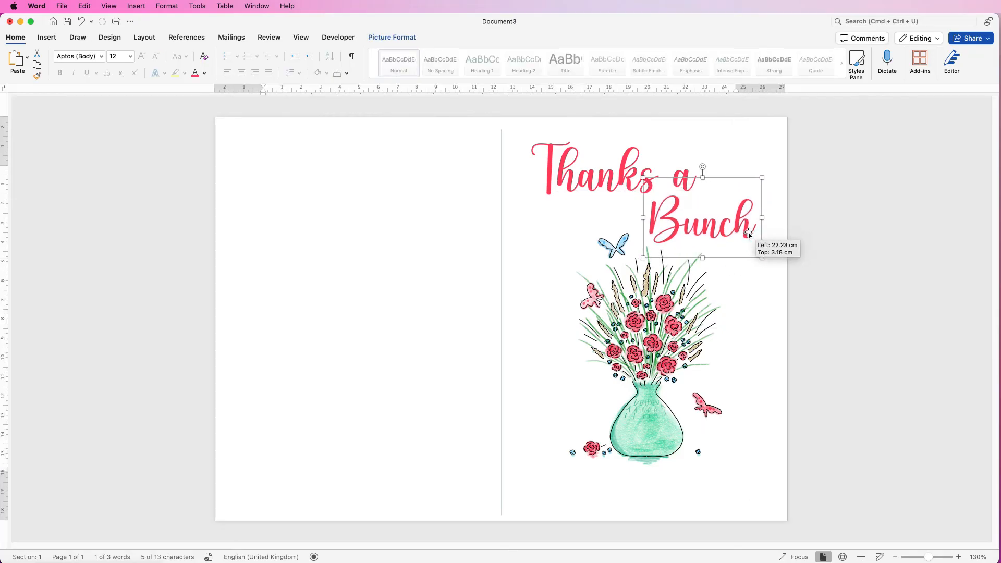
click(745, 340)
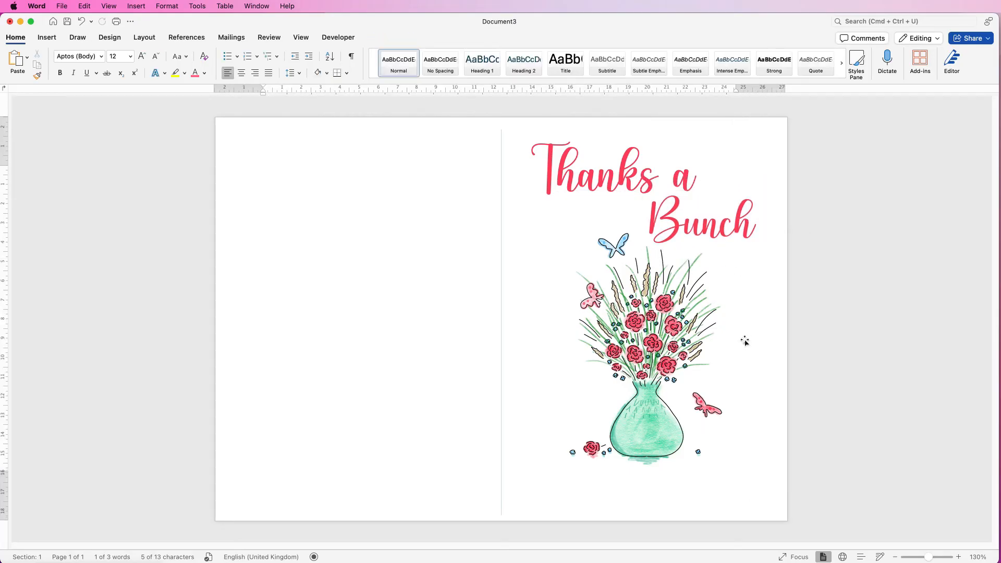
Step: Draw a dark teal rectangle shape covering the card's right half
click(264, 170)
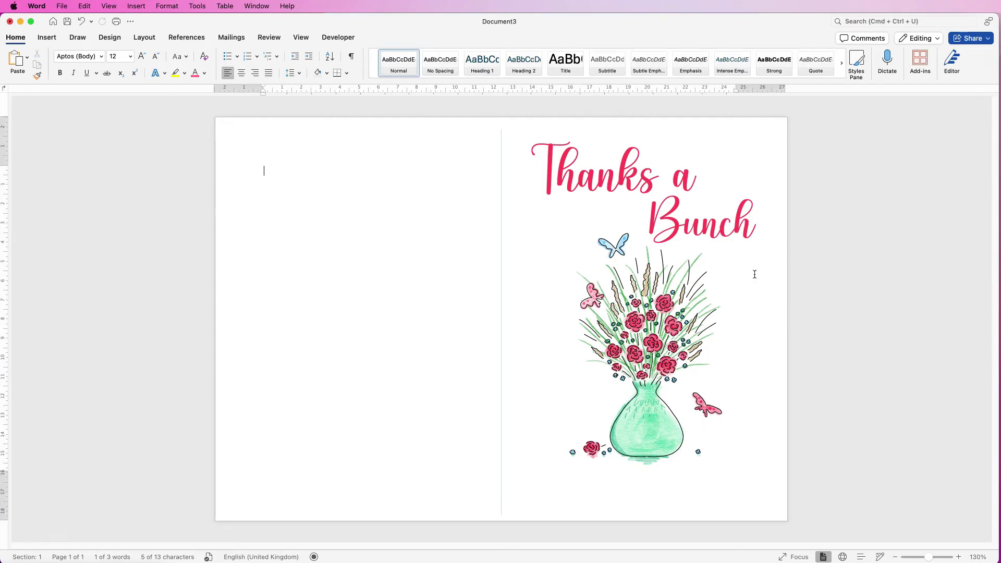
mouse_move(749, 386)
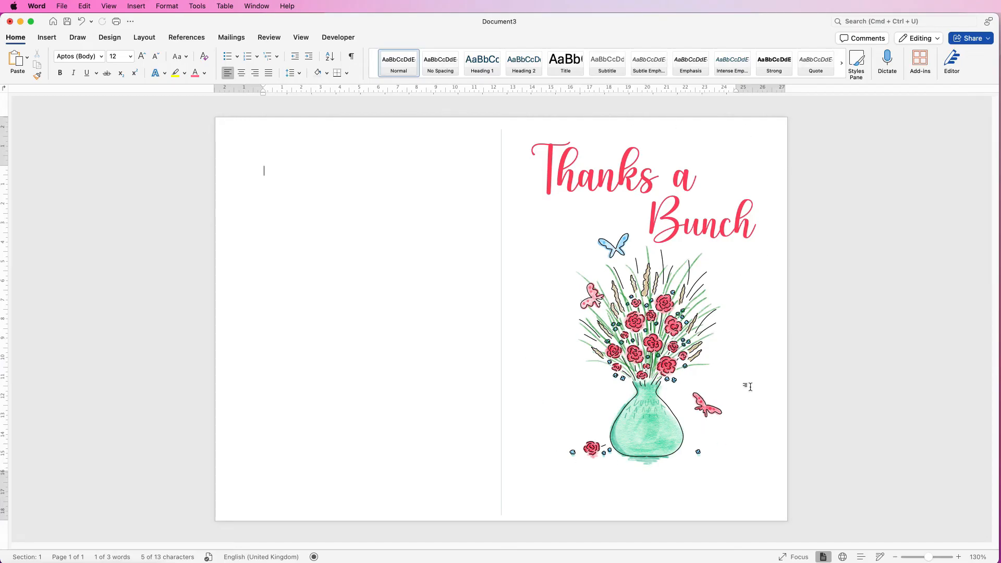
mouse_move(490, 300)
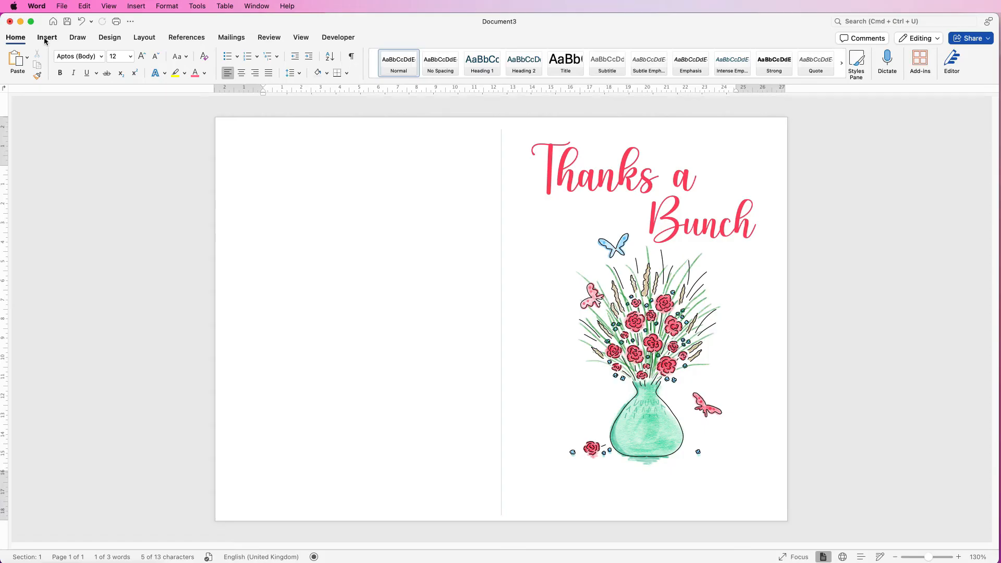
click(47, 38)
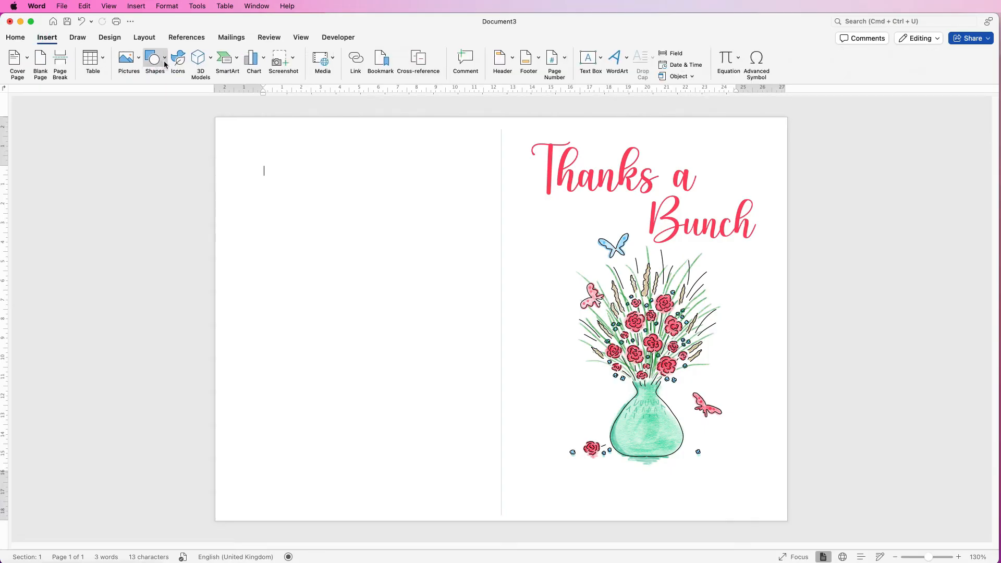
click(154, 60)
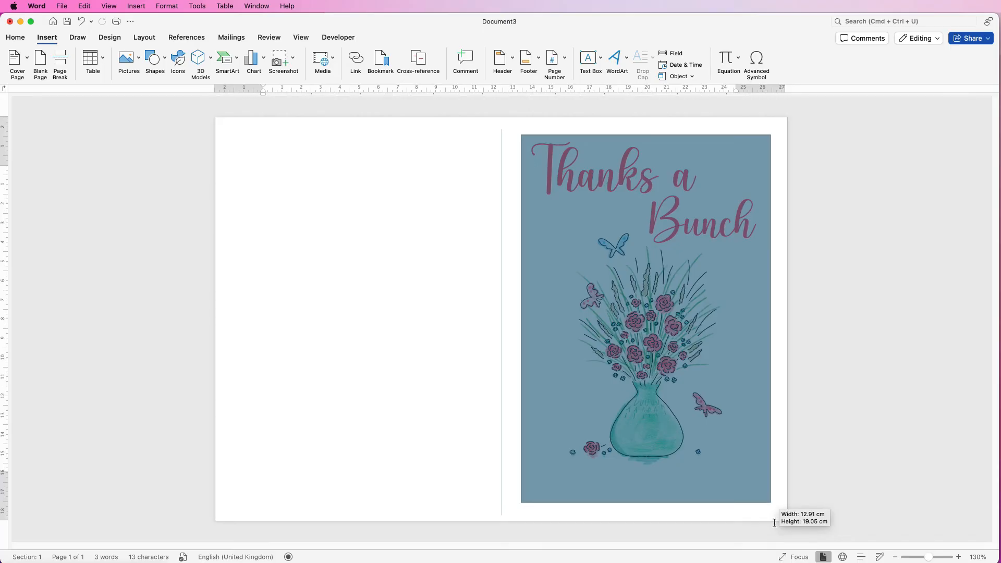
click(645, 319)
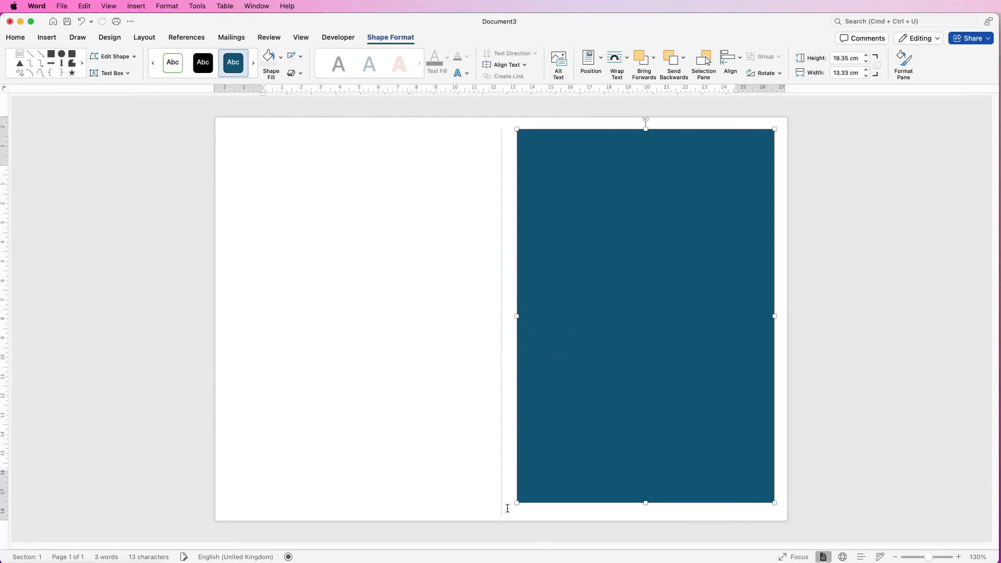
mouse_move(509, 170)
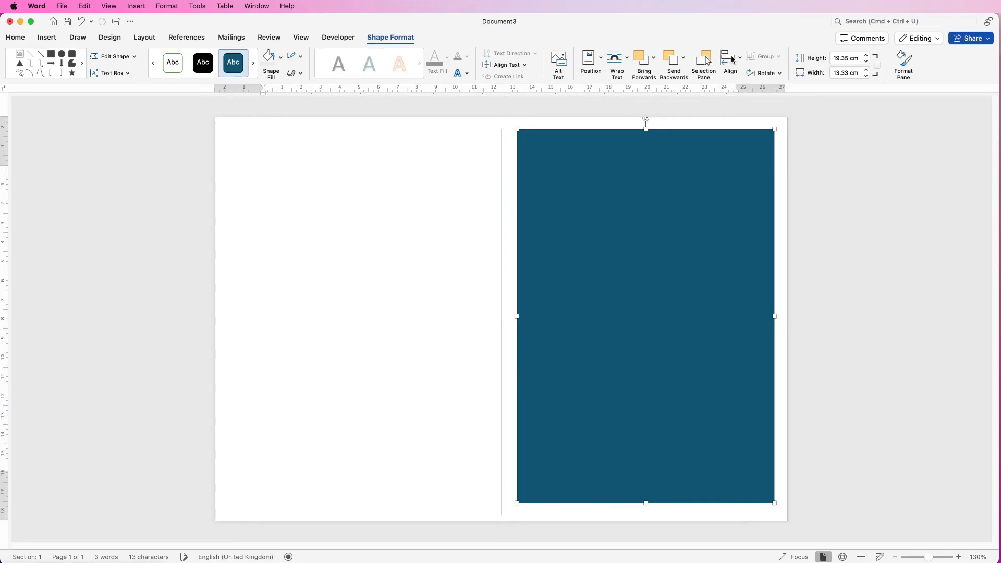
Step: Align the rectangle to the middle and centre of the page, then restore it over the right half
click(730, 56)
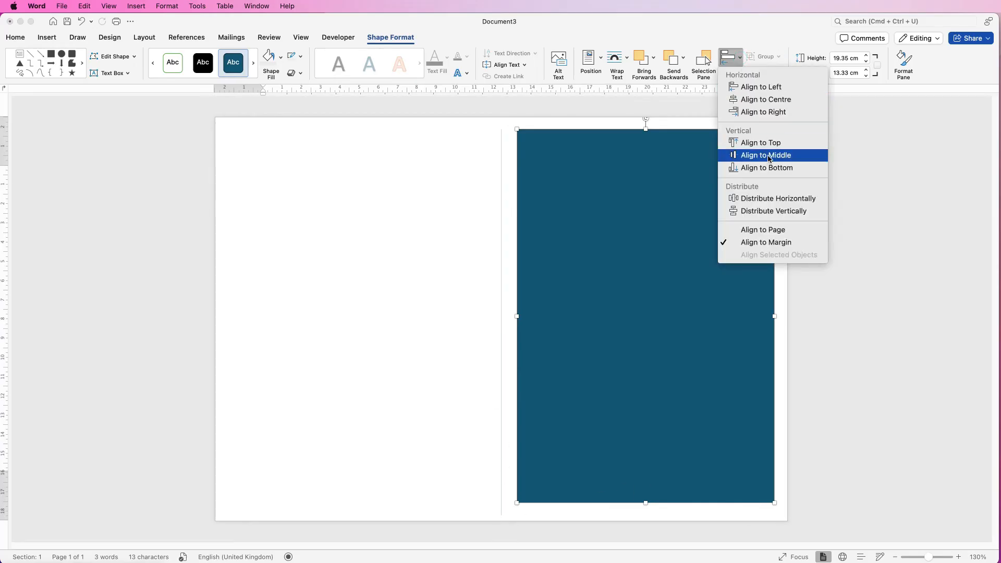
click(765, 156)
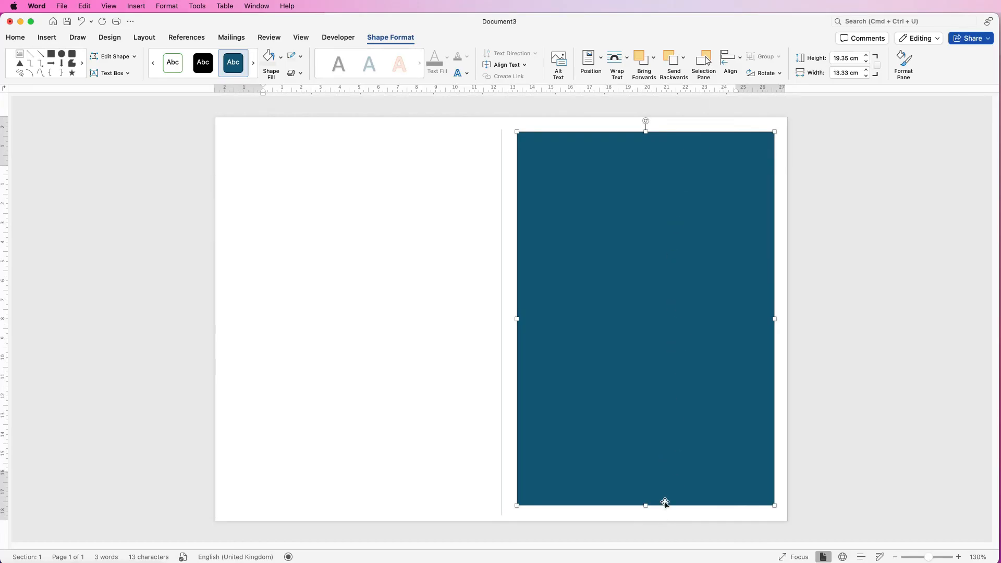
mouse_move(779, 167)
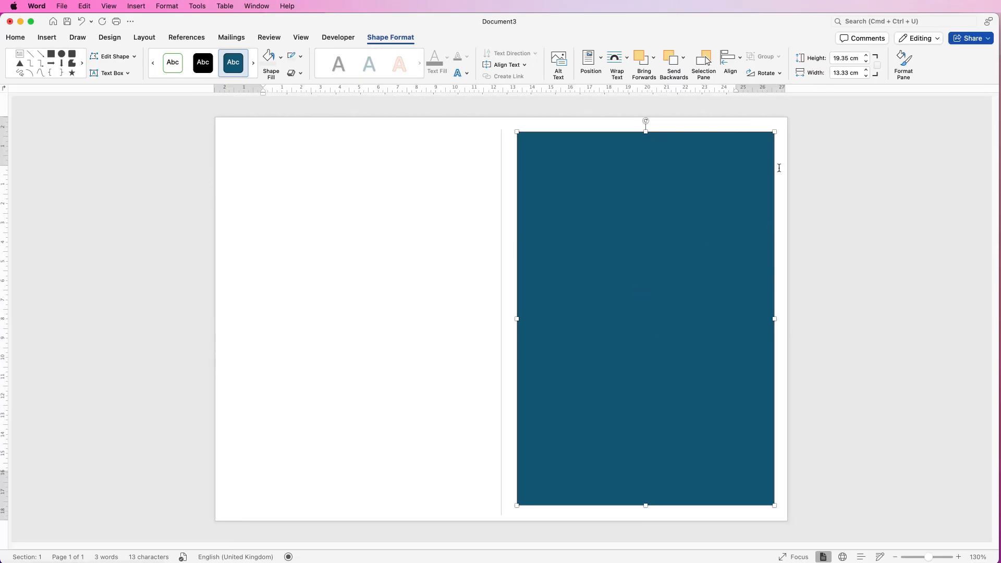
click(729, 57)
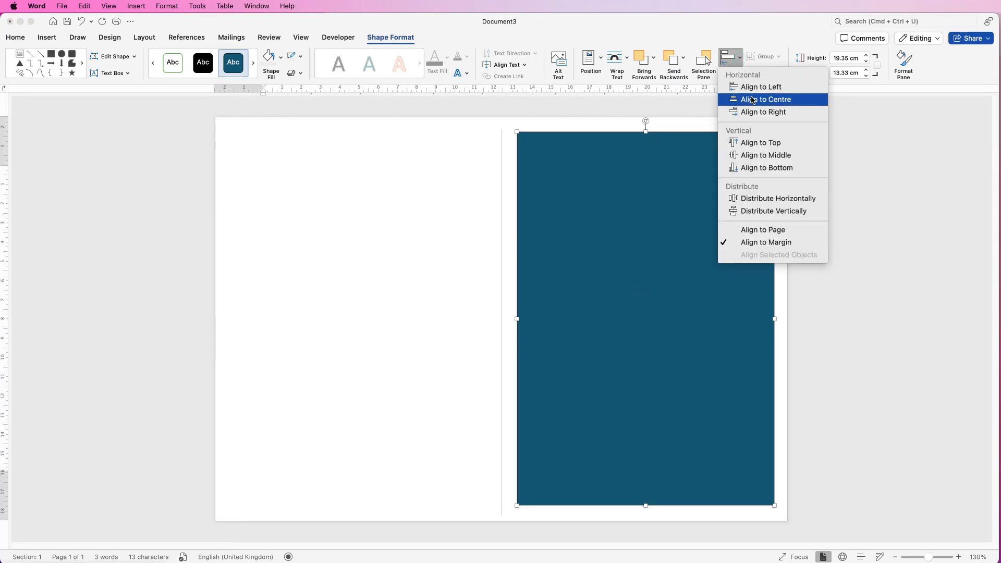
click(764, 99)
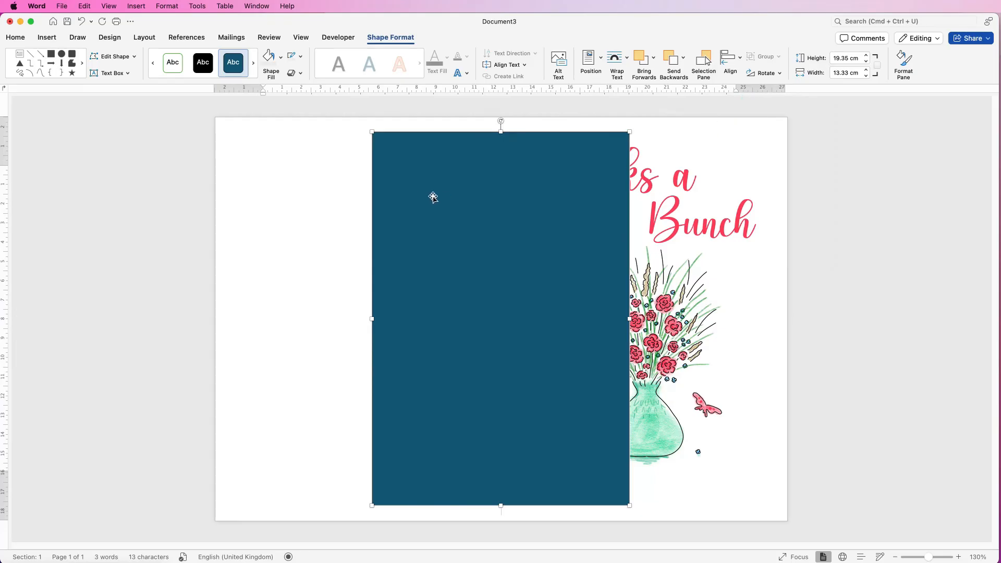
mouse_move(483, 334)
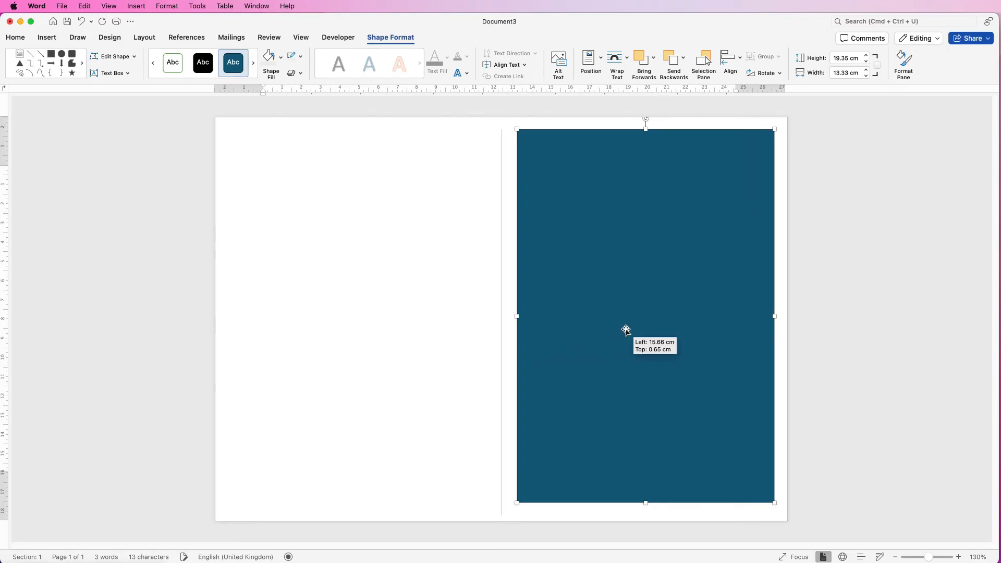
click(730, 63)
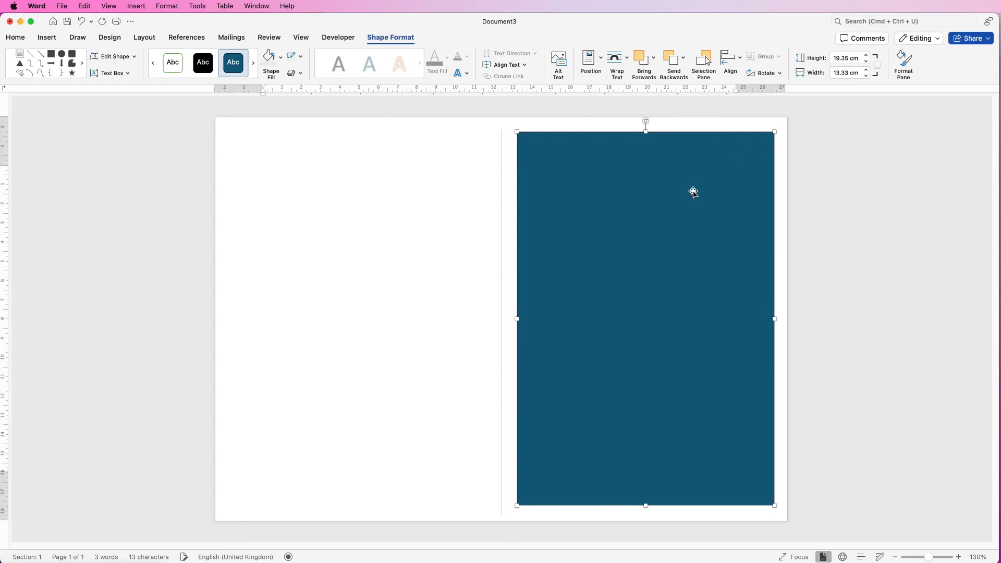
mouse_move(653, 328)
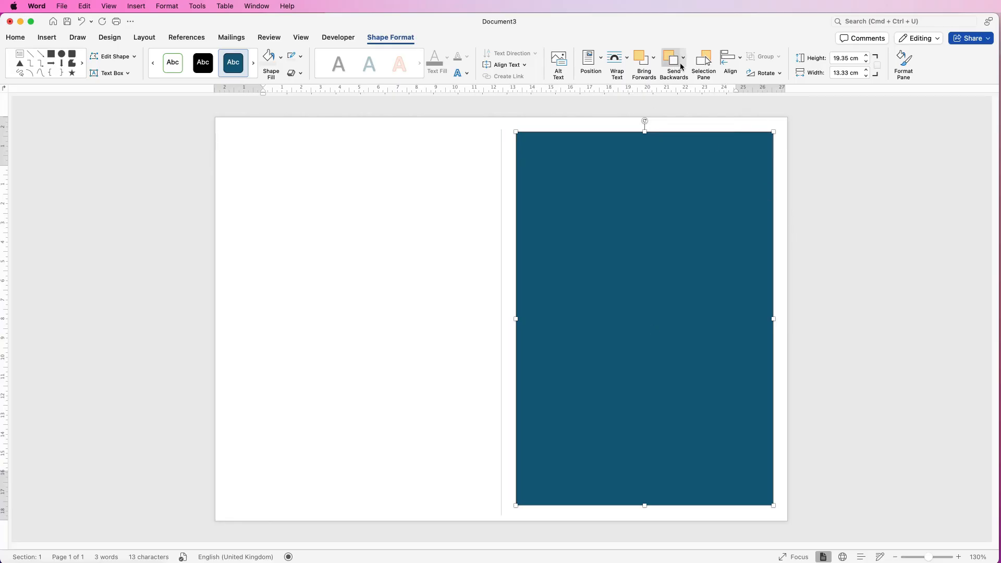
mouse_move(673, 60)
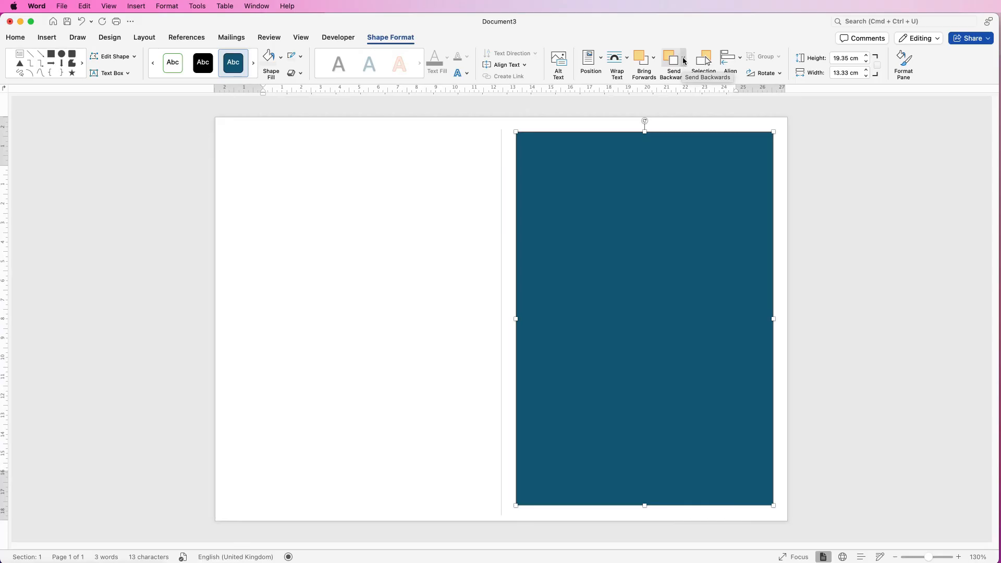
mouse_move(703, 60)
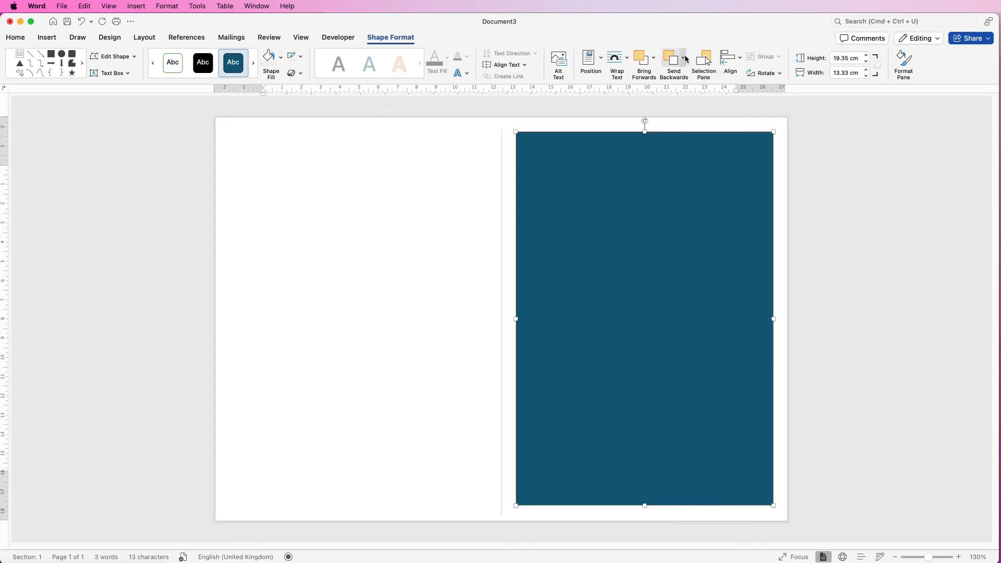
Step: Send the teal rectangle to the back, behind the greeting and vase
click(682, 59)
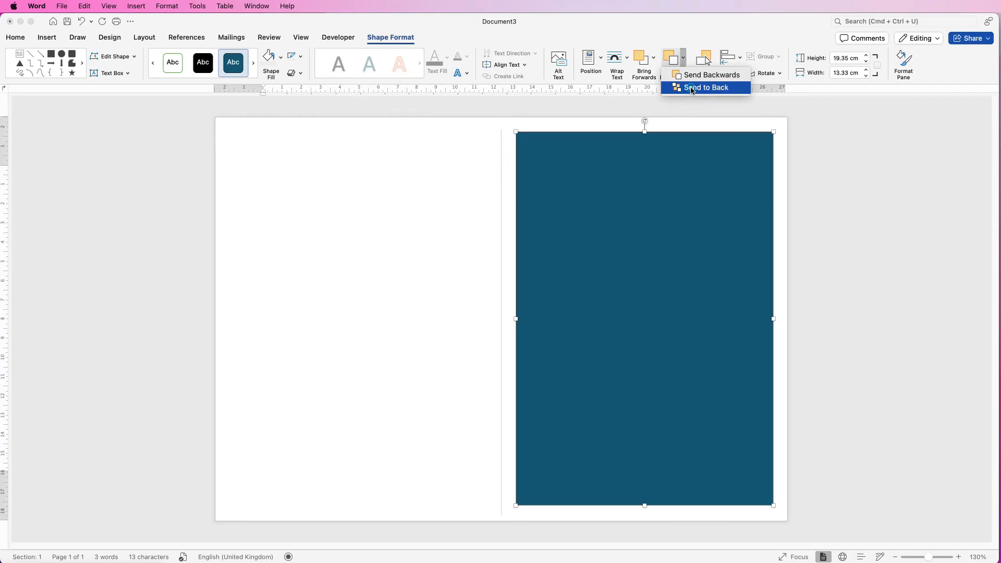
click(706, 87)
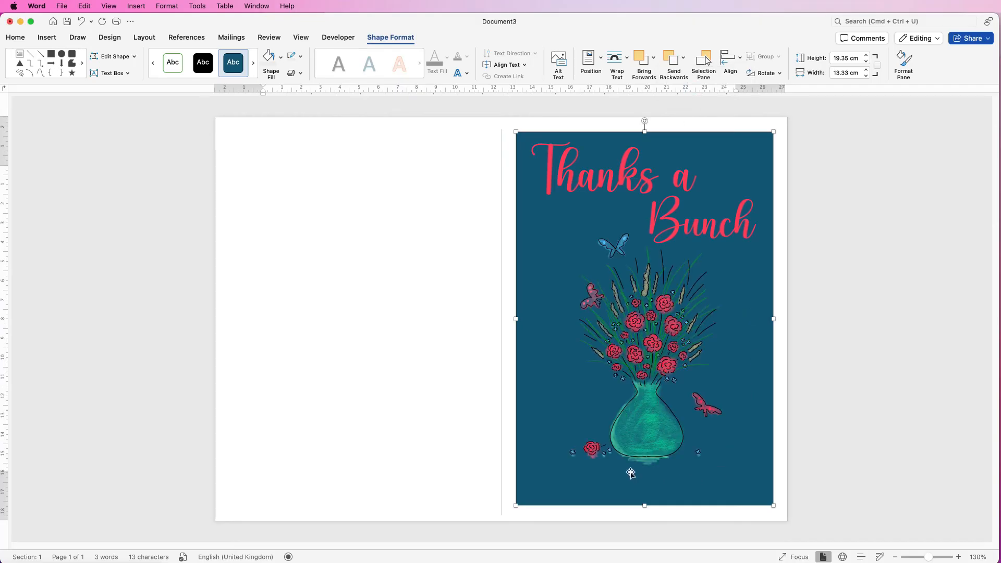
mouse_move(564, 228)
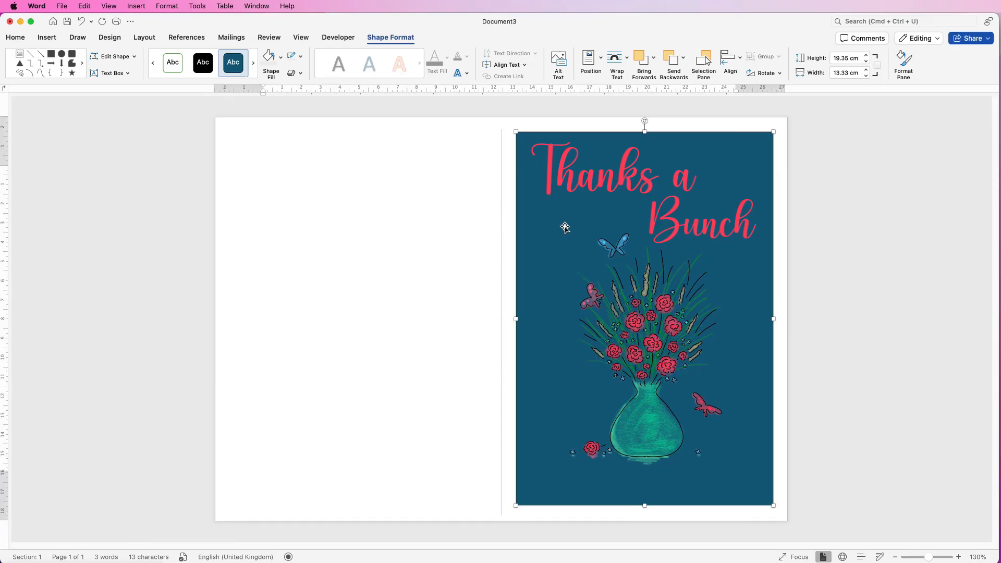
Step: Fill the background rectangle with the recent turquoise colour
click(270, 57)
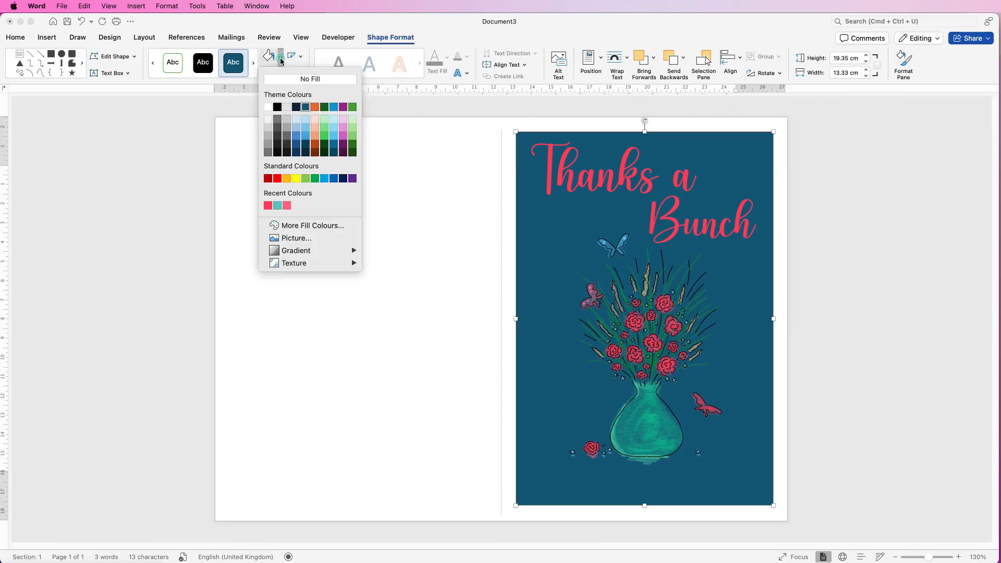
mouse_move(310, 225)
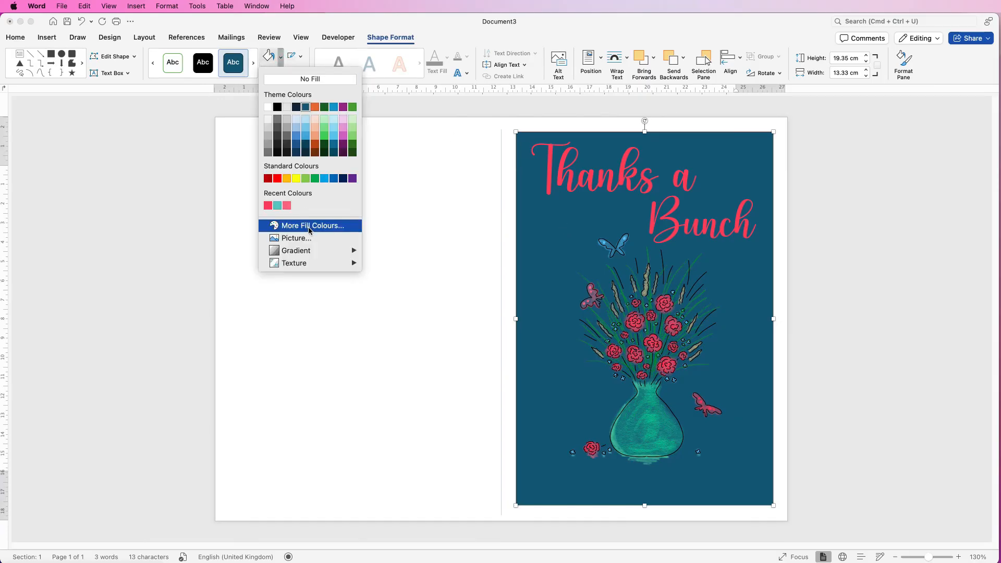
mouse_move(328, 232)
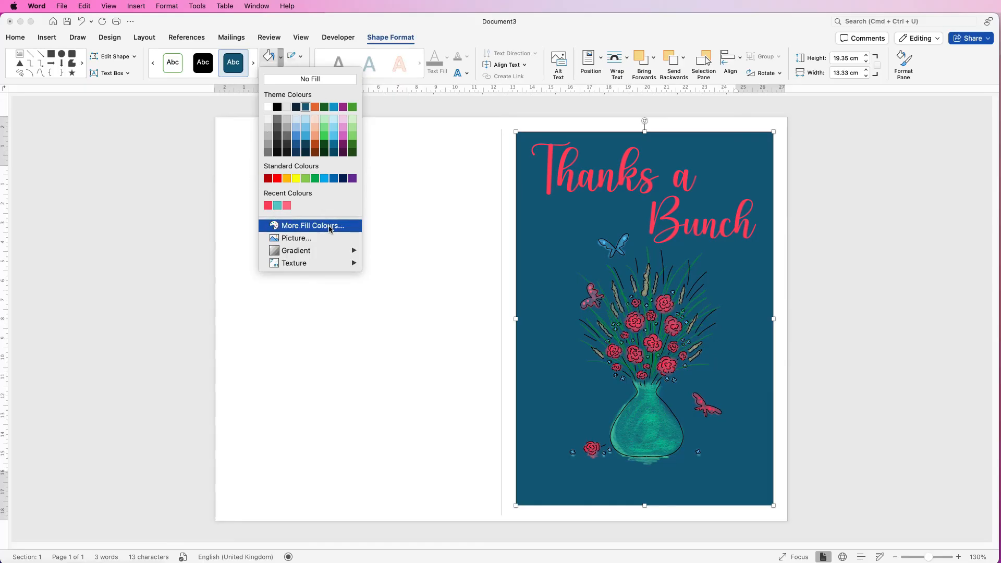
mouse_move(277, 206)
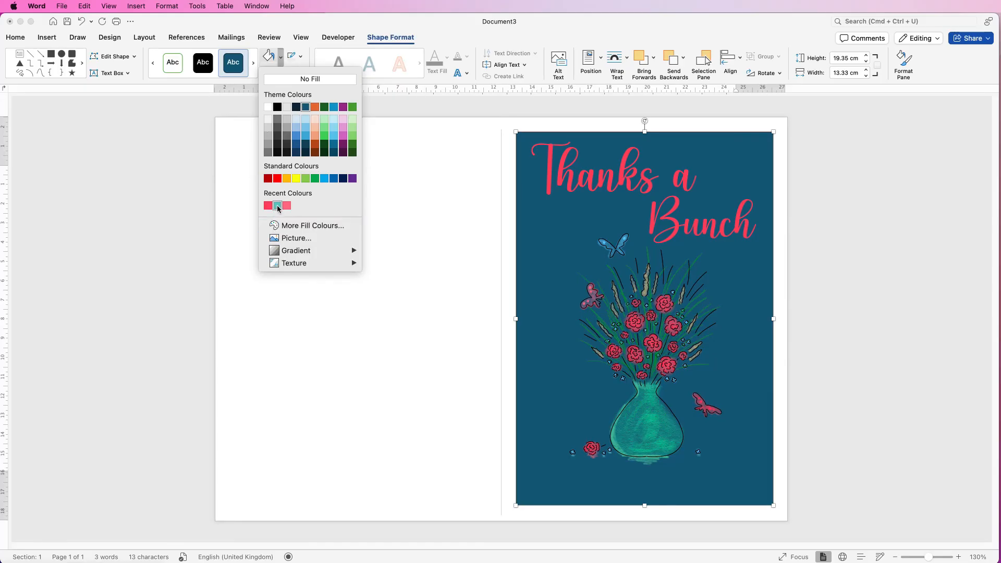
click(278, 205)
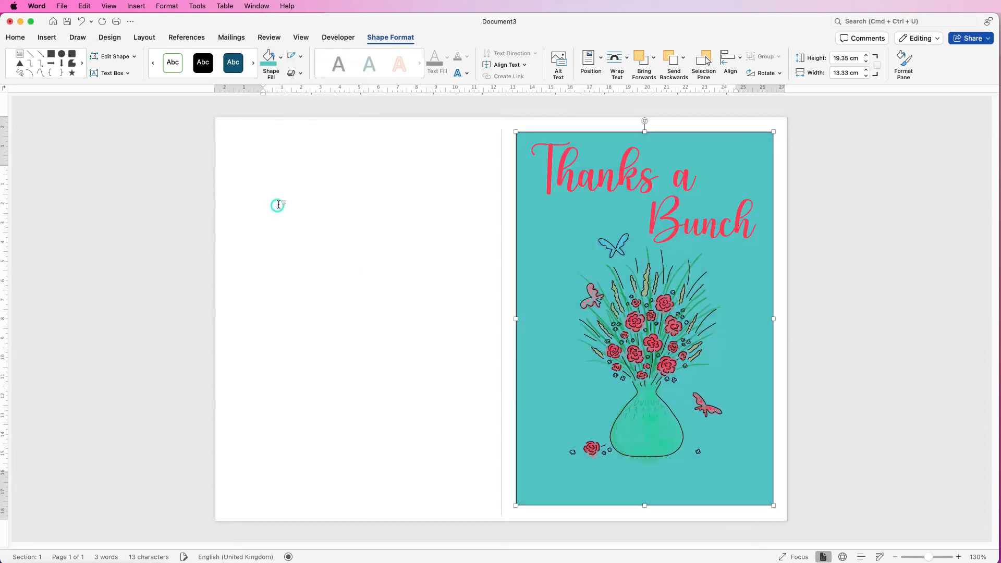
mouse_move(750, 212)
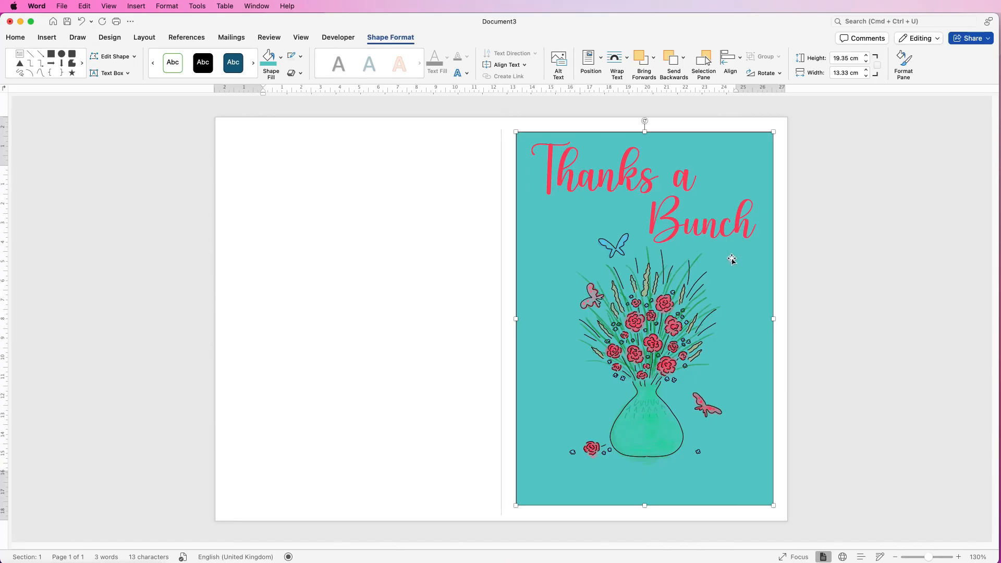
mouse_move(724, 168)
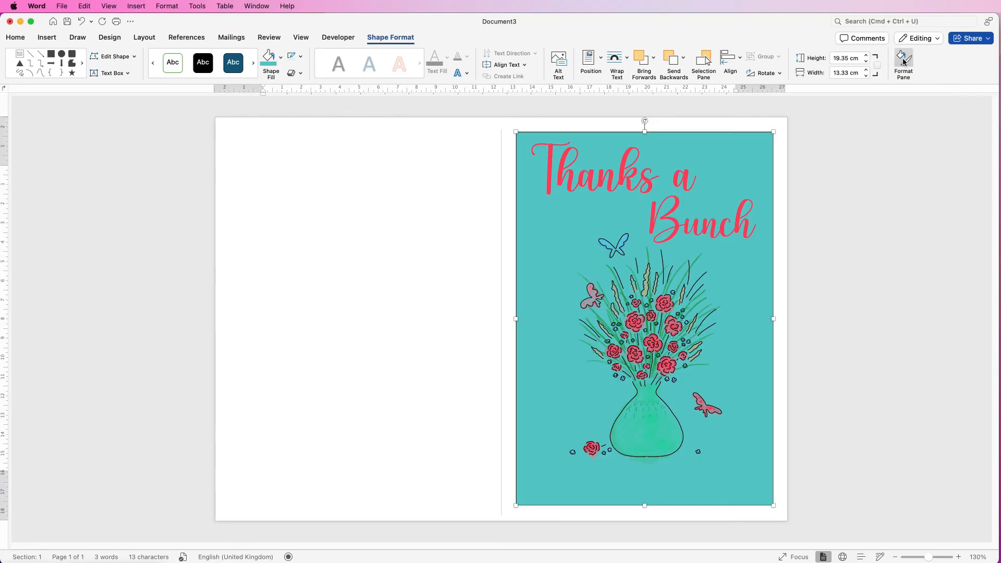
Step: Set the panel's fill transparency to 79% and remove its outline in the Format Pane
click(903, 63)
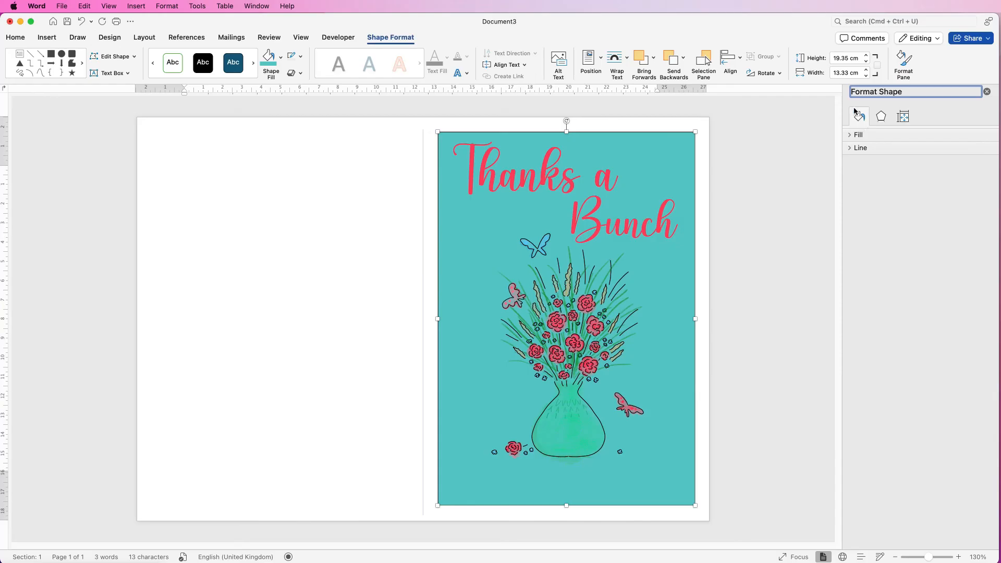
mouse_move(851, 138)
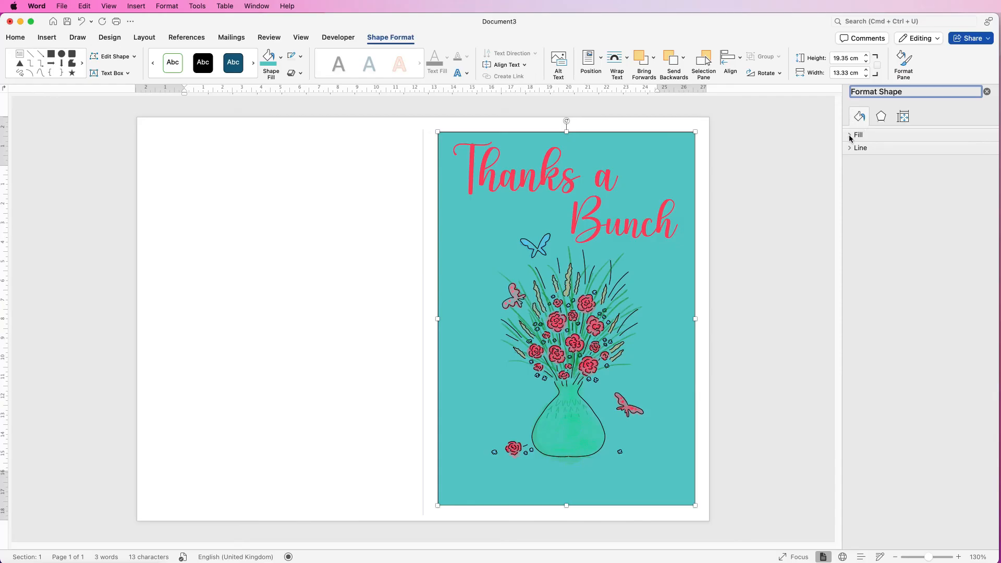
click(857, 134)
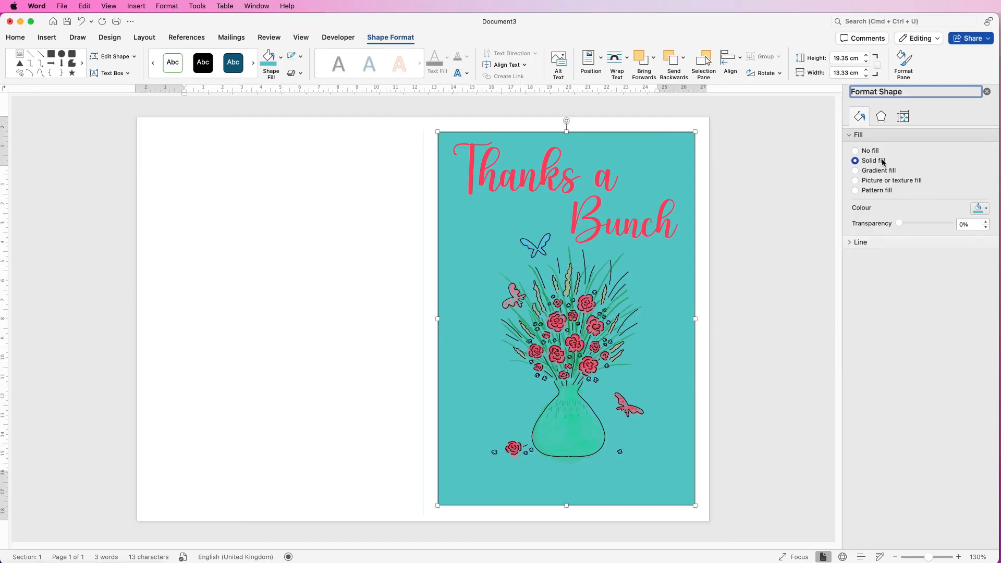
mouse_move(853, 228)
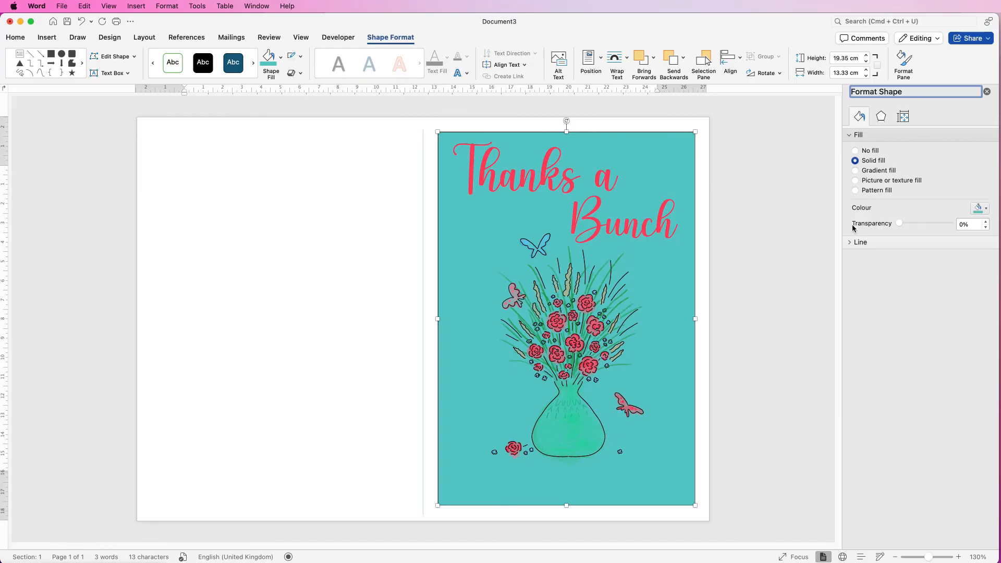
mouse_move(899, 227)
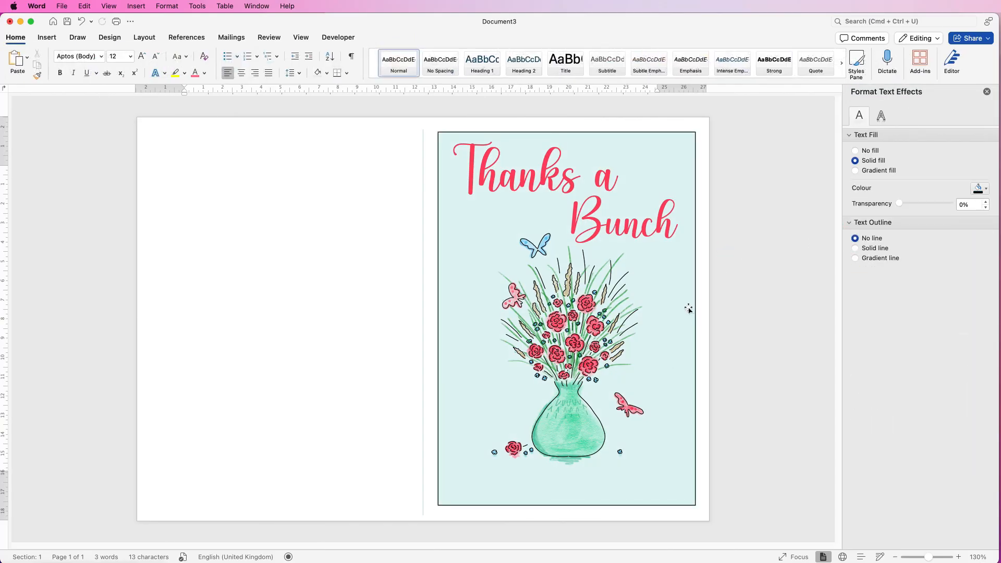
click(186, 171)
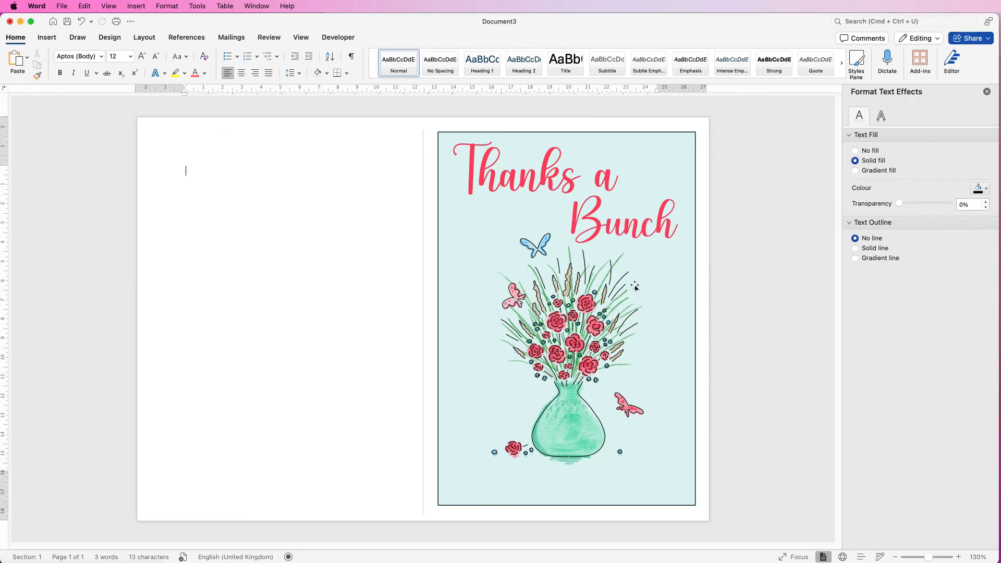
mouse_move(667, 279)
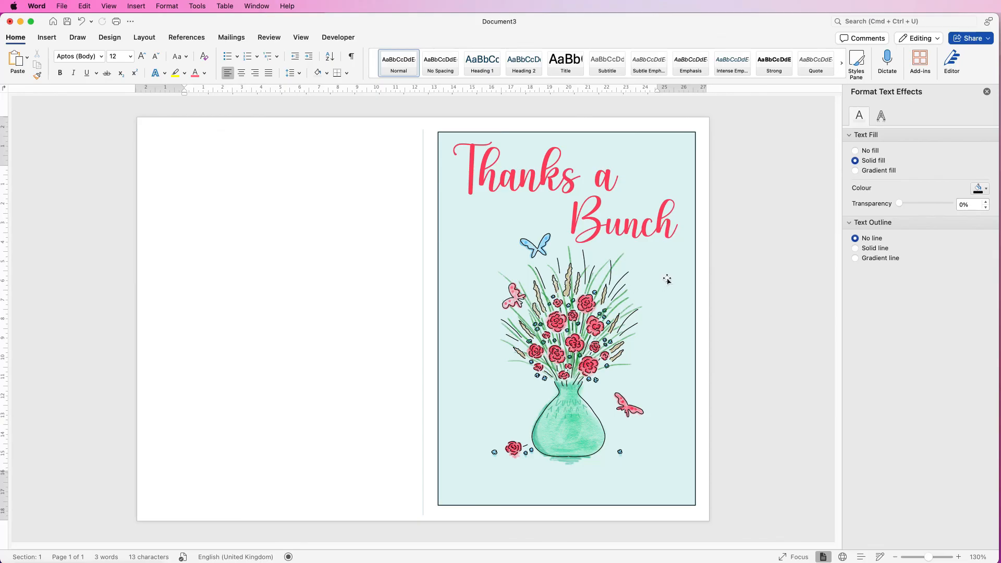
click(565, 319)
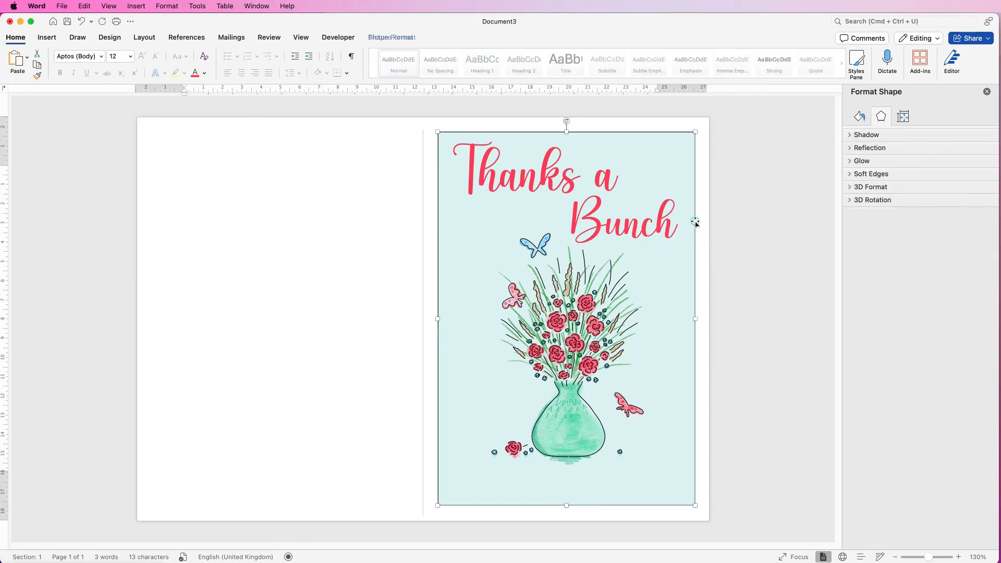
click(859, 115)
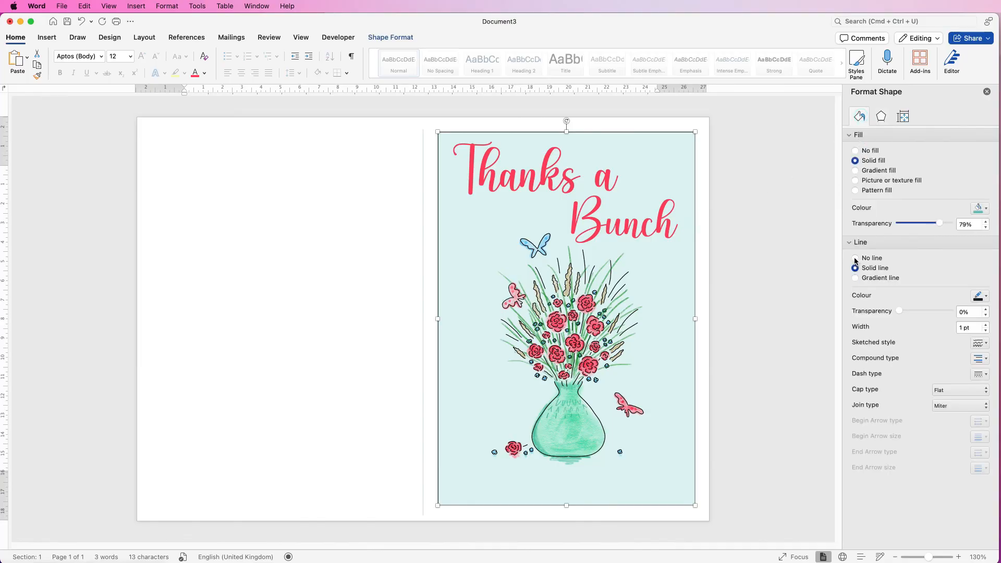
click(855, 257)
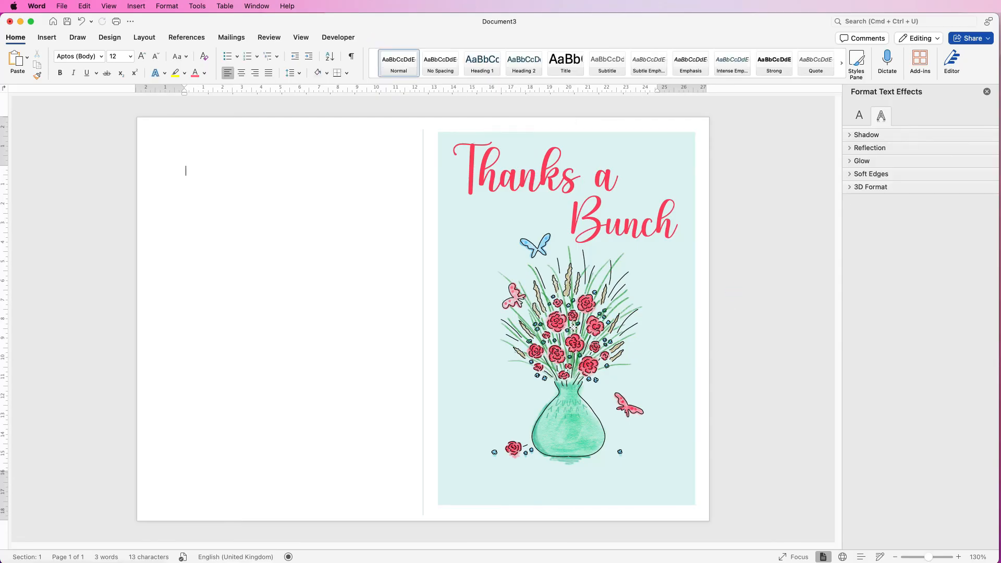
Step: Nudge the greeting and vase slightly lower inside the pale panel
click(565, 319)
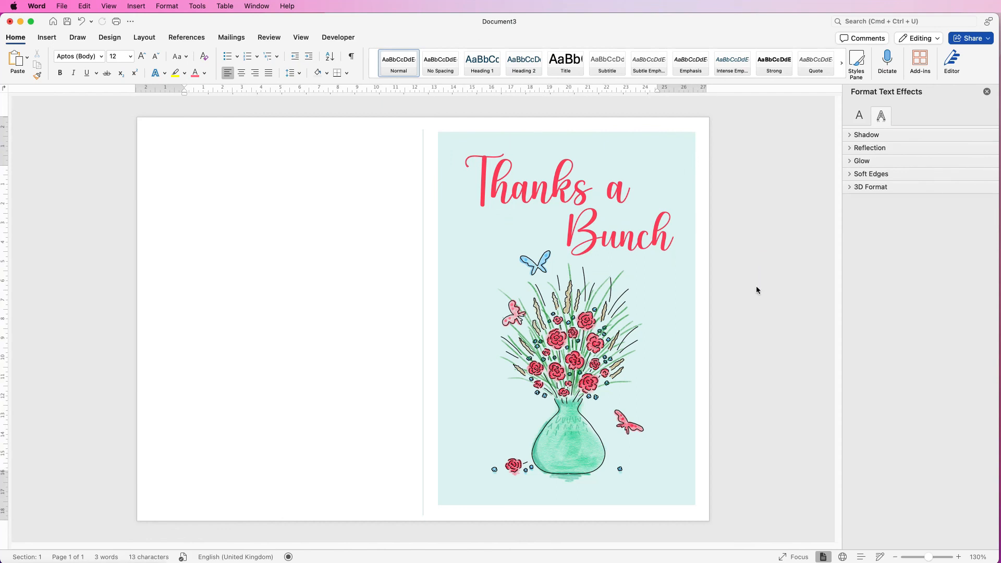
click(186, 170)
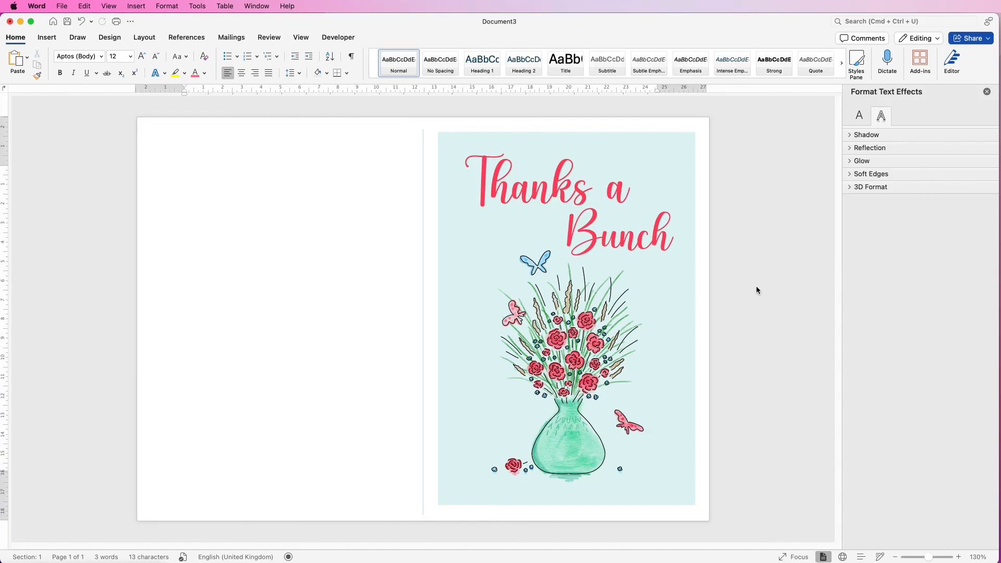
click(186, 170)
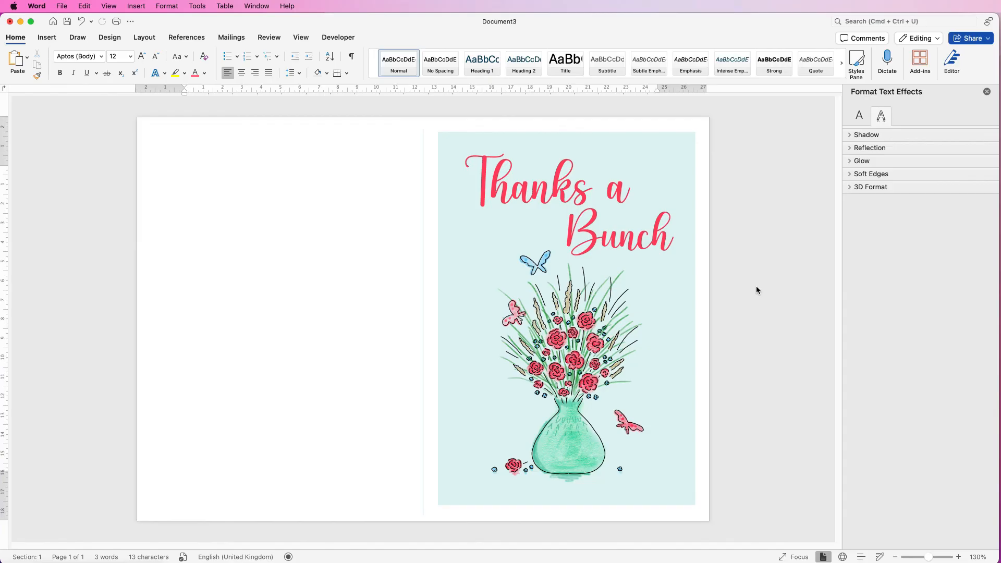
click(186, 170)
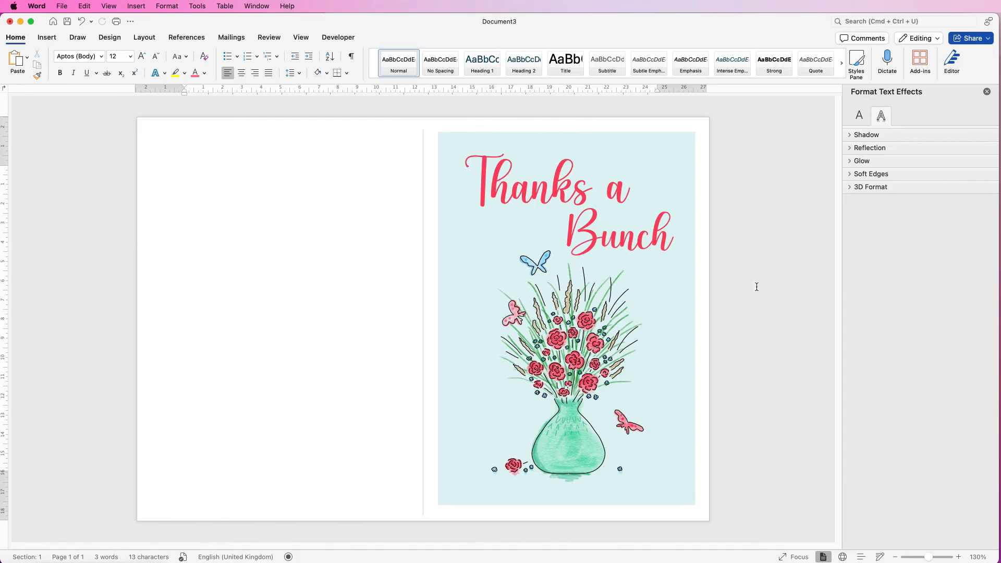
click(61, 6)
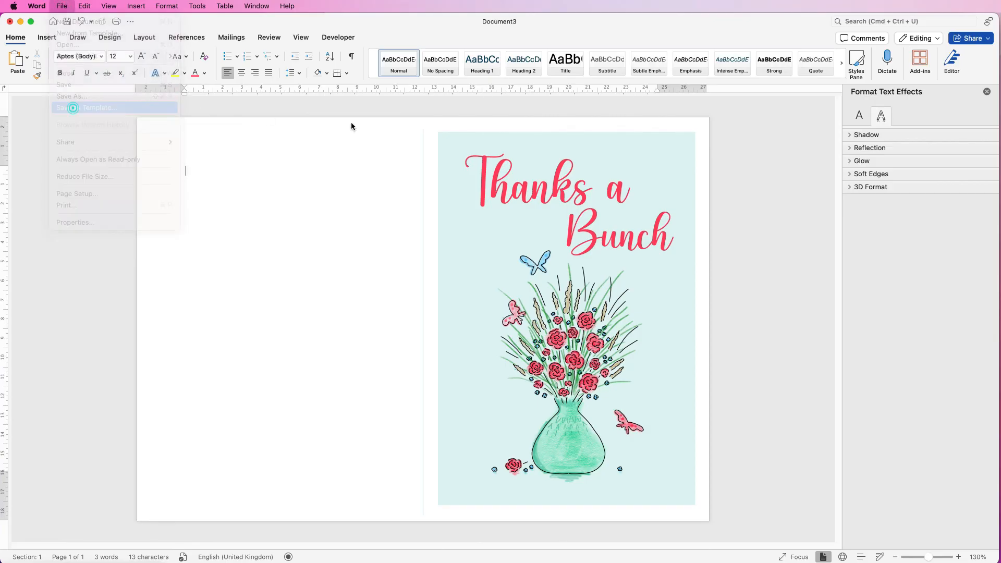
click(92, 108)
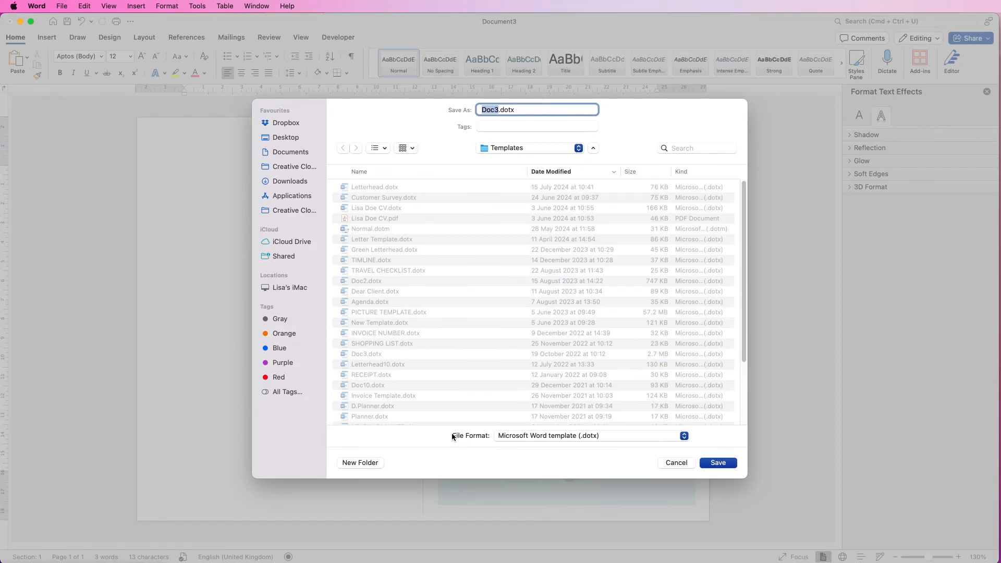
mouse_move(584, 439)
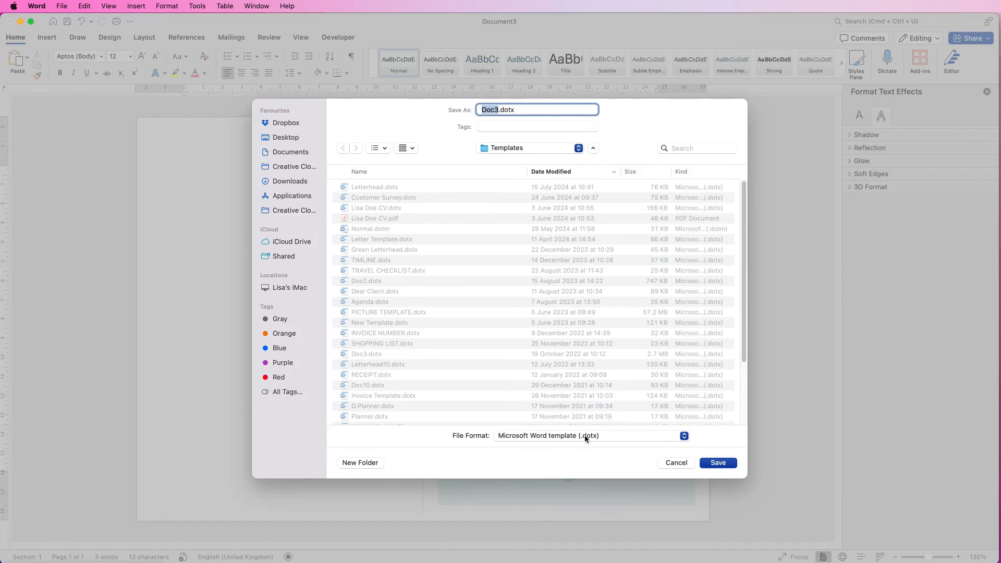
mouse_move(681, 466)
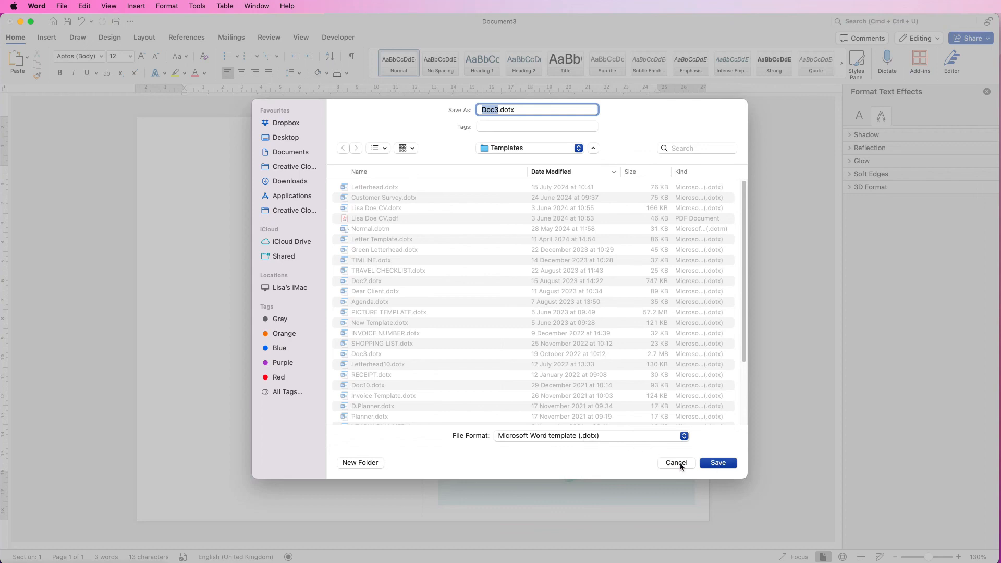
click(676, 463)
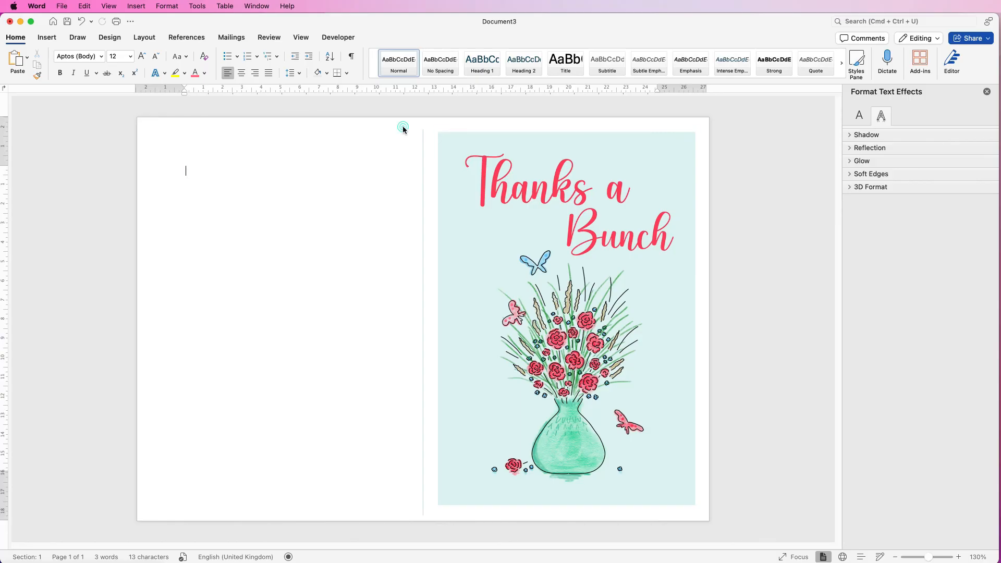
Step: Briefly enter and close header editing while checking the fold line between halves
double_click(402, 127)
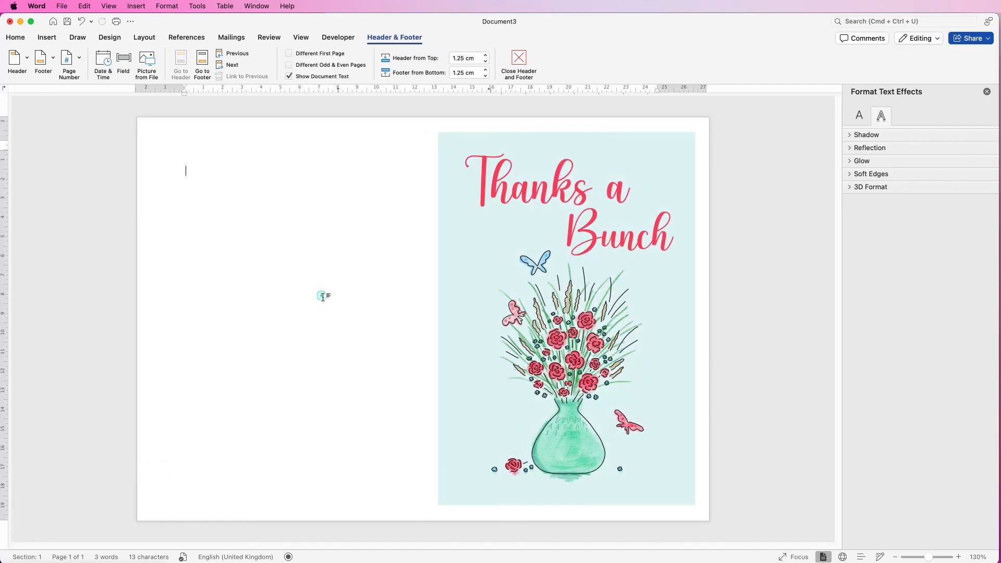
click(518, 63)
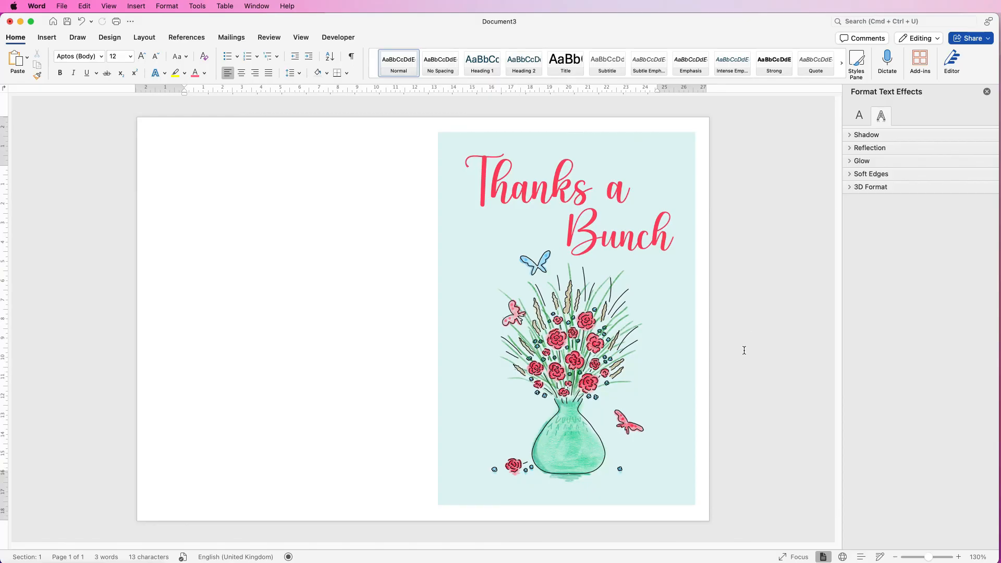
mouse_move(752, 323)
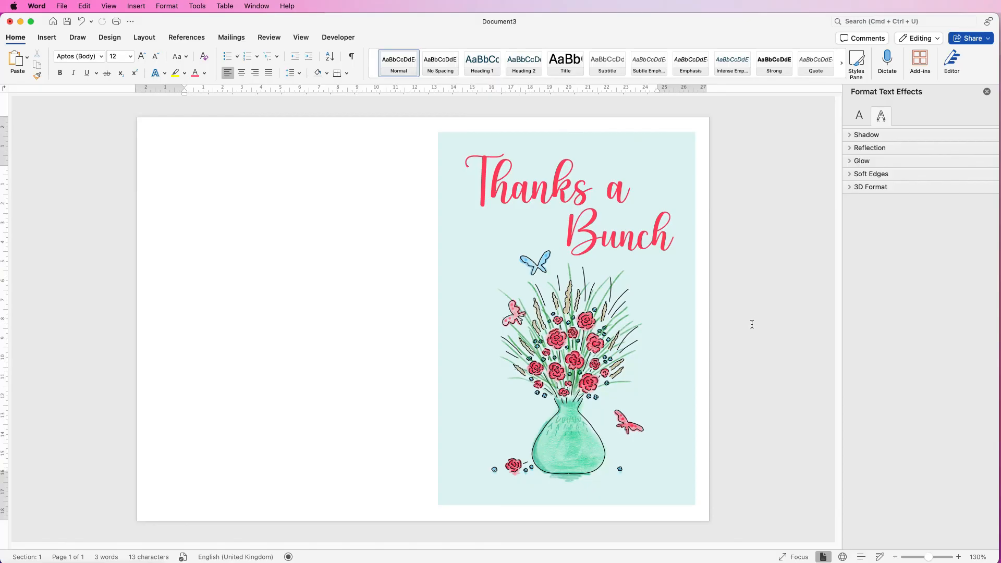
click(186, 170)
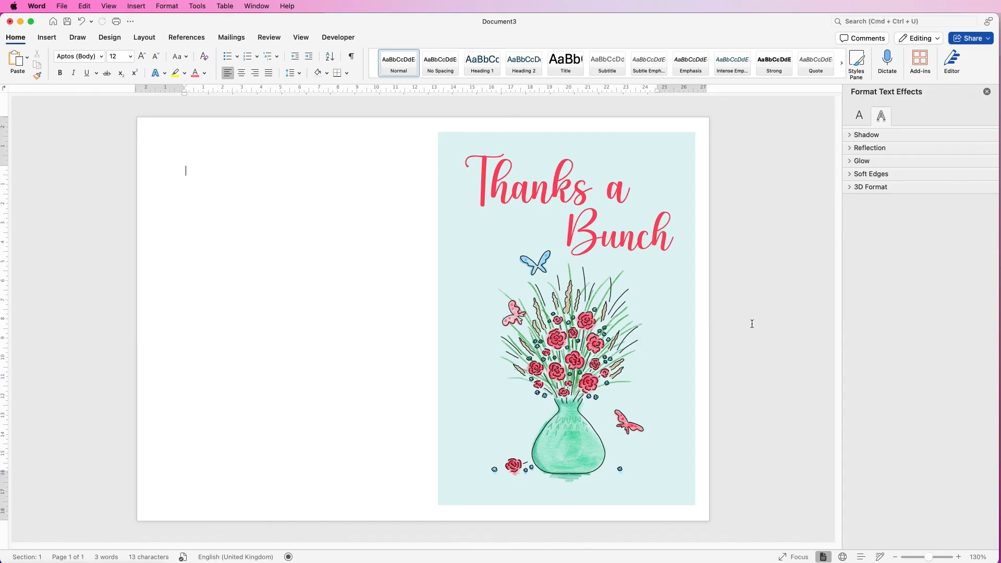